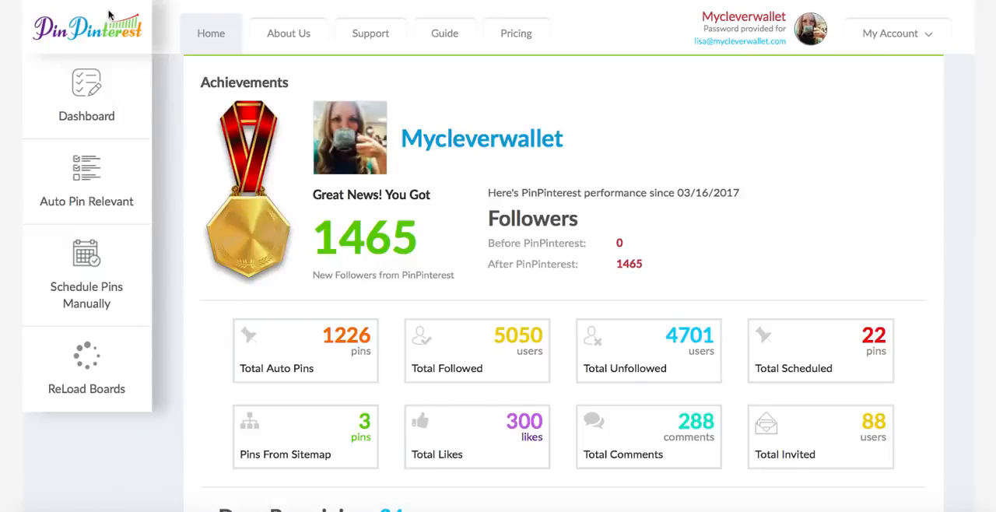
mouse_move(37, 54)
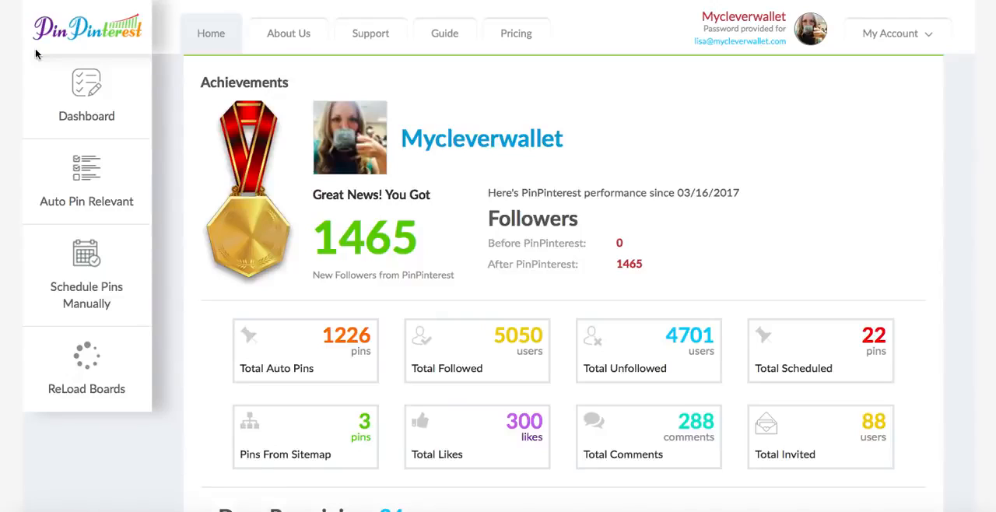
mouse_move(258, 88)
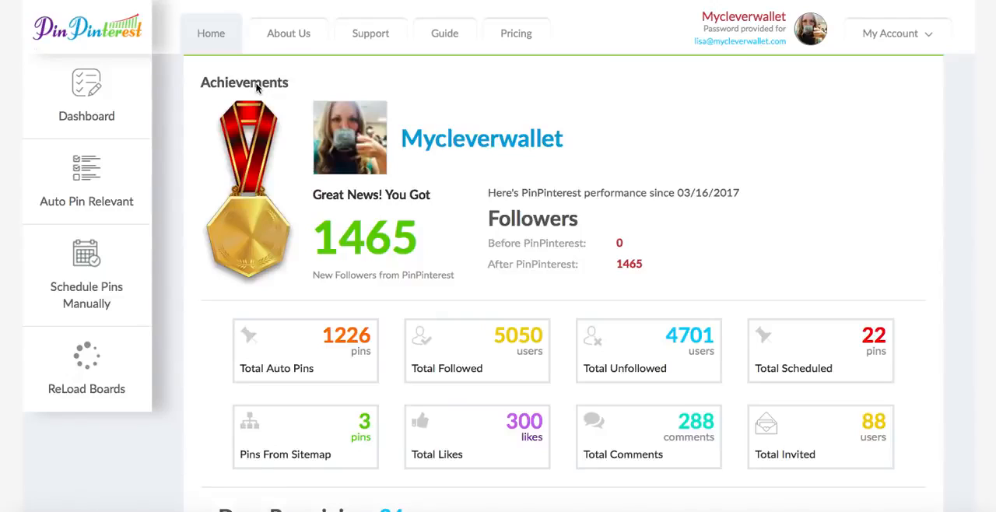
mouse_move(249, 255)
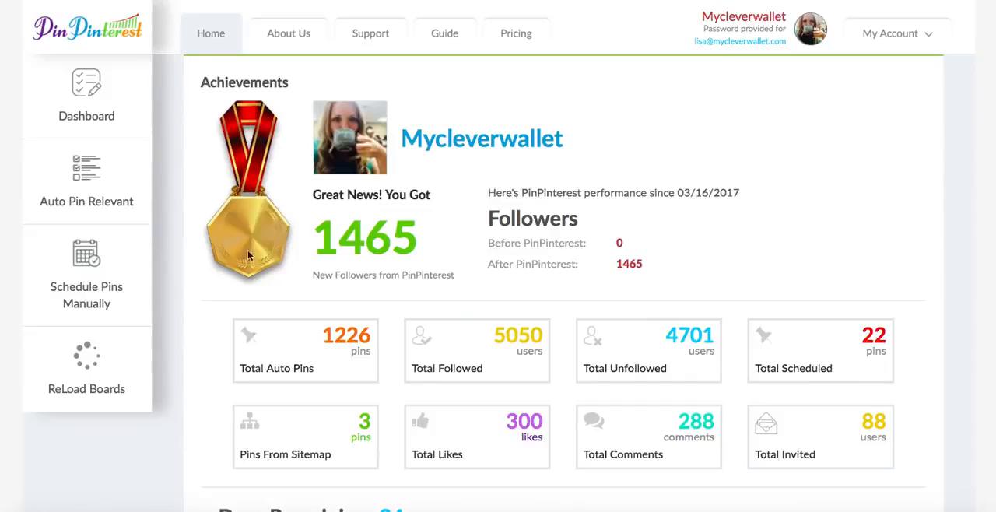
mouse_move(303, 275)
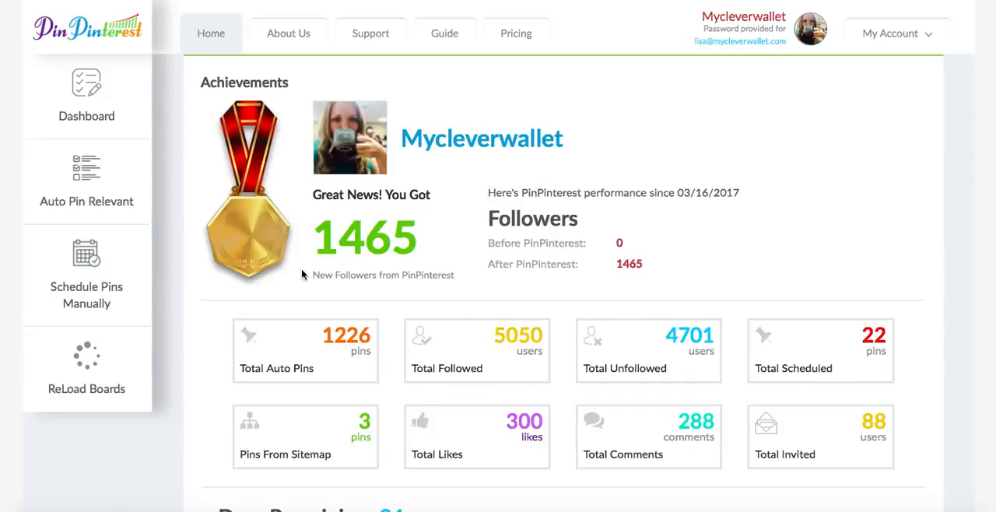
mouse_move(608, 247)
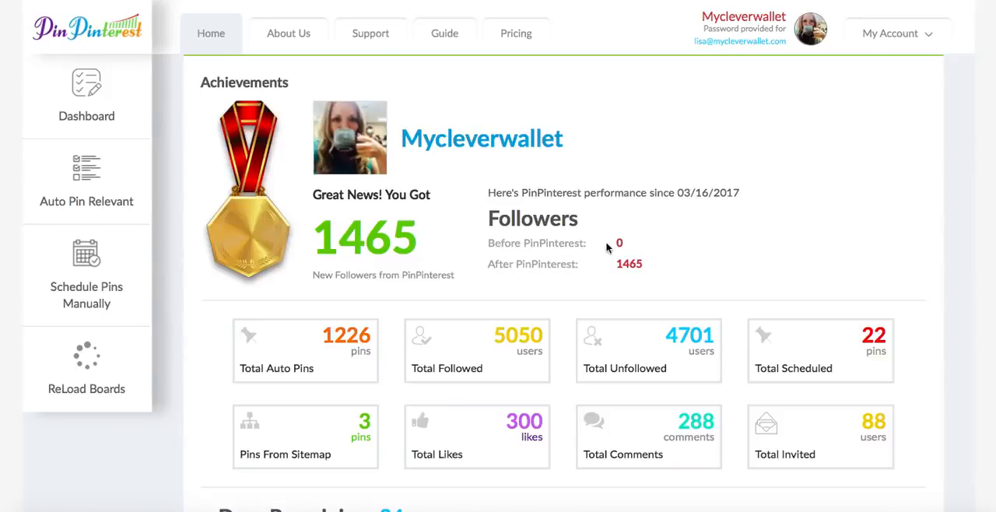
mouse_move(644, 255)
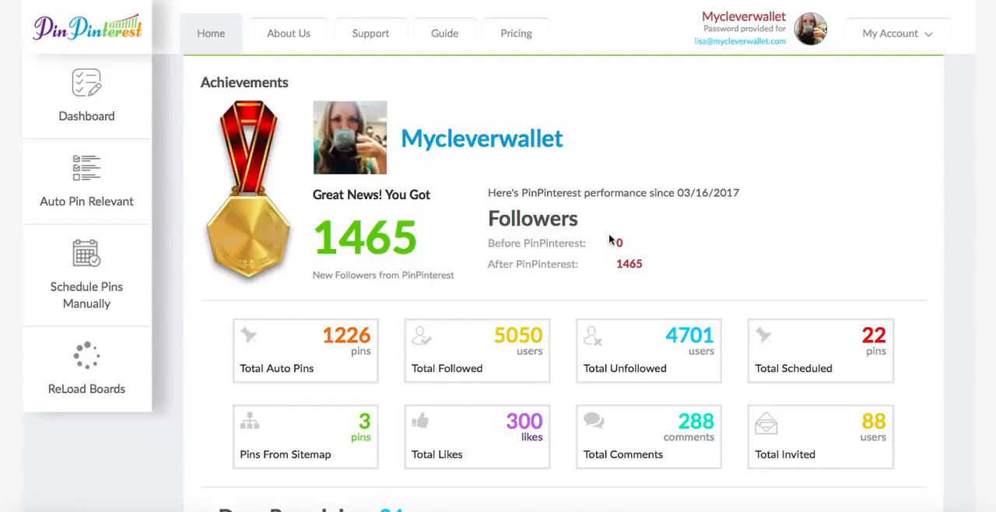
Step: Switch Auto Pin off so every dashboard automation toggle reads Off, leaving tags unchanged
scroll("down", 3)
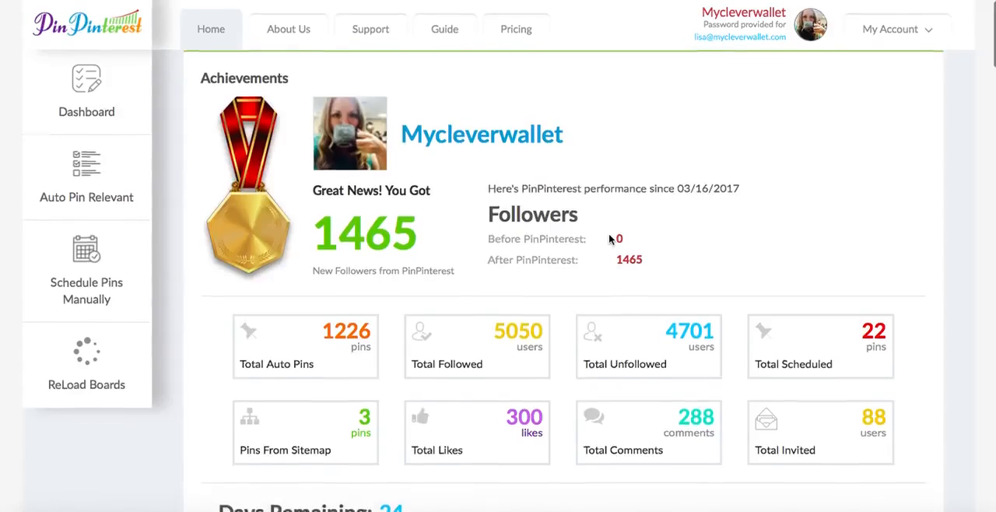
scroll("down", 3)
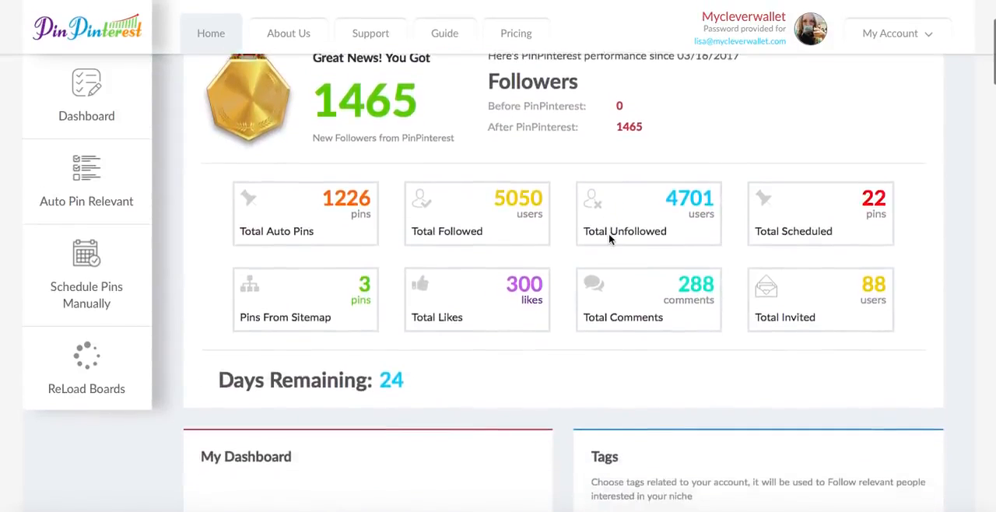
scroll("down", 3)
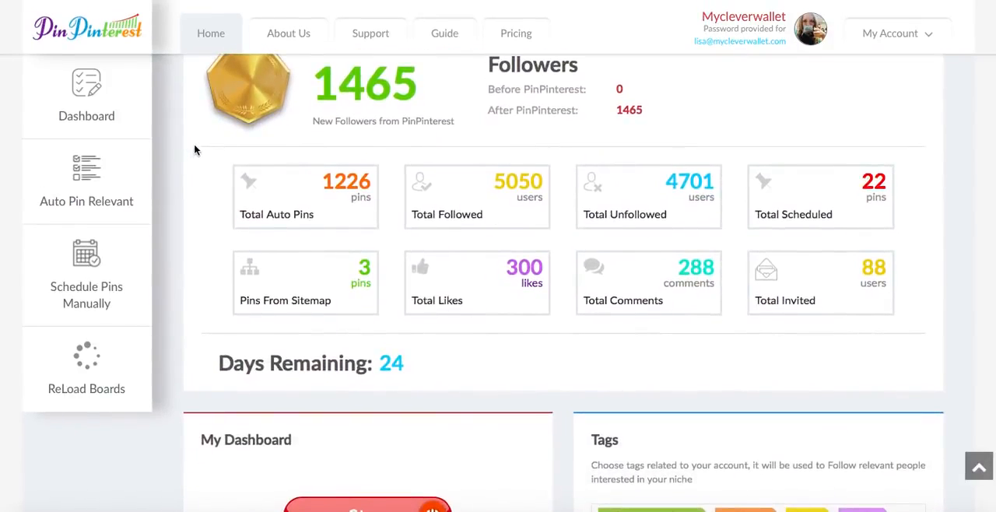
mouse_move(908, 282)
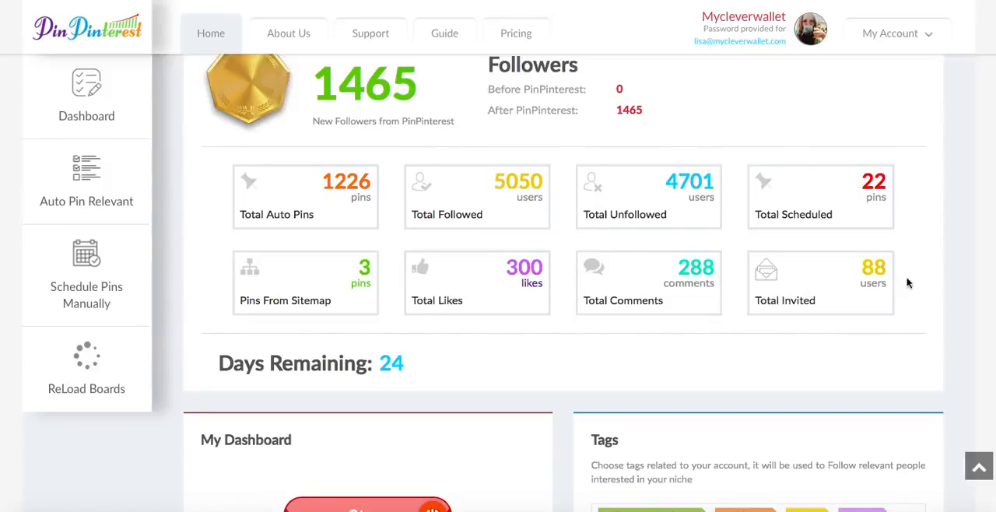
mouse_move(216, 168)
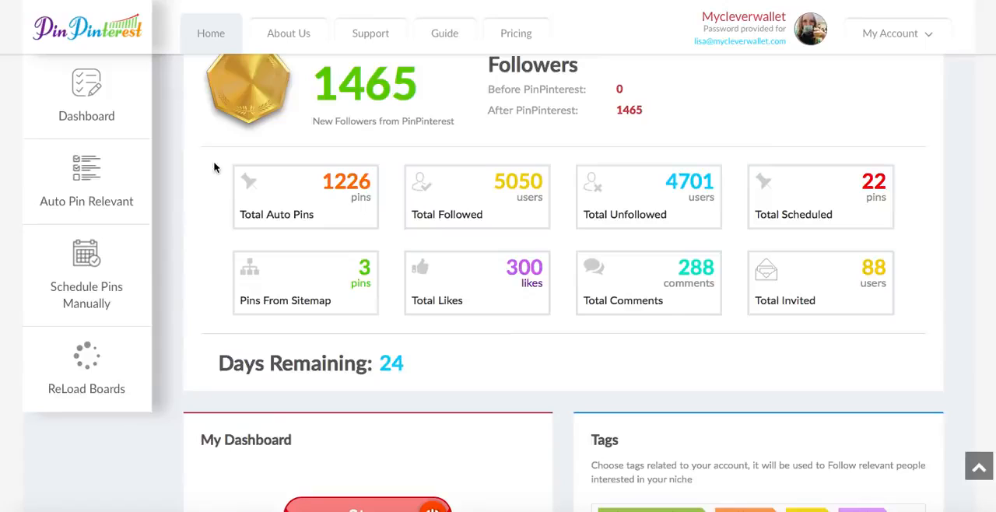
mouse_move(221, 312)
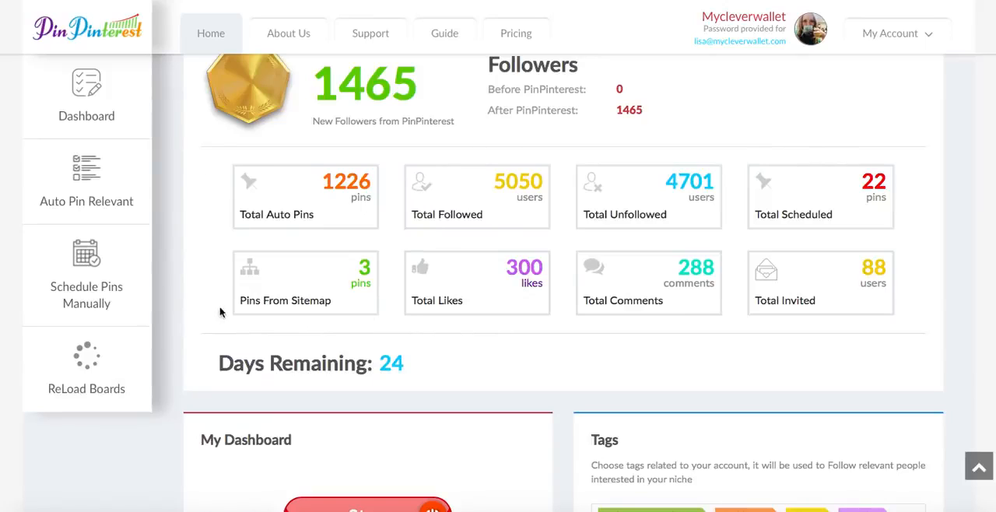
mouse_move(216, 130)
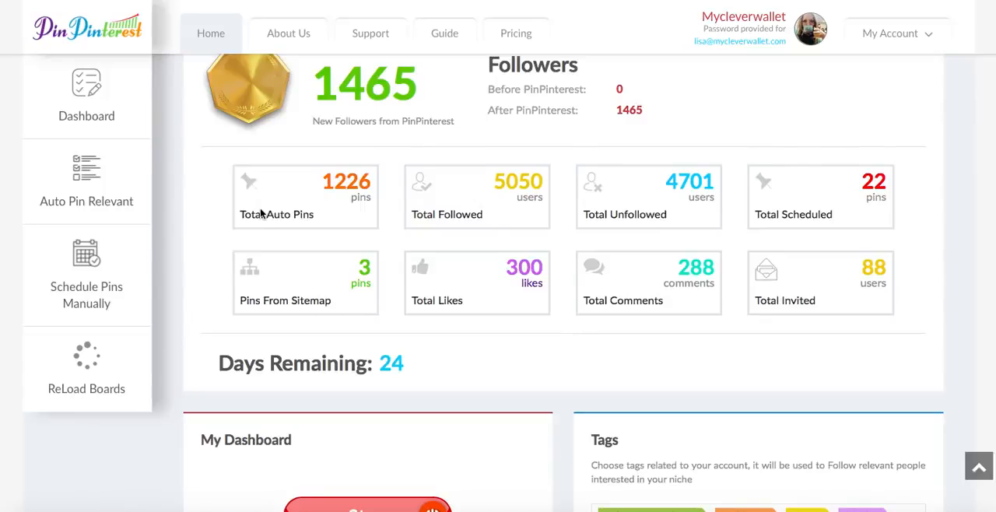
mouse_move(408, 385)
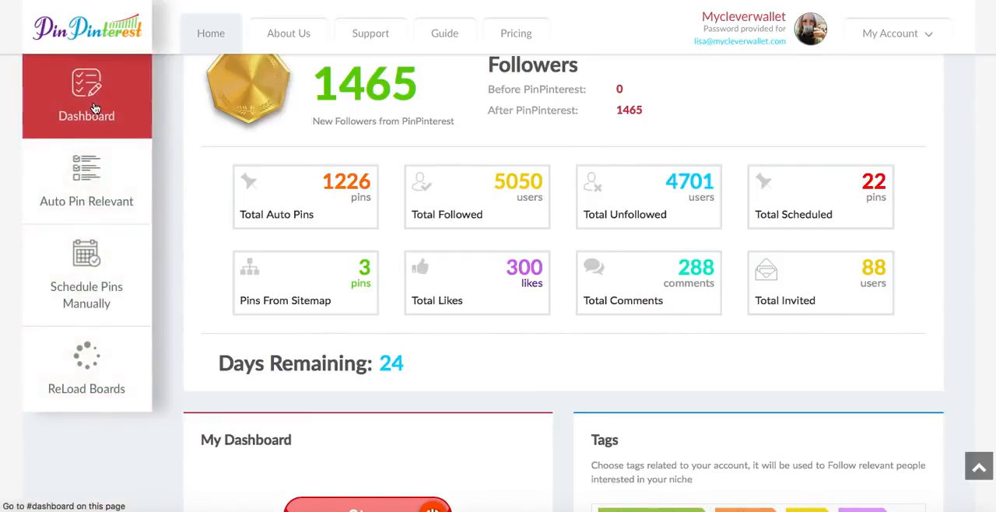
scroll("down", 3)
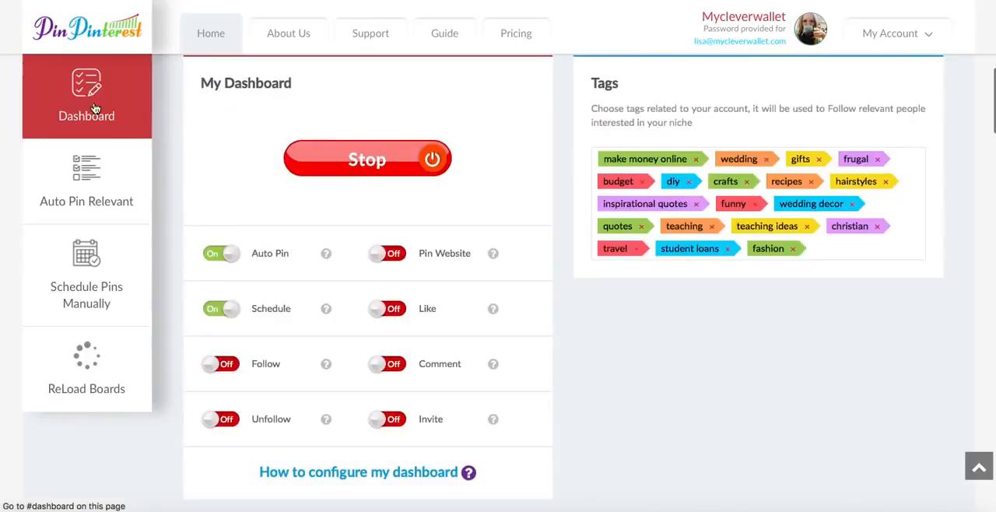
left_click(221, 253)
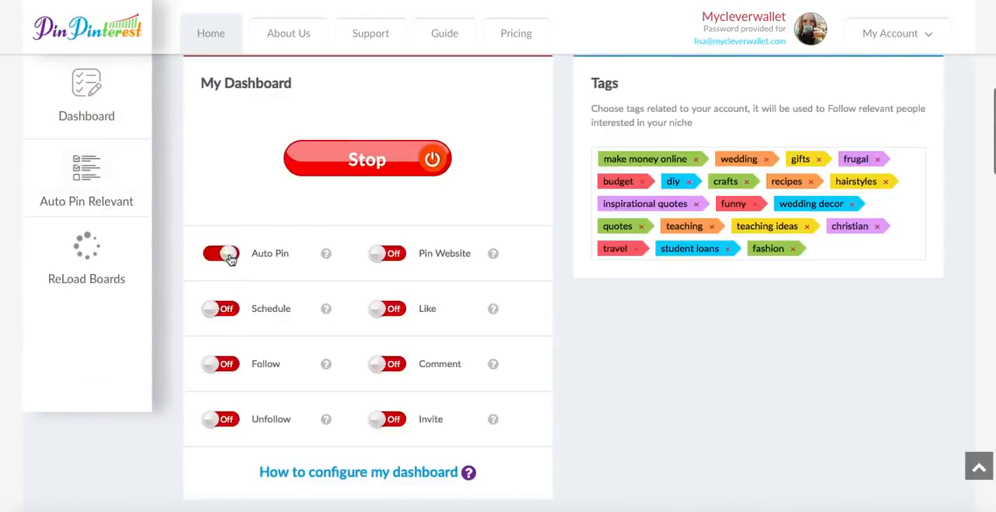
left_click(220, 253)
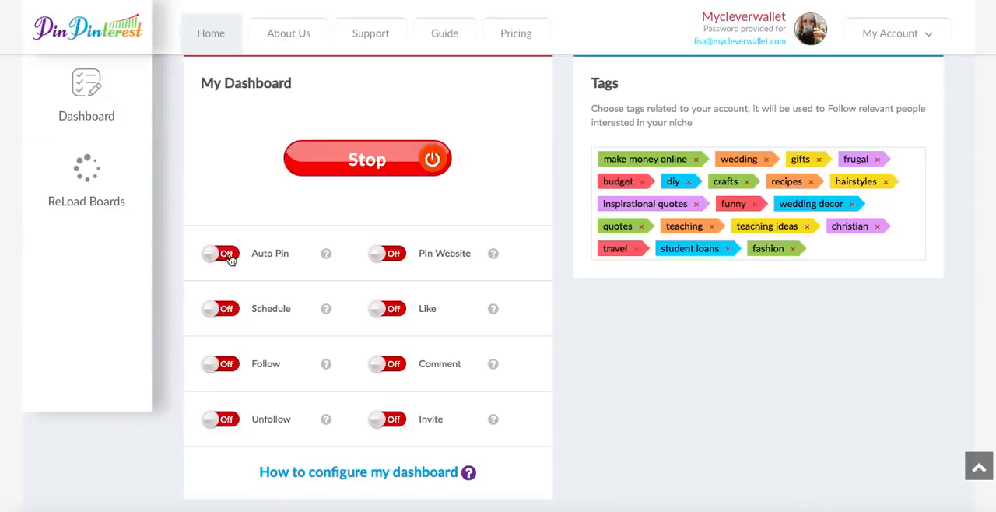
mouse_move(317, 334)
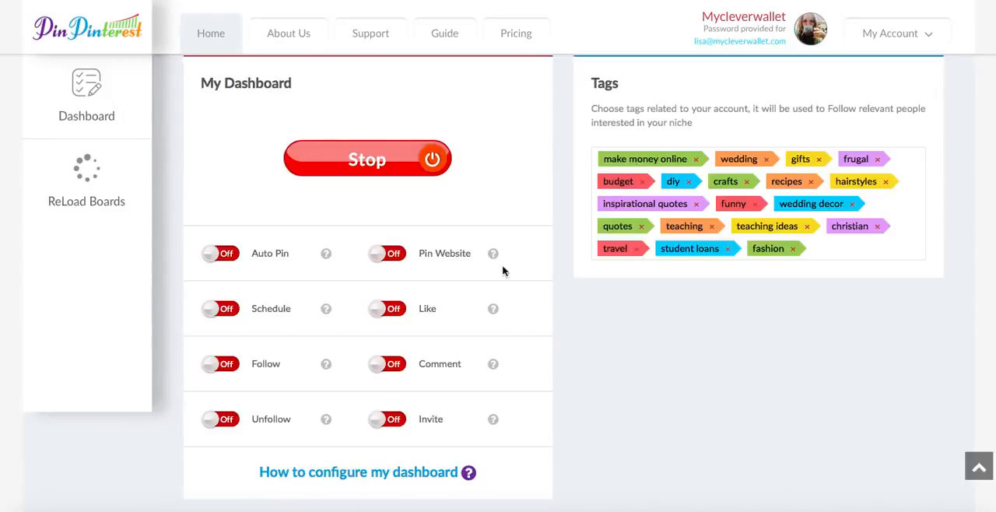
mouse_move(946, 190)
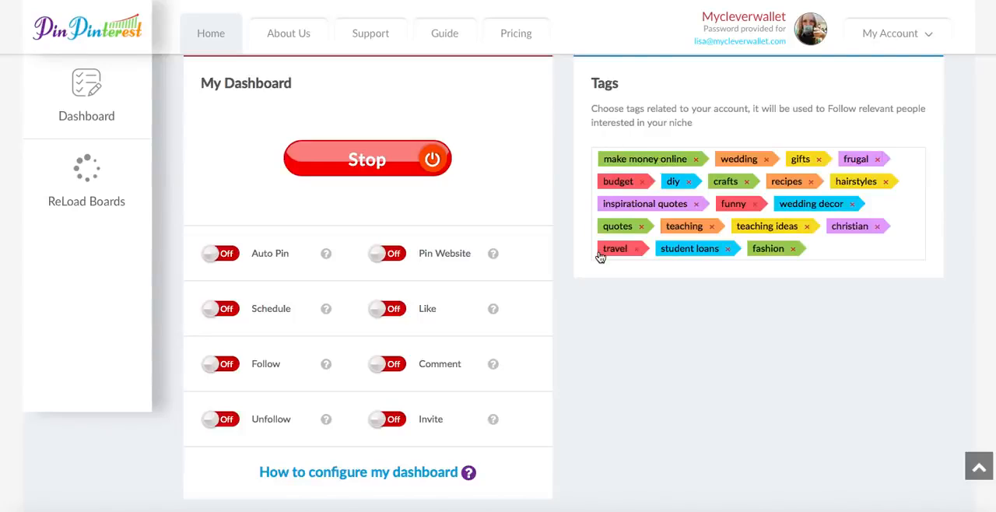
mouse_move(664, 128)
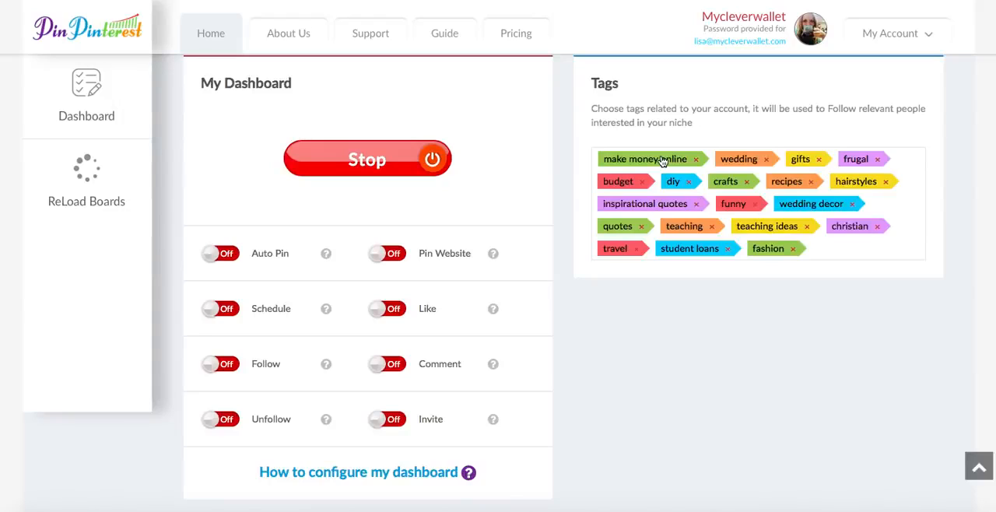
mouse_move(733, 169)
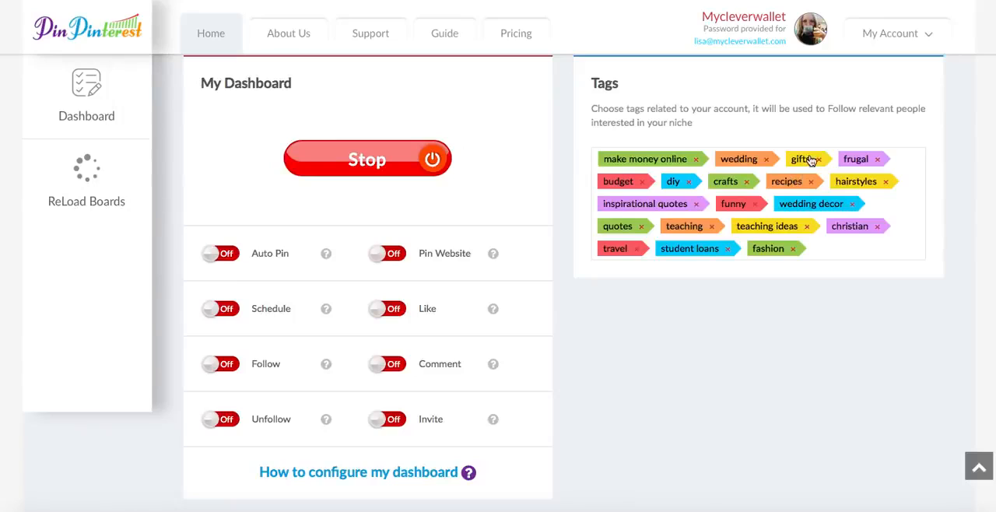
mouse_move(689, 203)
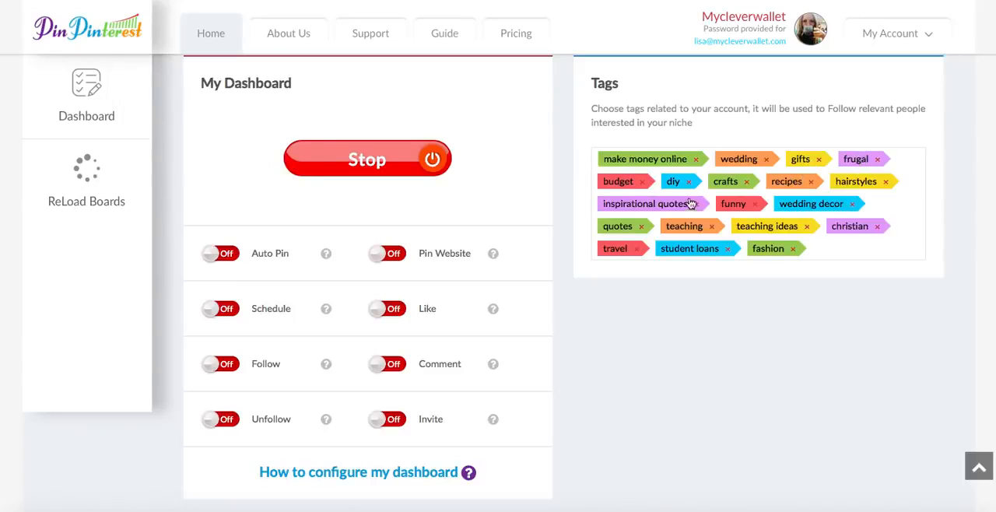
mouse_move(745, 163)
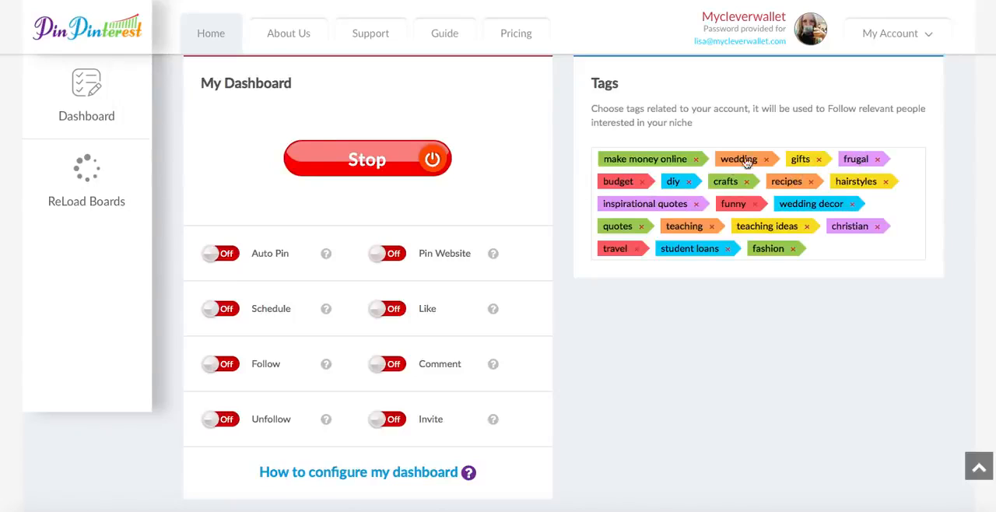
mouse_move(739, 160)
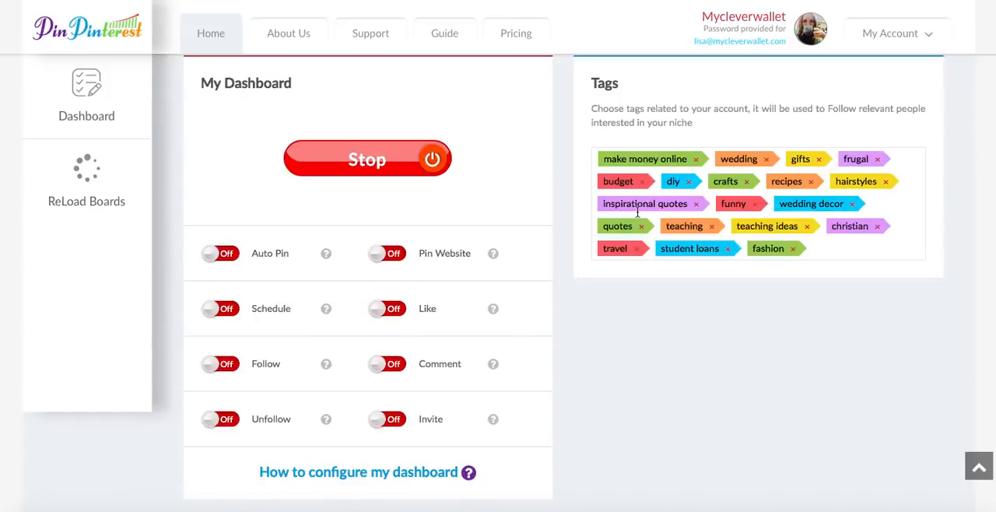
mouse_move(554, 112)
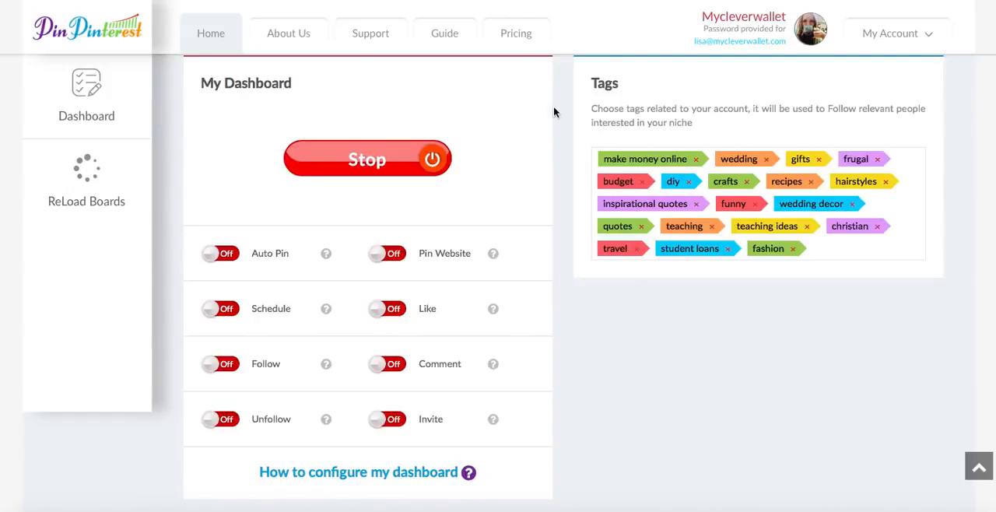
mouse_move(482, 195)
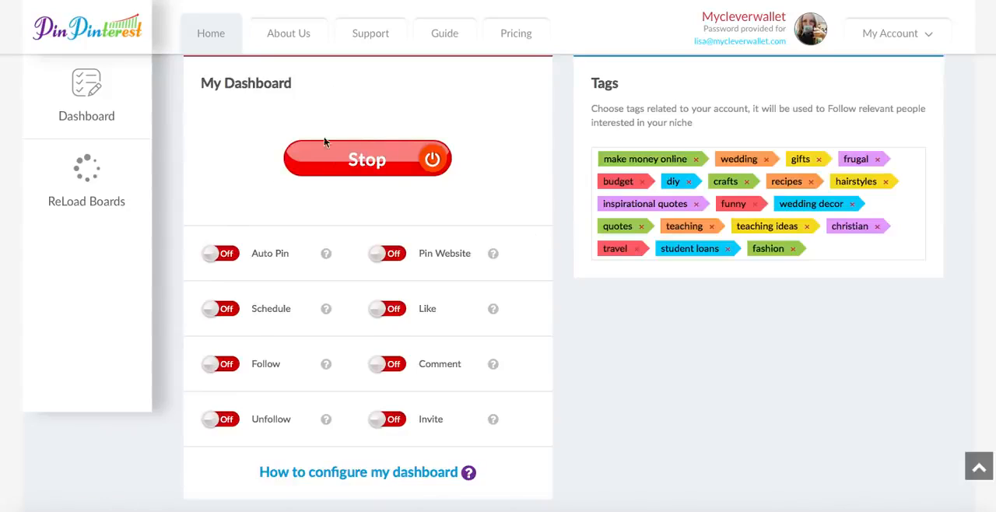
mouse_move(394, 126)
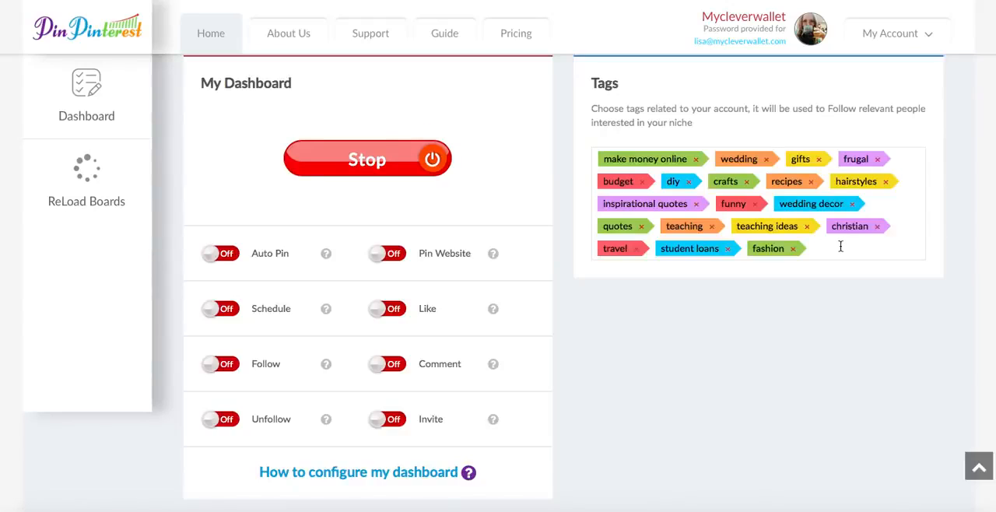
mouse_move(848, 264)
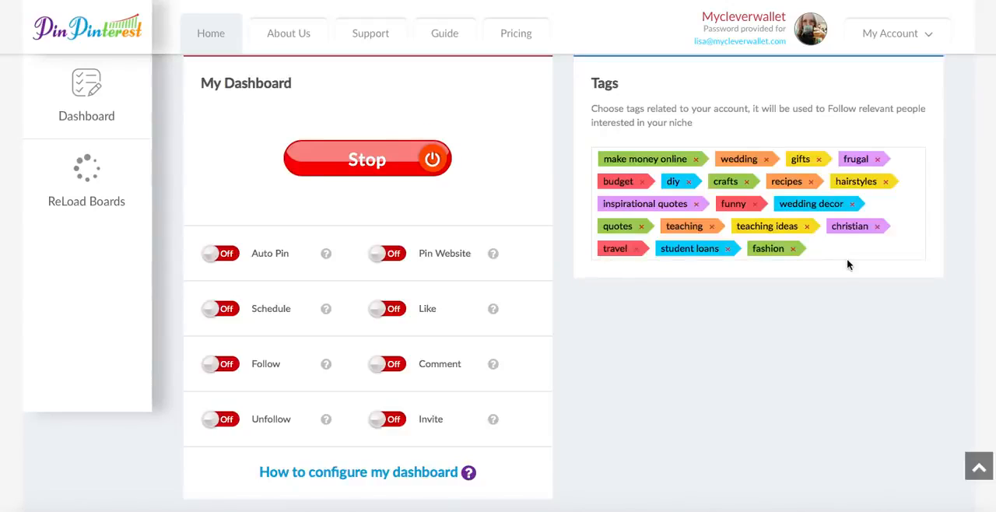
type("handb")
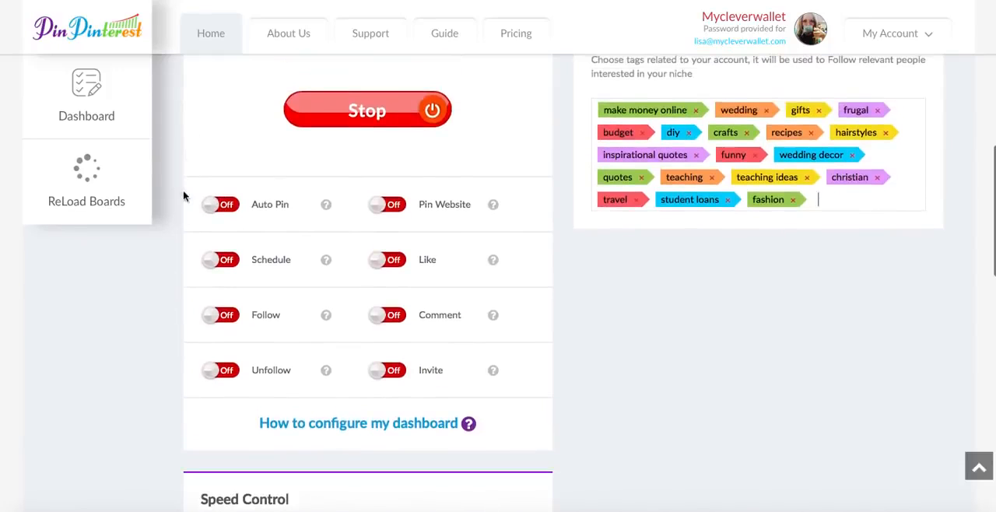
mouse_move(413, 193)
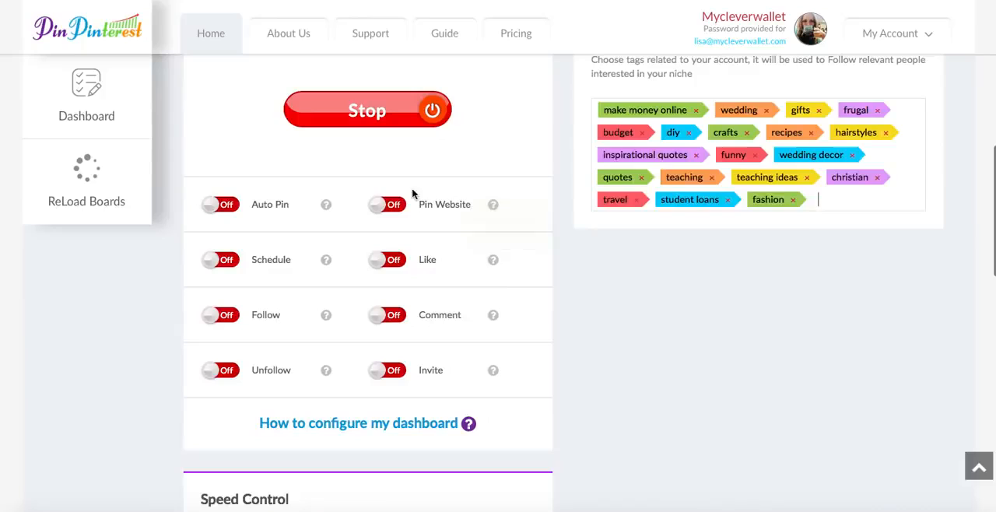
mouse_move(234, 251)
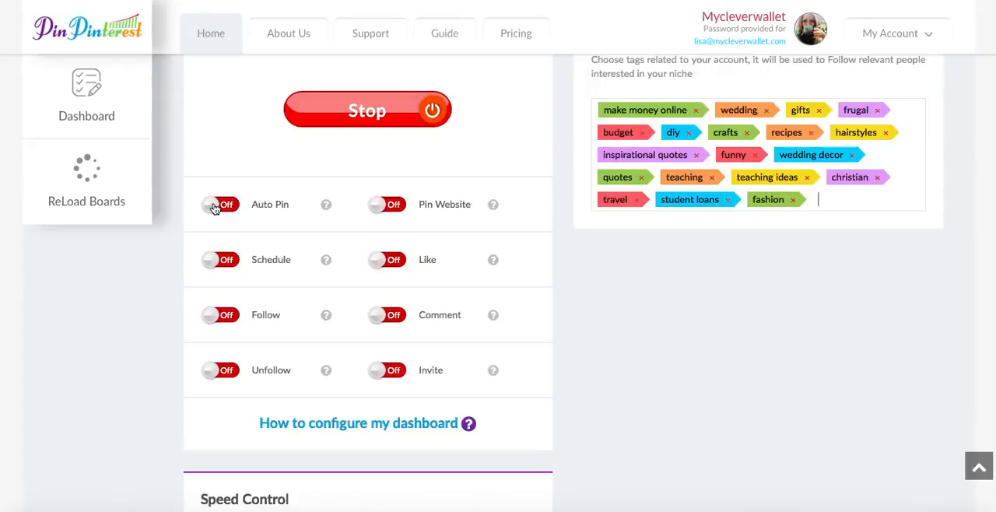
left_click(220, 203)
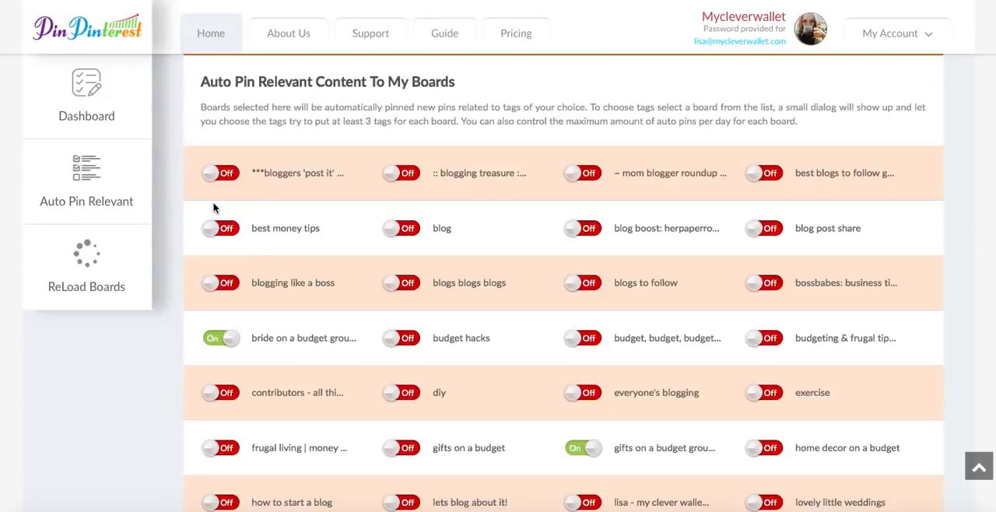
Step: Scroll down the Auto Pin boards list toward the diy board
scroll("down", 3)
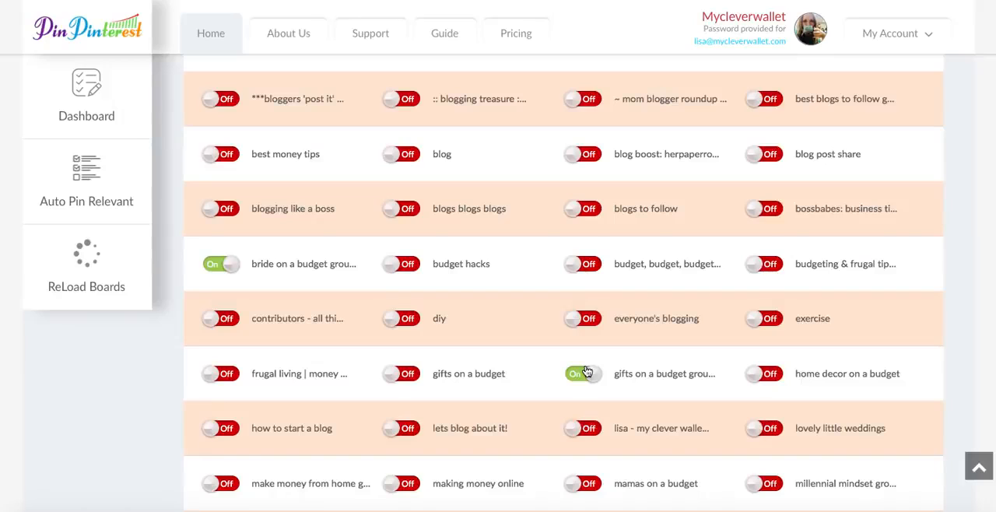
mouse_move(434, 304)
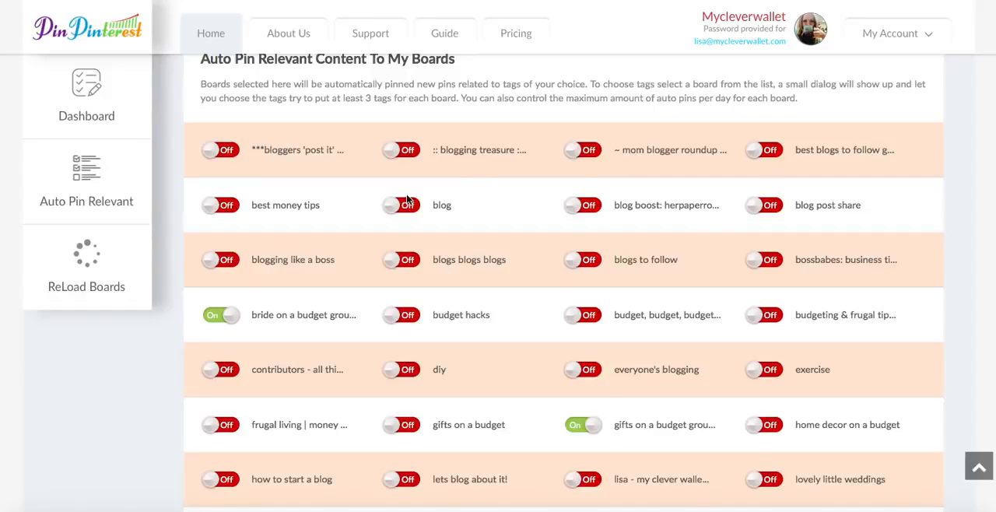
mouse_move(371, 252)
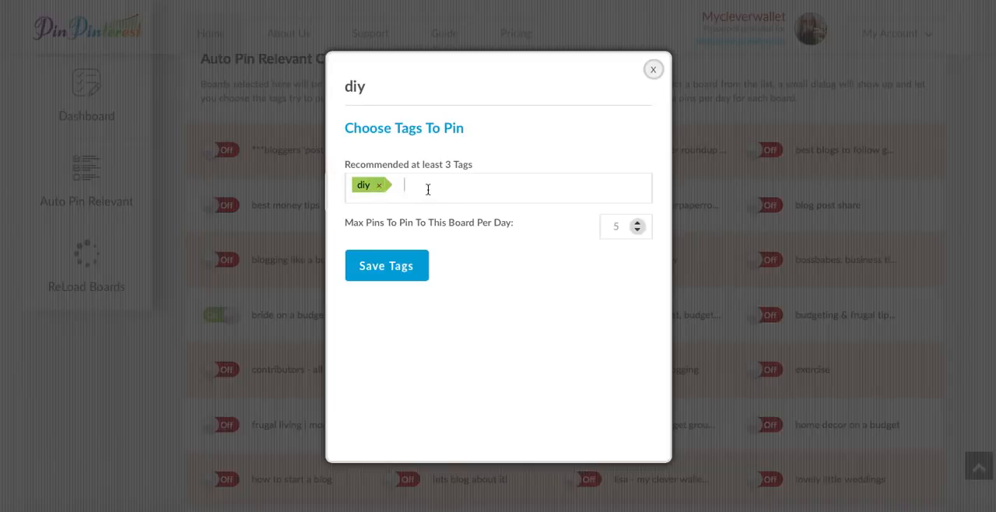
Step: Add crafts and low budget decor tags to the diy board, removing a stray 'budget diy' tag
type("crafts")
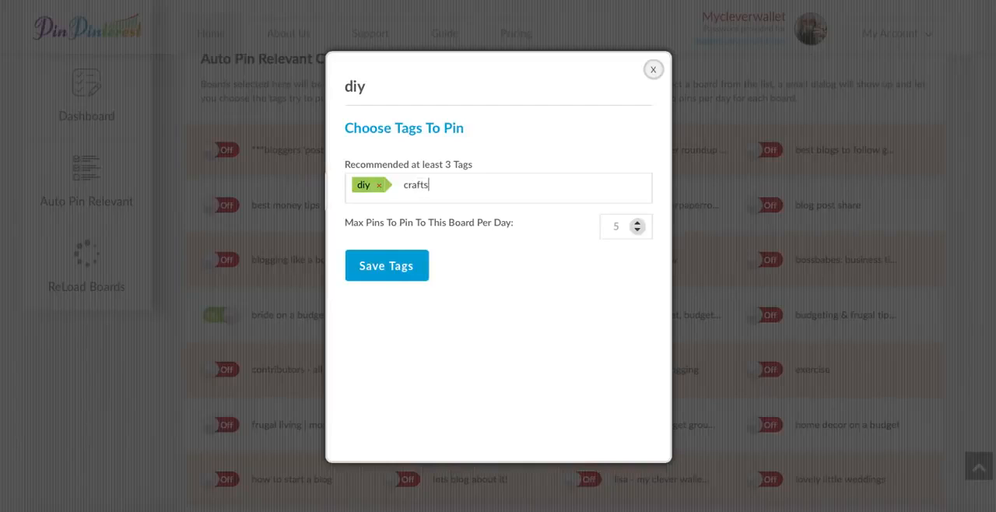
key("Enter")
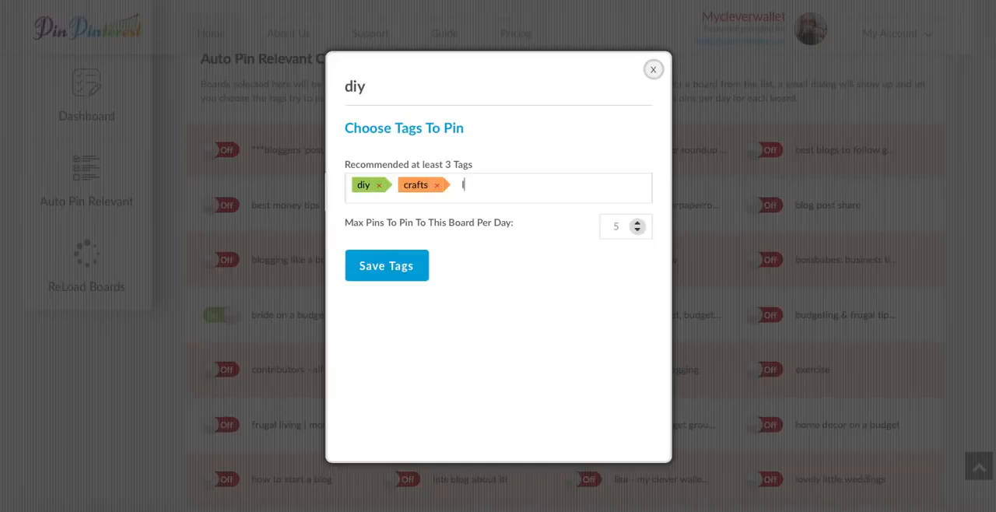
type("low bud")
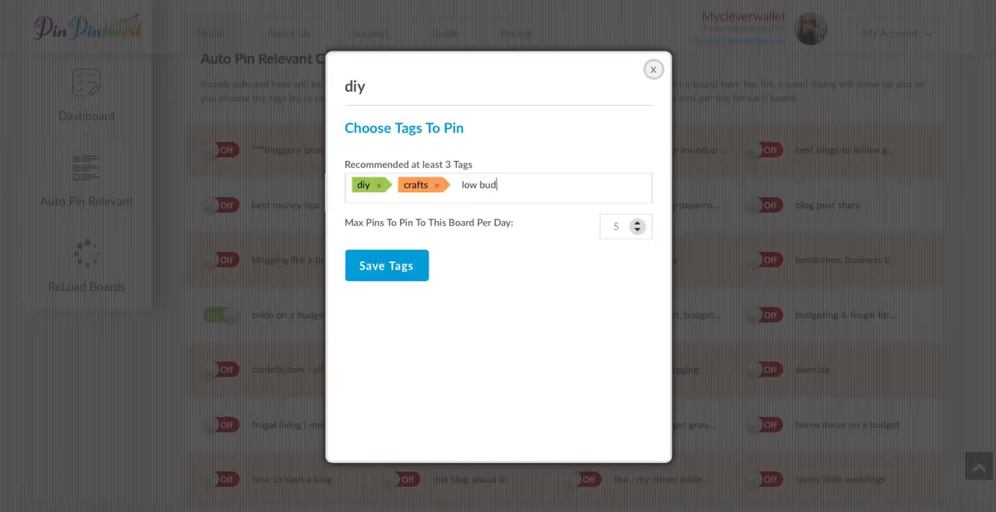
type("get")
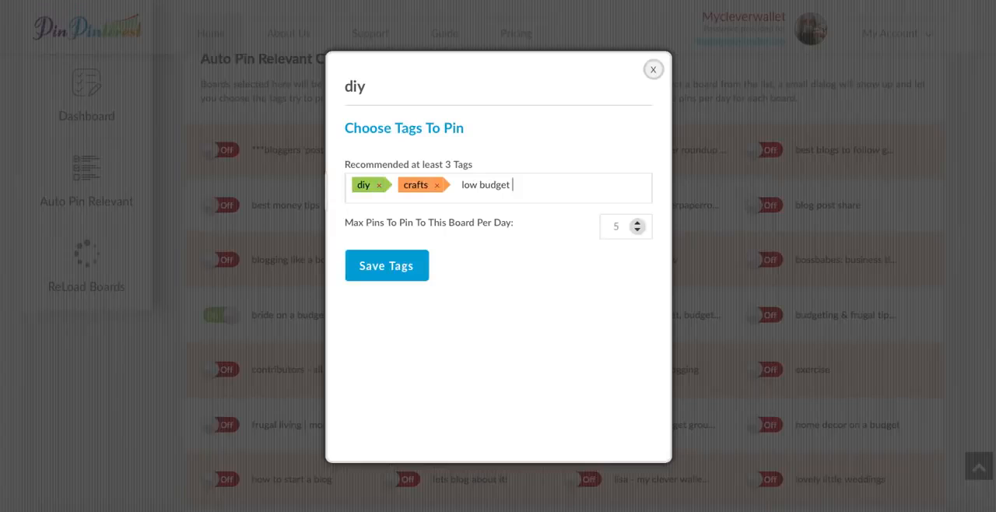
type("decor")
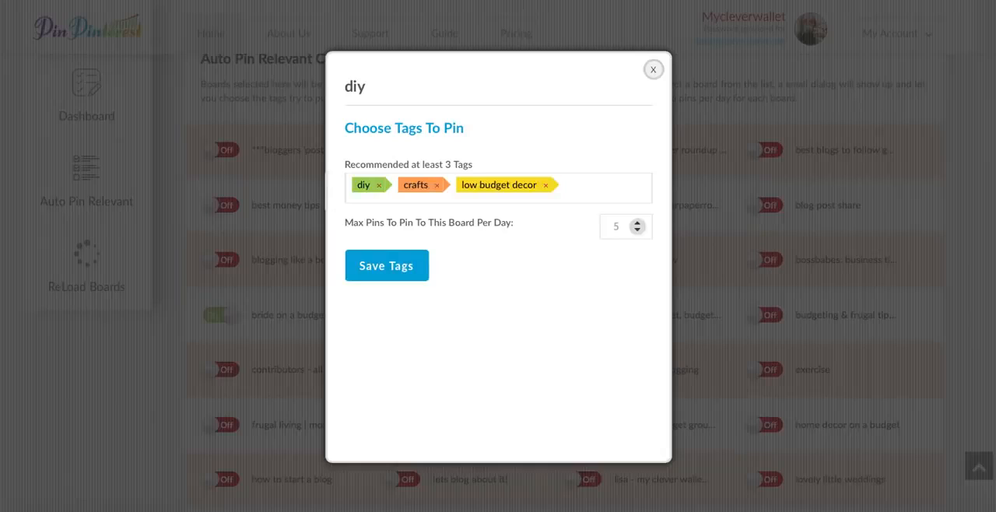
type("low")
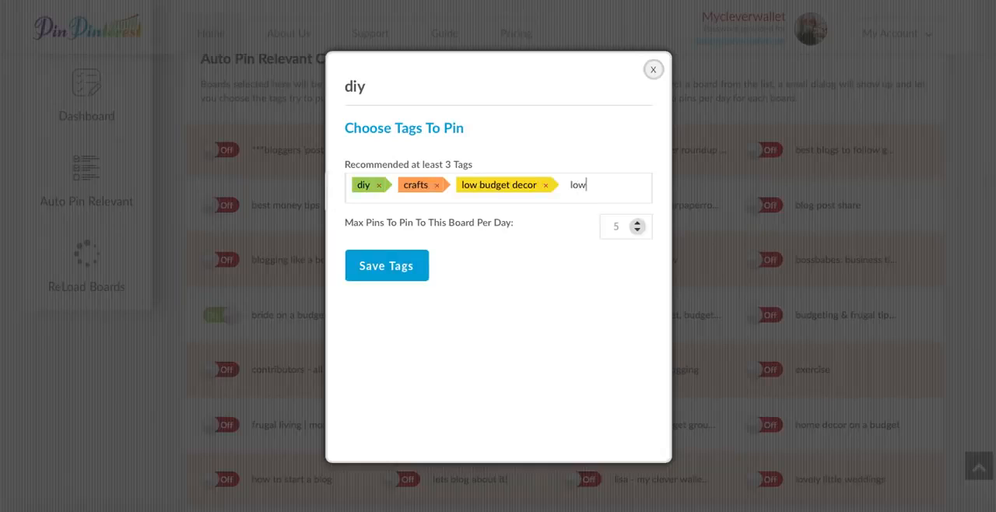
type("bud")
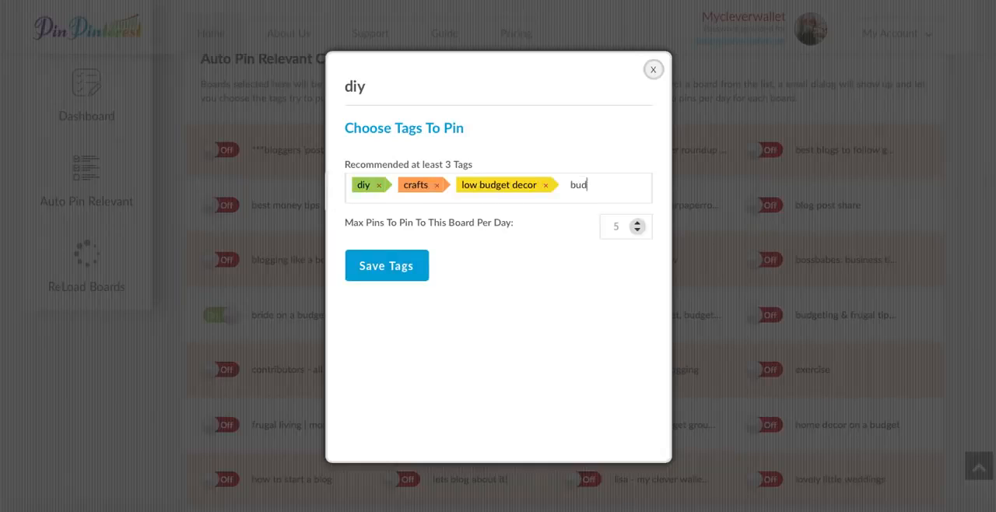
type("budget diy")
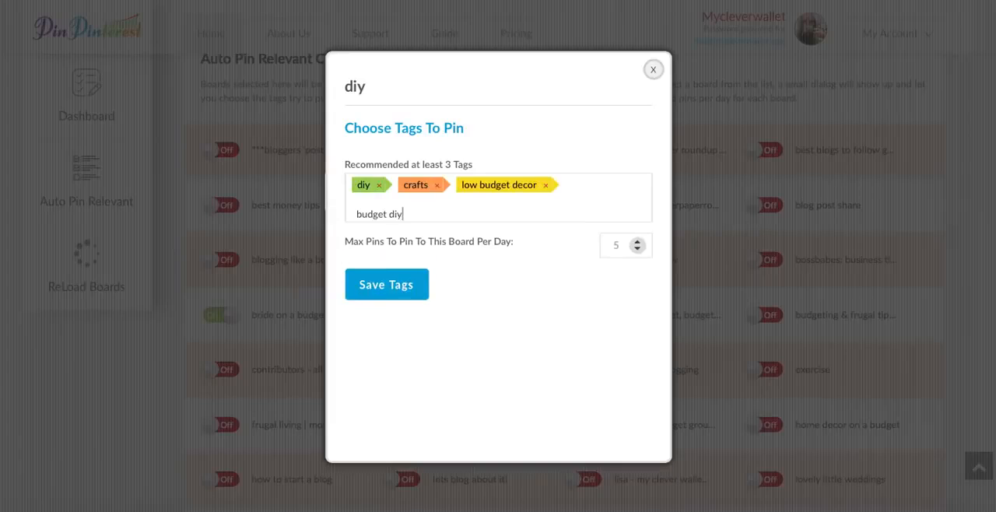
key("enter")
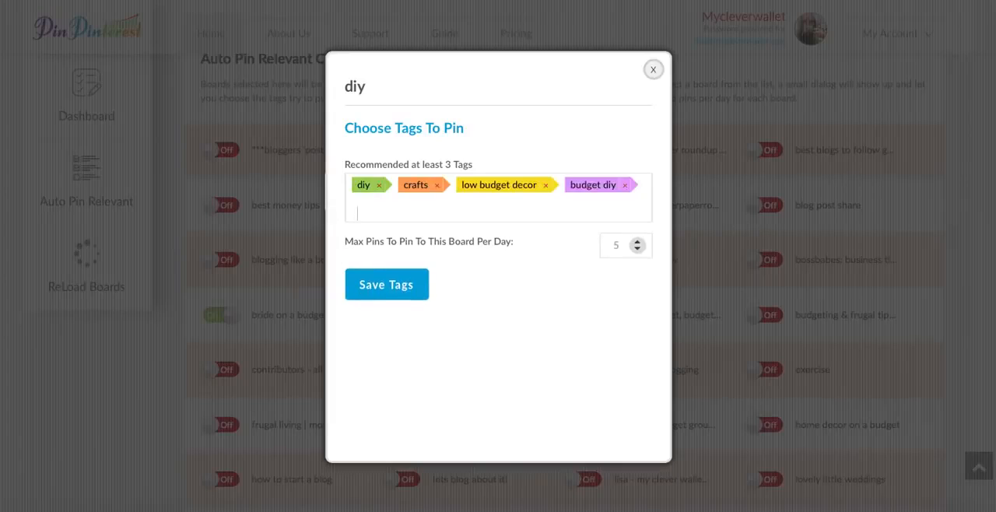
left_click(624, 185)
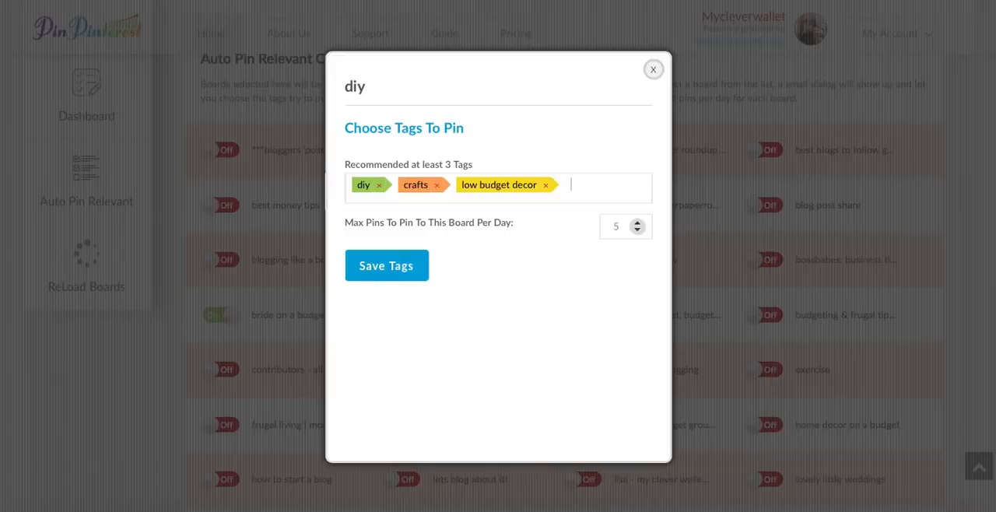
Step: Add 'crafts for kids' as a tag and save the diy board's tags
type("crafts for kids")
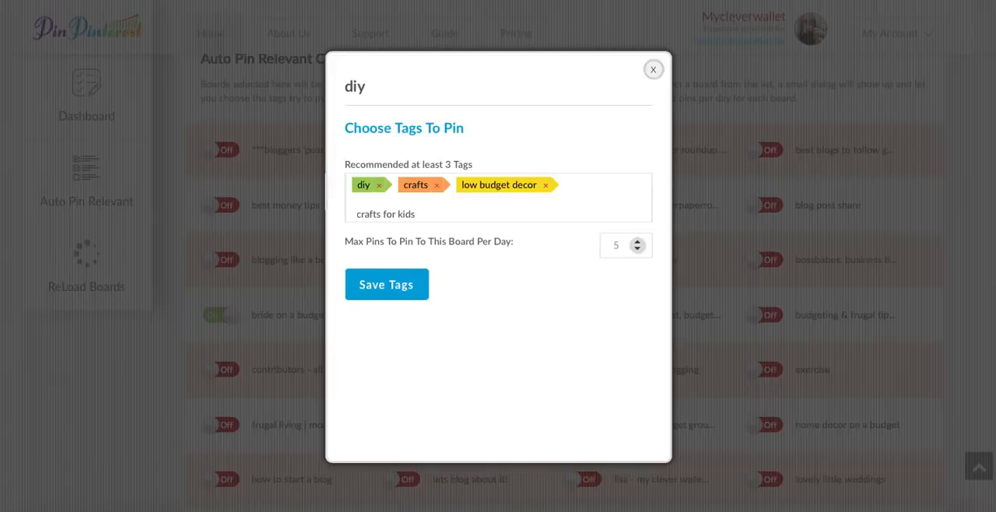
left_click(384, 214)
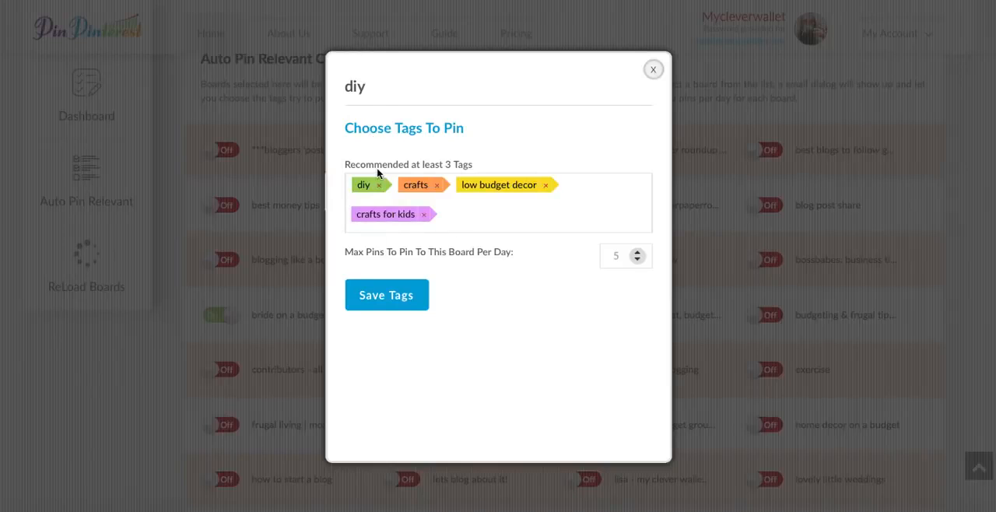
mouse_move(383, 197)
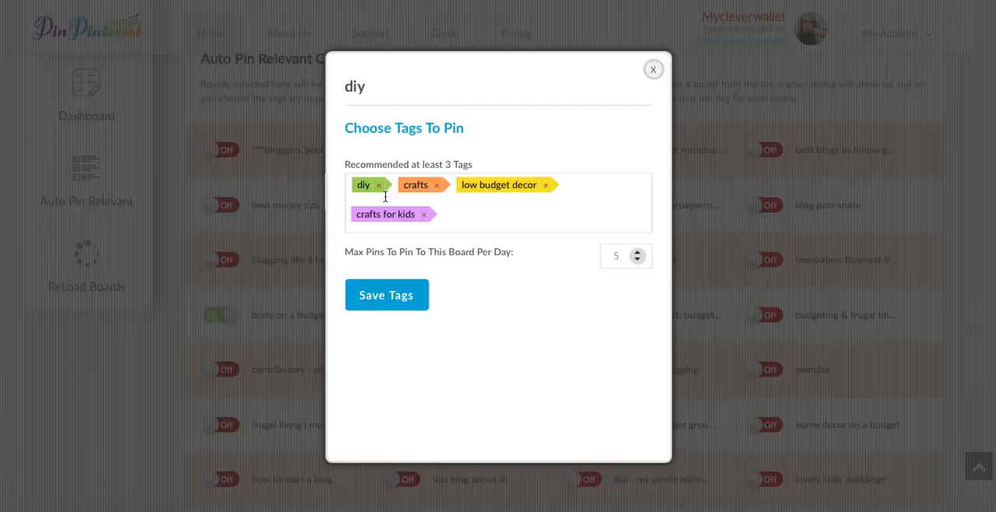
mouse_move(536, 334)
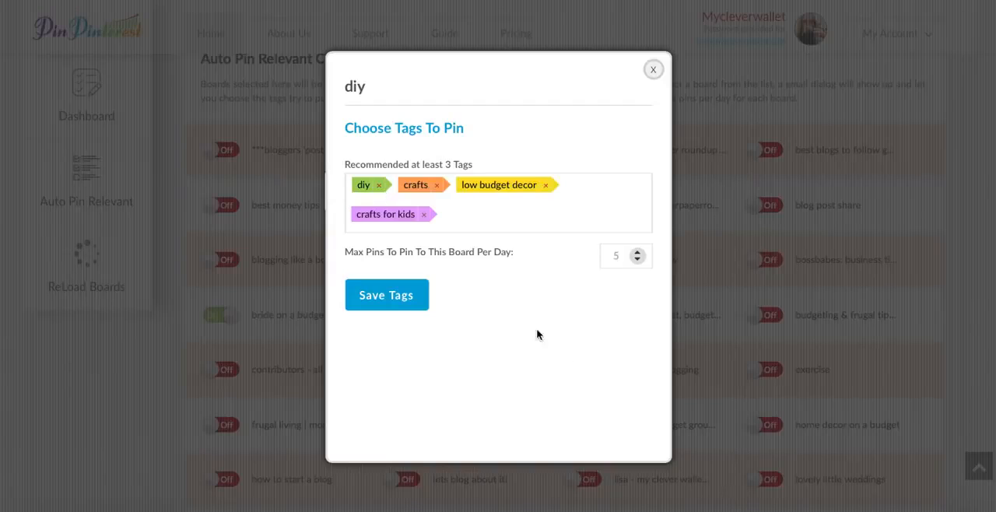
mouse_move(611, 267)
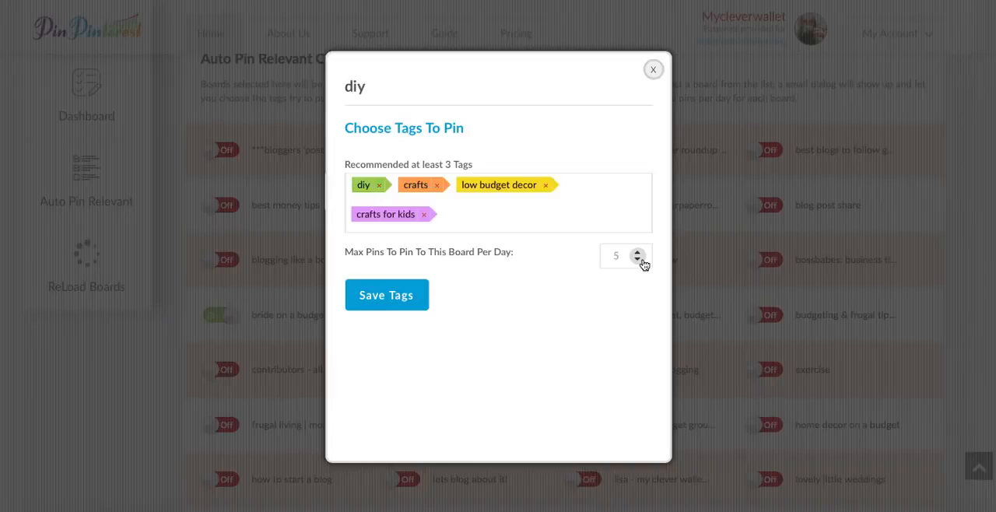
mouse_move(643, 263)
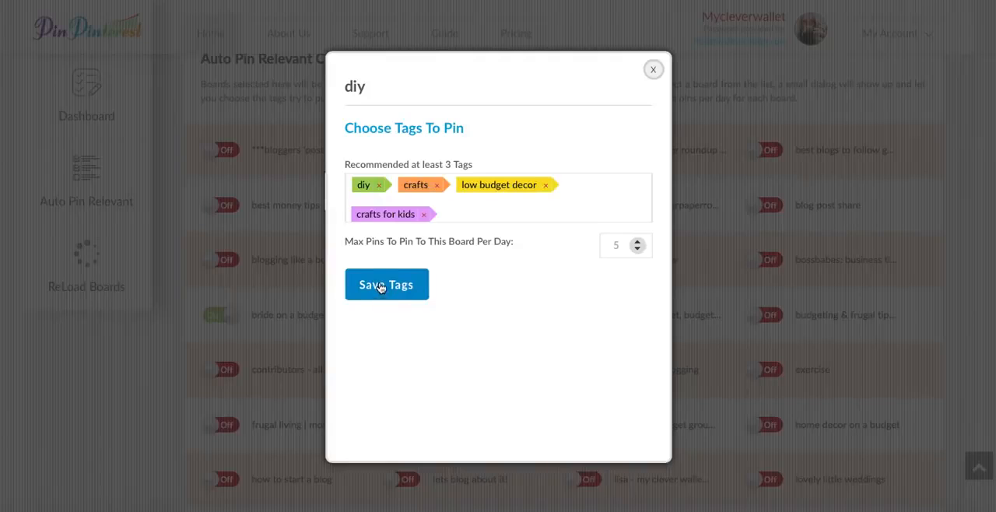
left_click(387, 284)
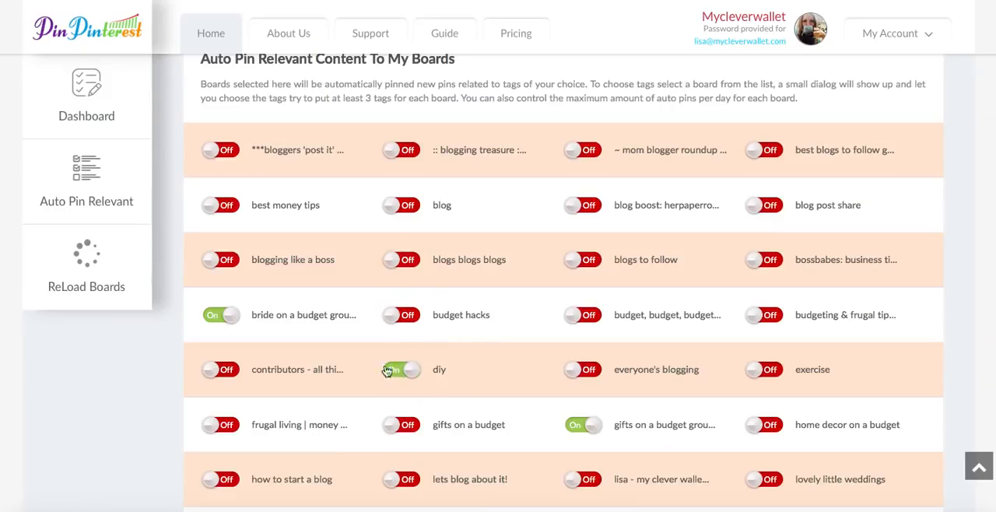
Step: Reload the boards and scroll down toward Schedule Pins Manually
left_click(402, 369)
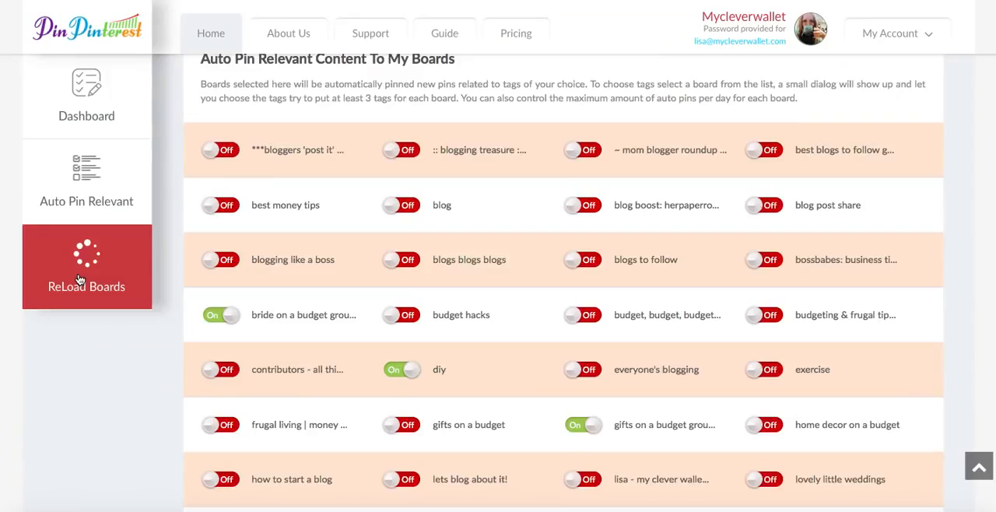
scroll("down", 3)
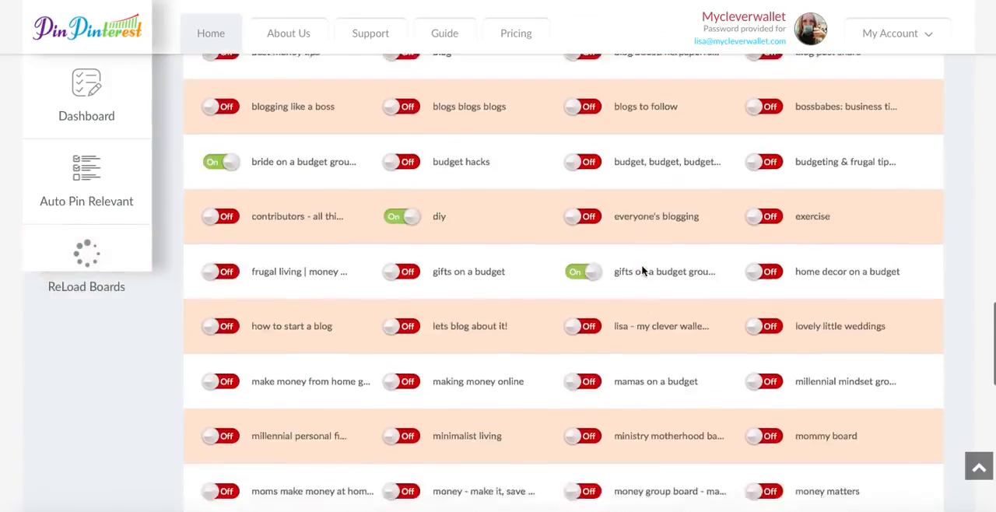
scroll("down", 3)
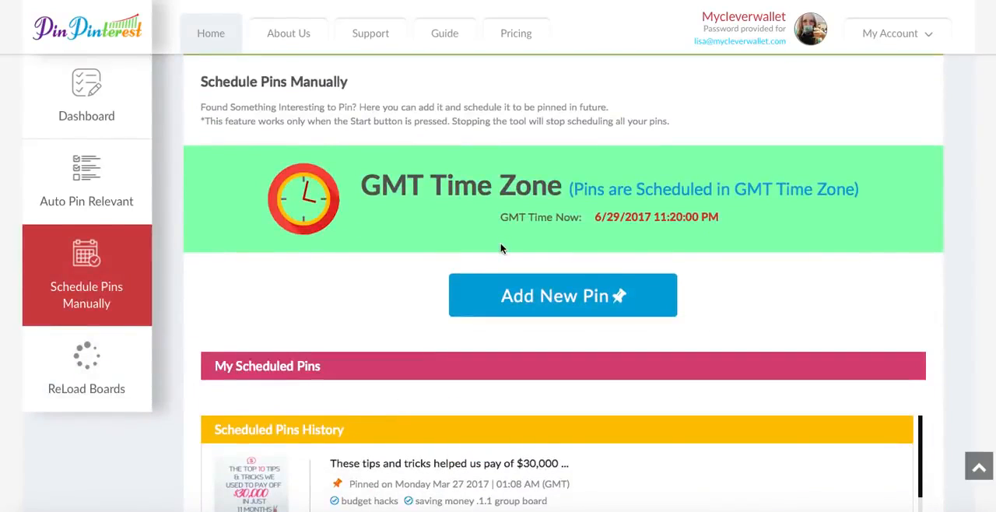
mouse_move(622, 282)
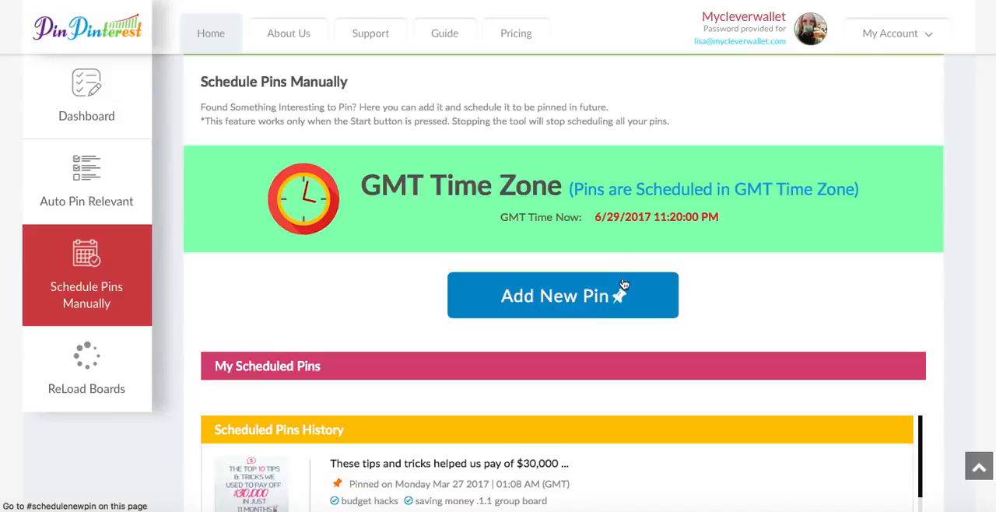
left_click(562, 295)
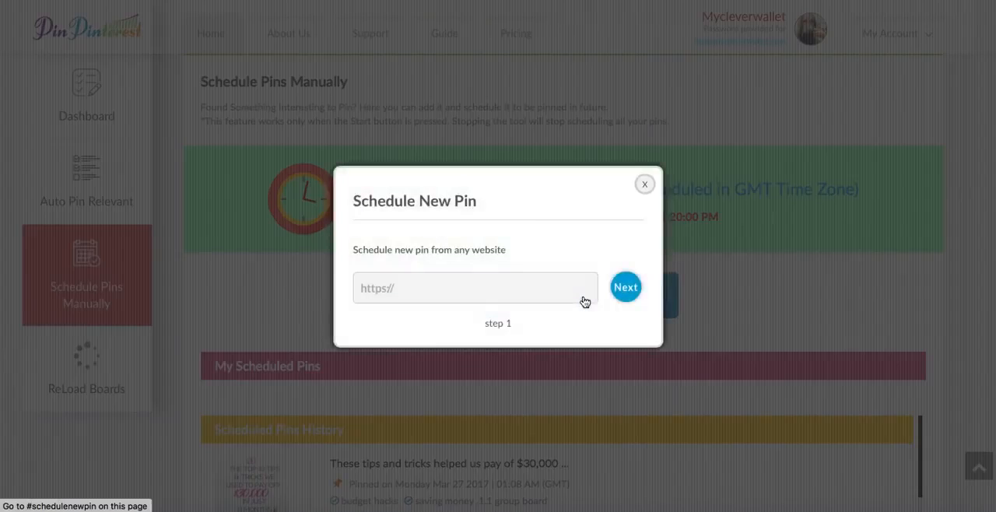
left_click(476, 288)
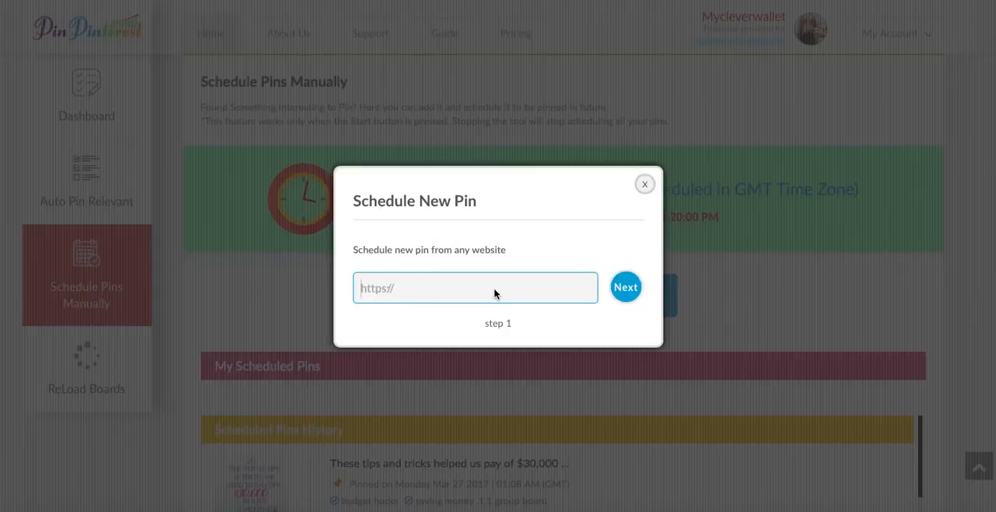
type("https://www.pinterest.com/pin/857513585270337561/")
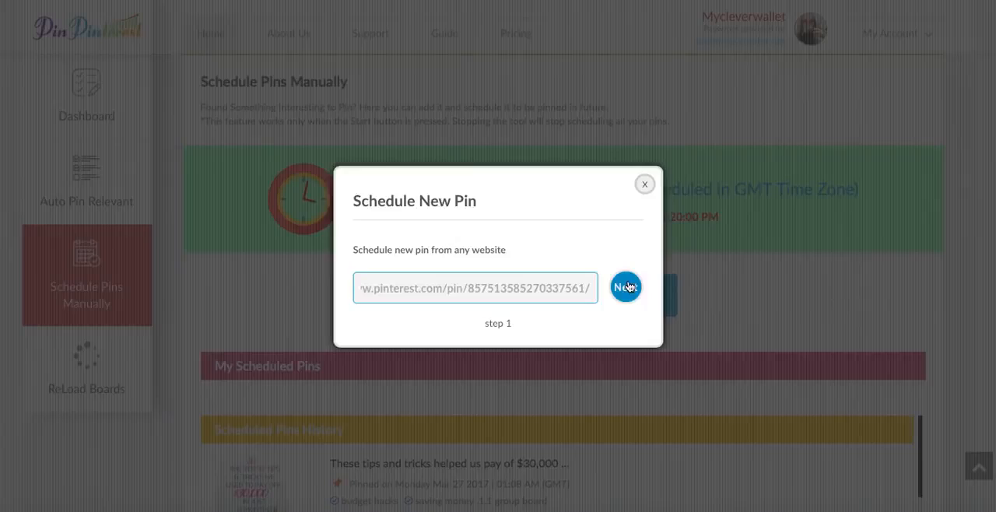
left_click(626, 287)
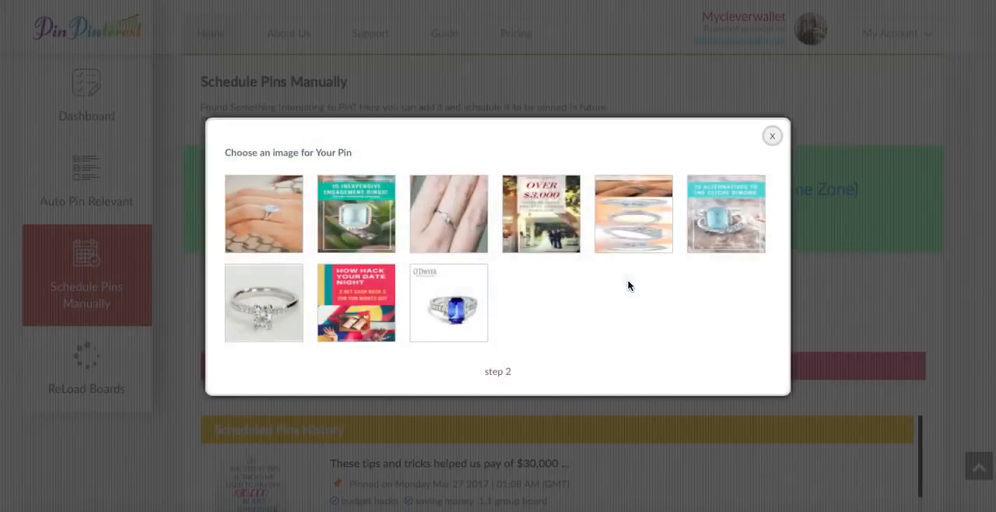
mouse_move(348, 205)
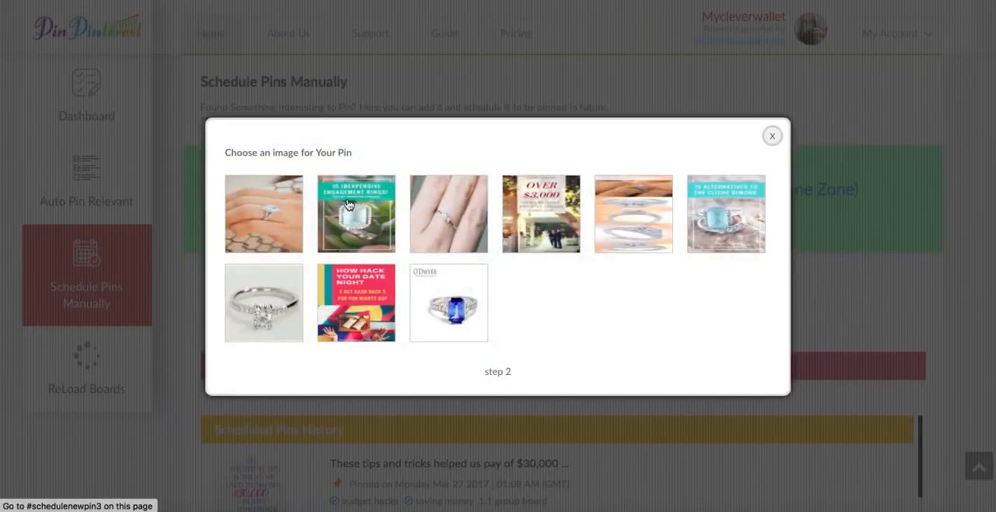
mouse_move(686, 250)
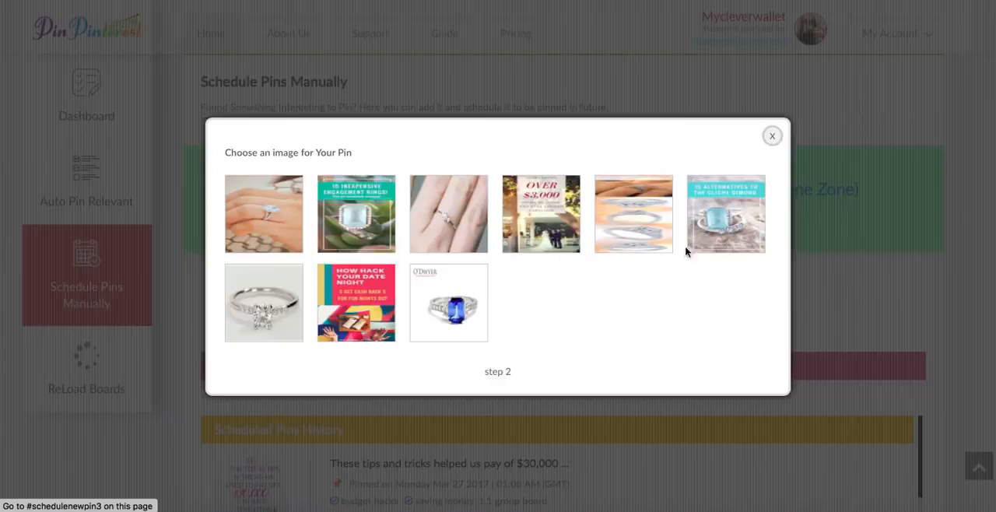
mouse_move(747, 218)
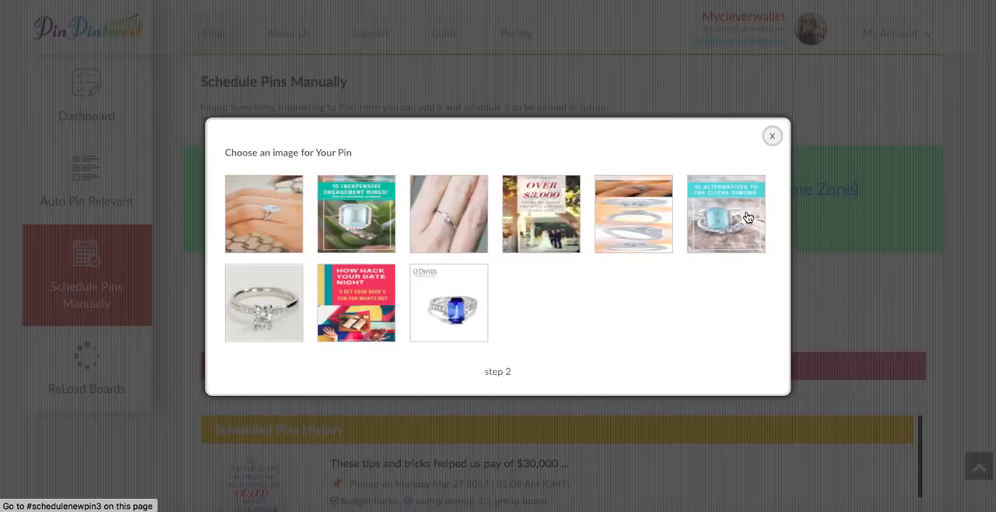
left_click(725, 213)
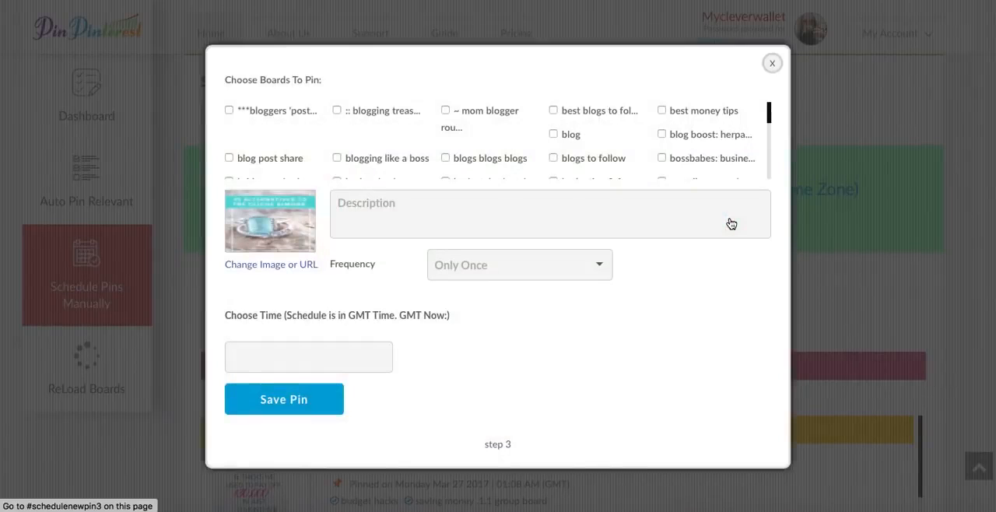
Step: Describe the pin as 15 gorgeous inexpensive engagement rings cheaper than diamonds, frequency Only Once
left_click(550, 214)
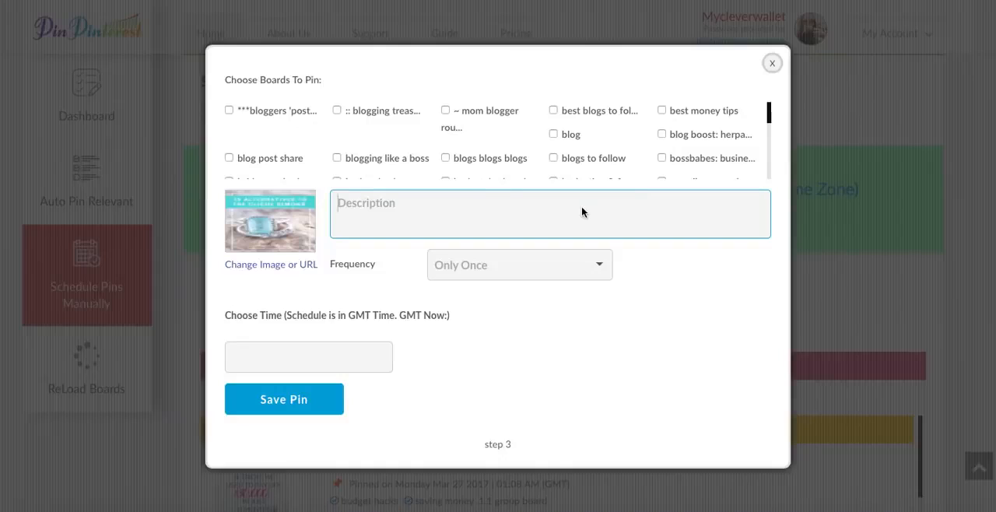
type("15 al")
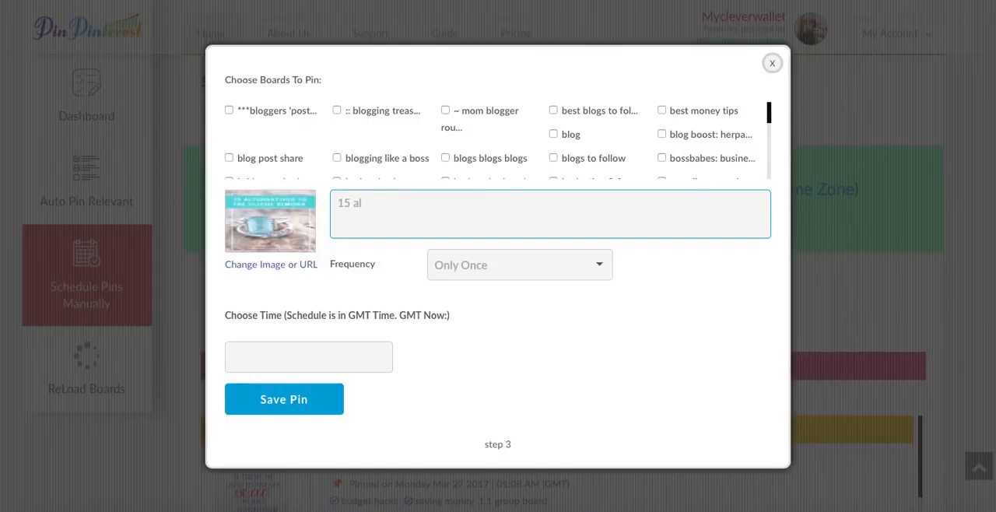
type("gorgeous")
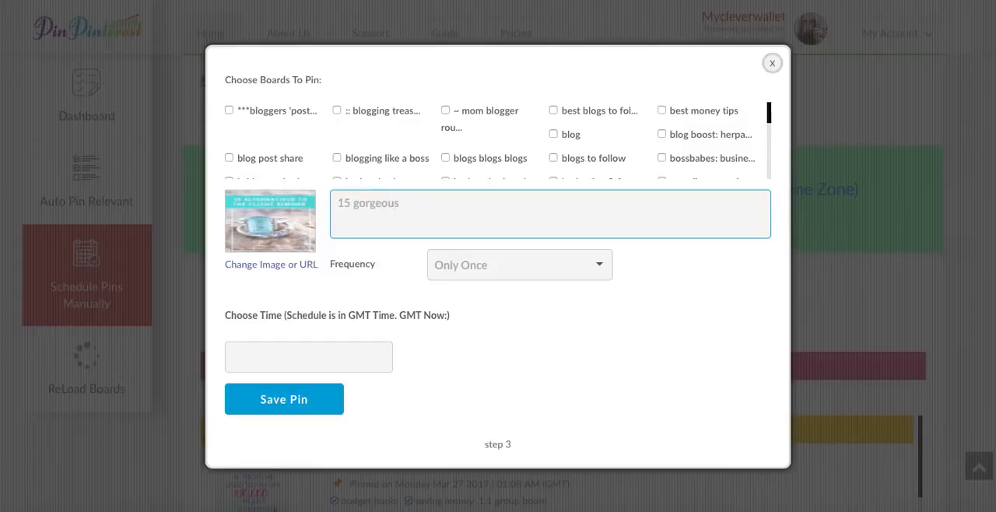
type("rings")
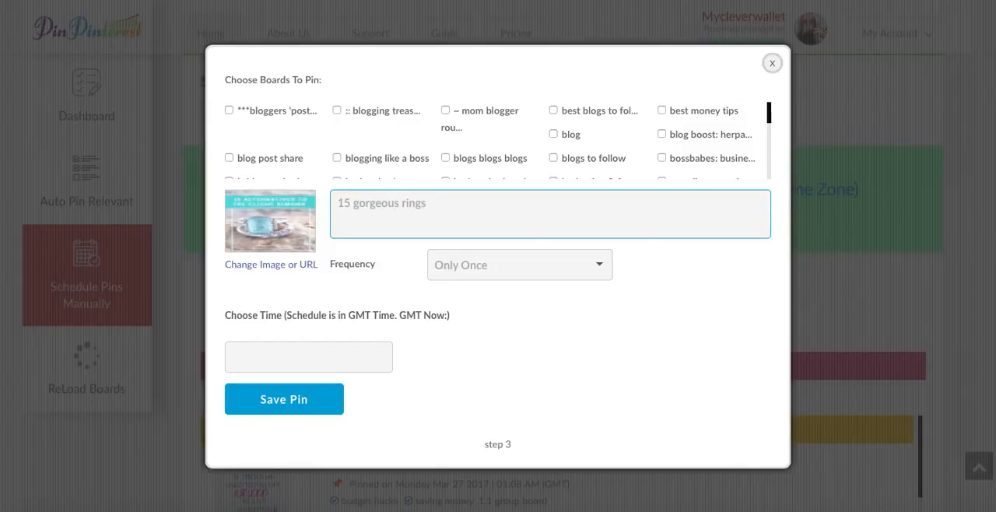
left_click(550, 203)
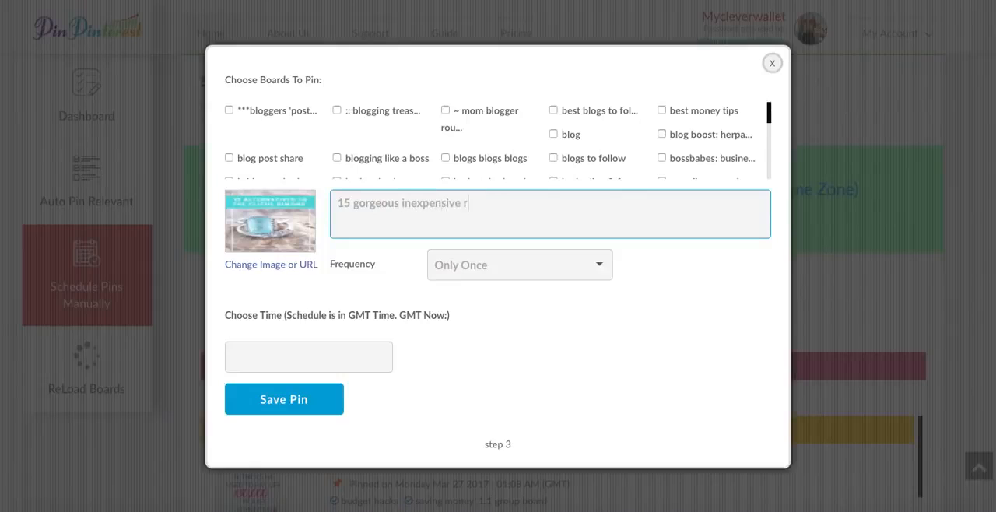
type("ings.")
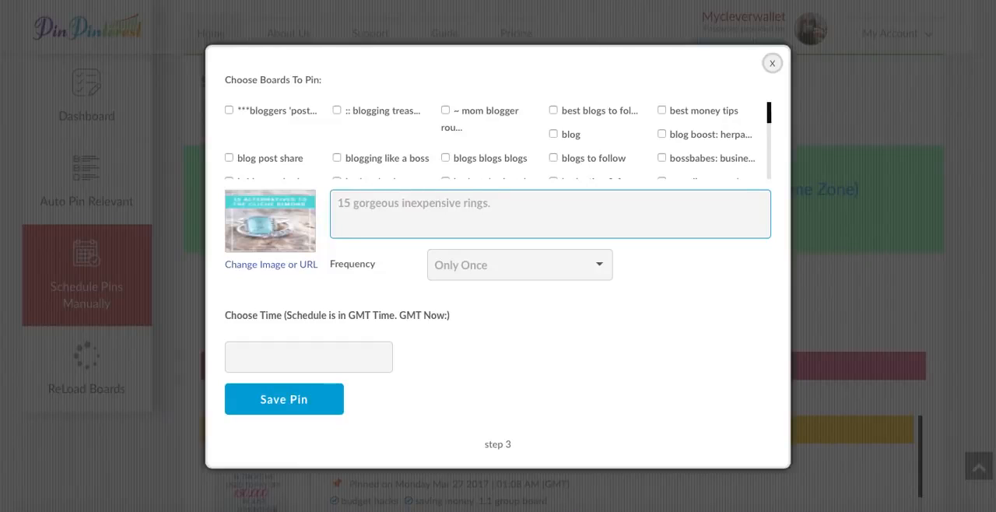
type("inexpensive e")
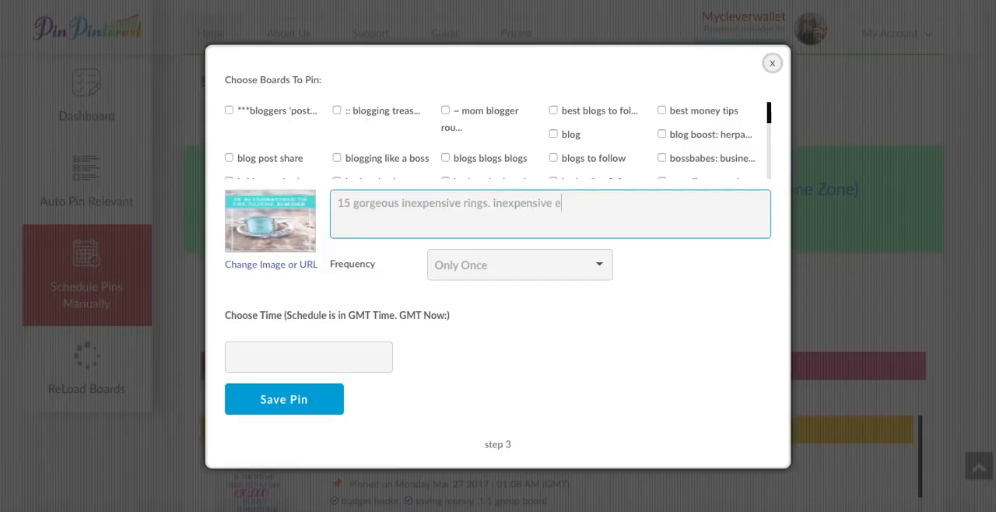
type("ngagement rings that are far cheaper")
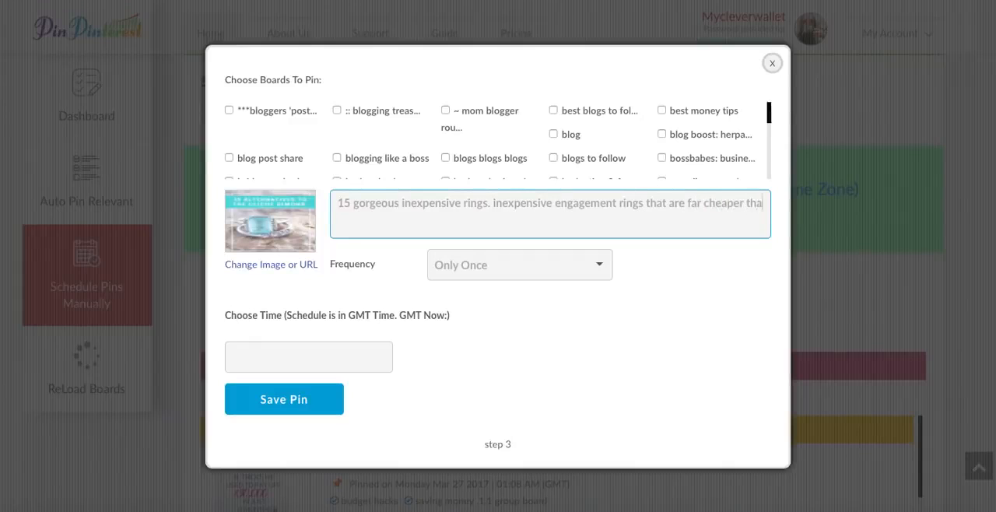
type("that dia")
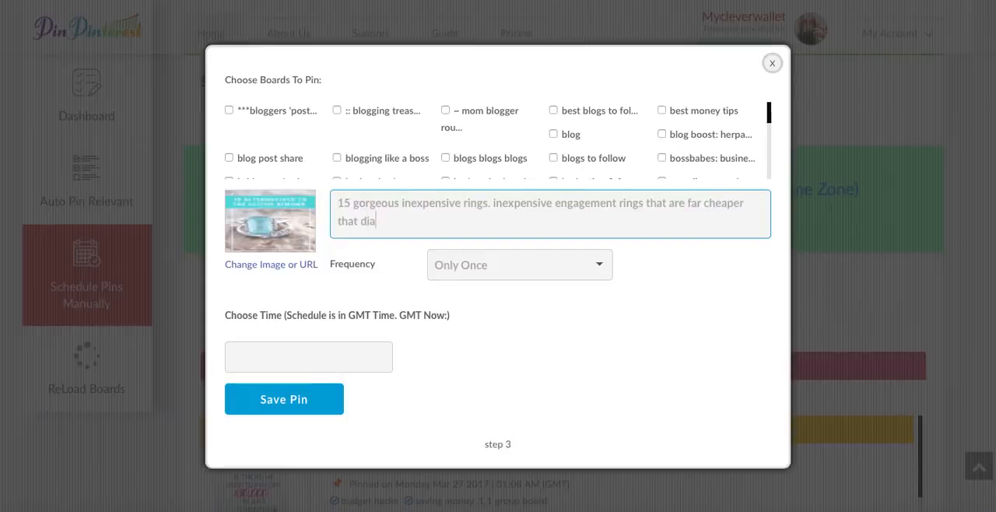
type("monds.")
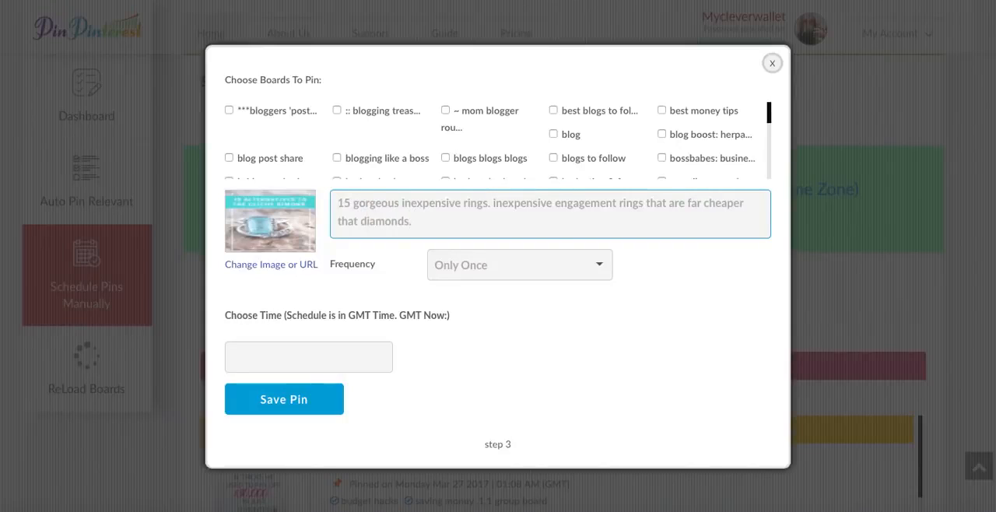
left_click(519, 264)
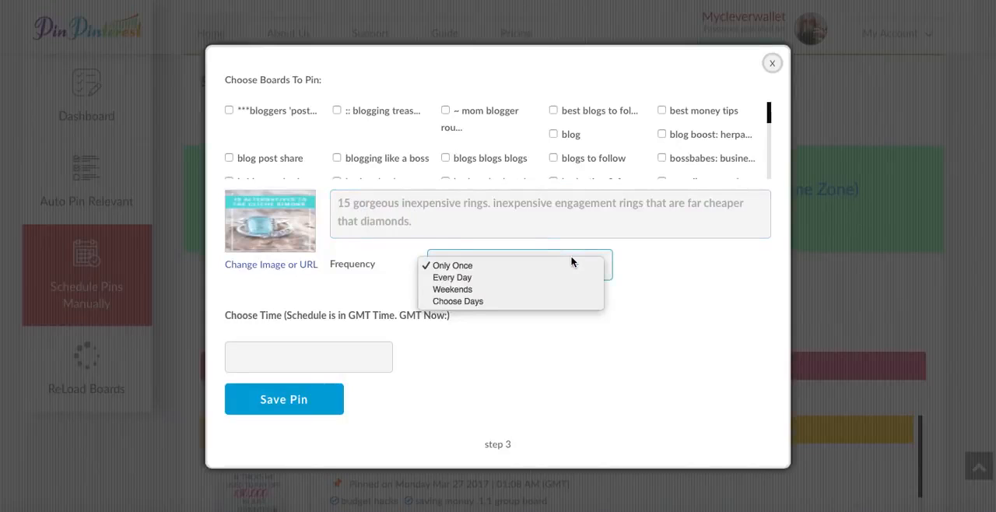
mouse_move(501, 312)
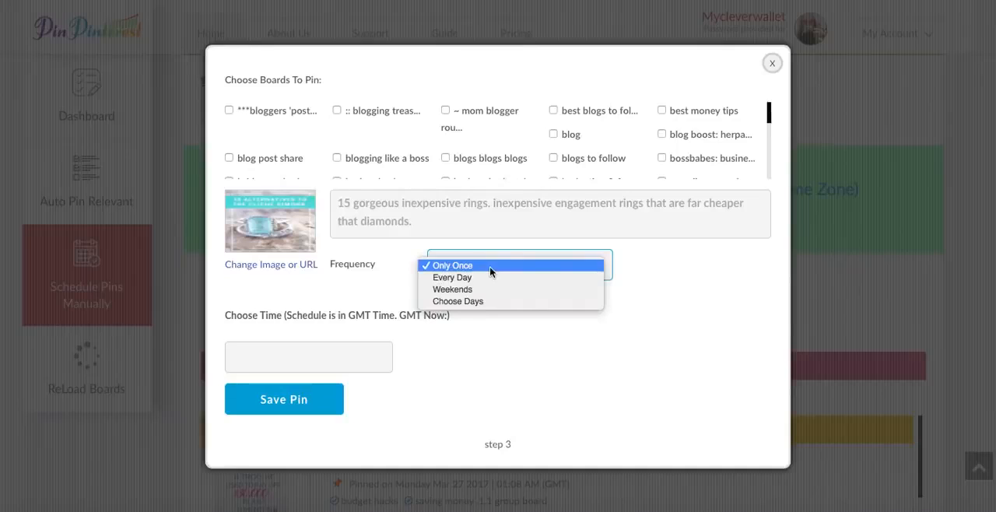
left_click(452, 266)
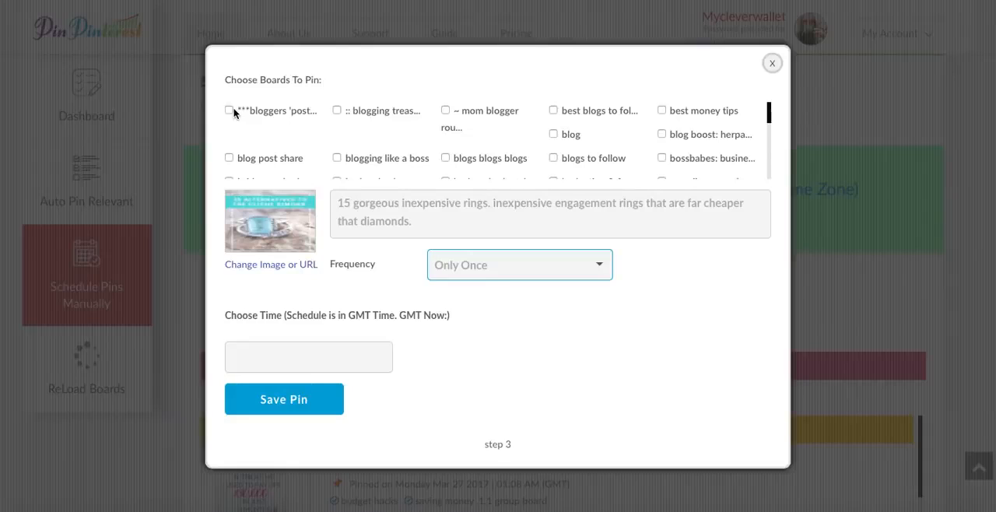
Step: Tick the bloggers, best money tips, blog post share, blogs to follow and bossbabes boards
left_click(229, 110)
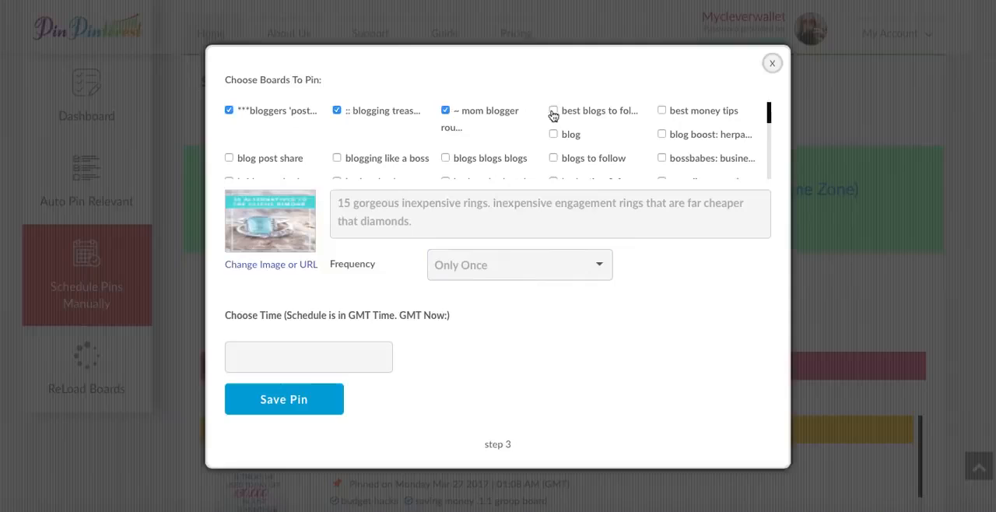
left_click(661, 110)
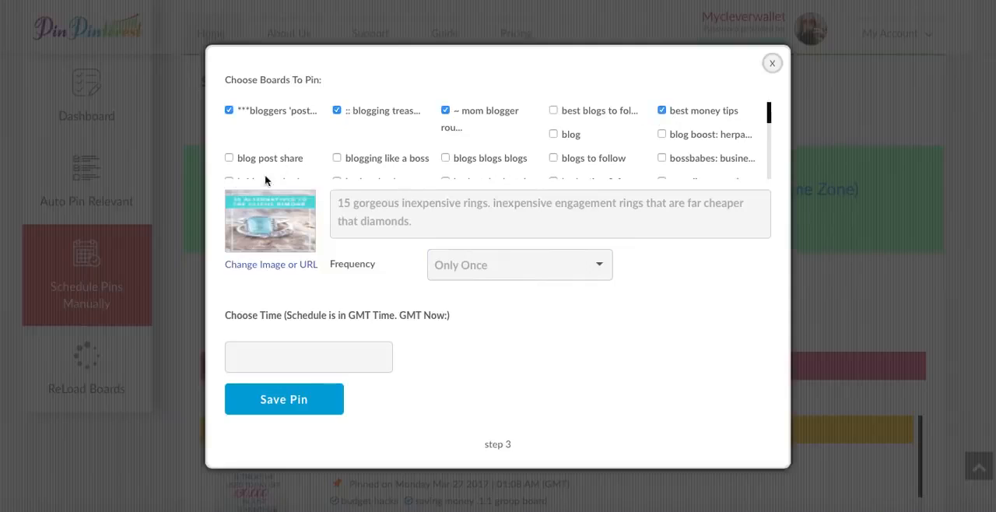
left_click(337, 157)
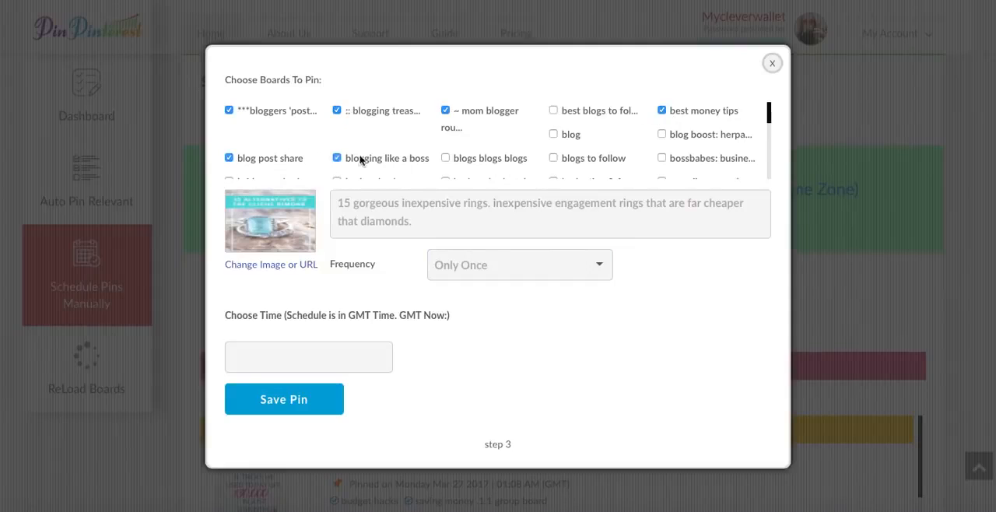
left_click(552, 157)
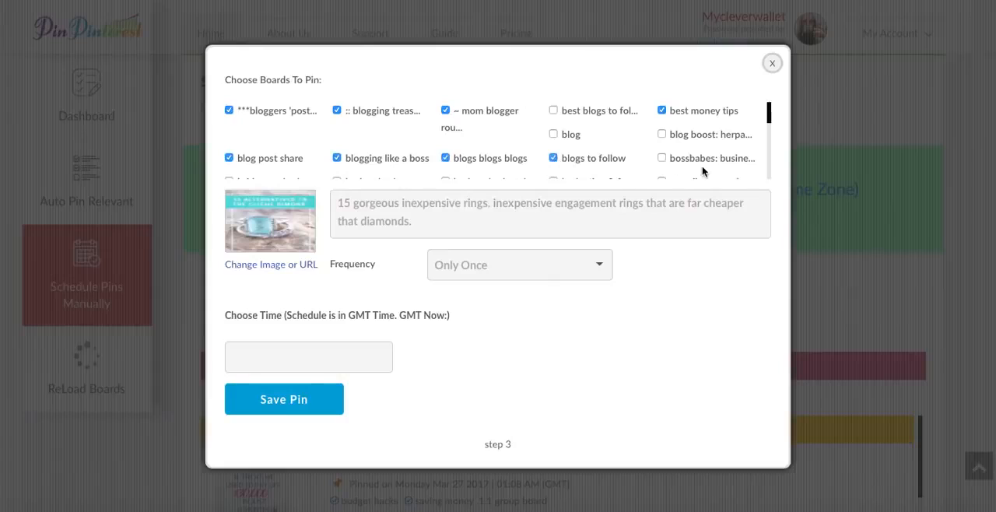
left_click(662, 157)
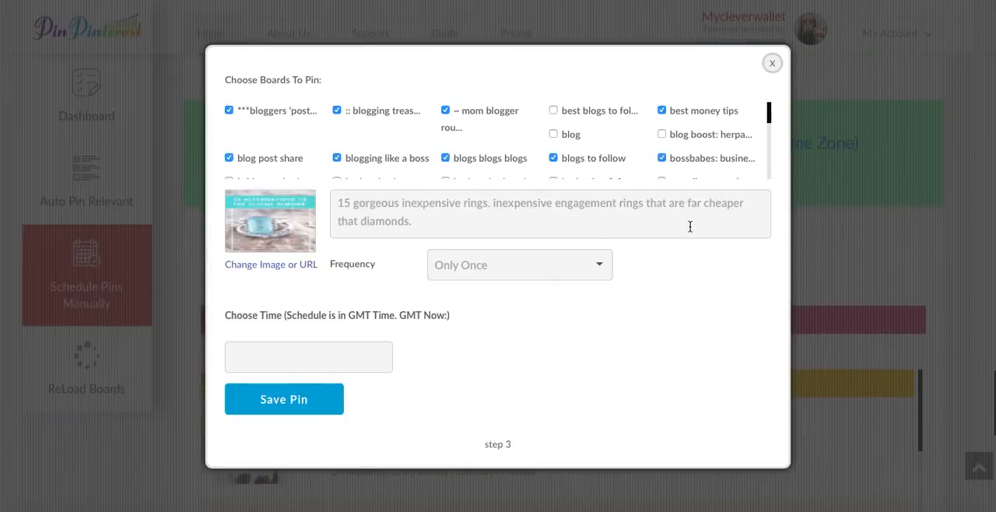
mouse_move(492, 91)
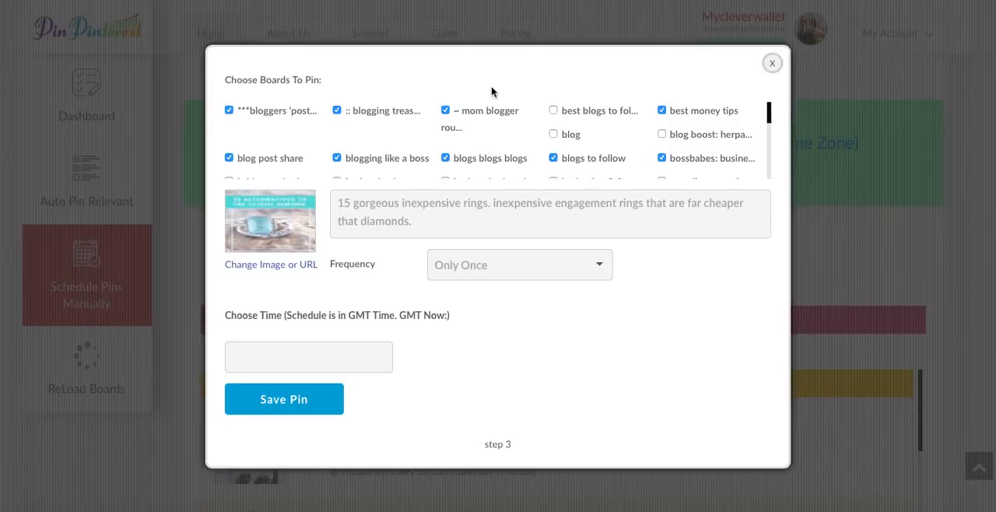
scroll("down", 3)
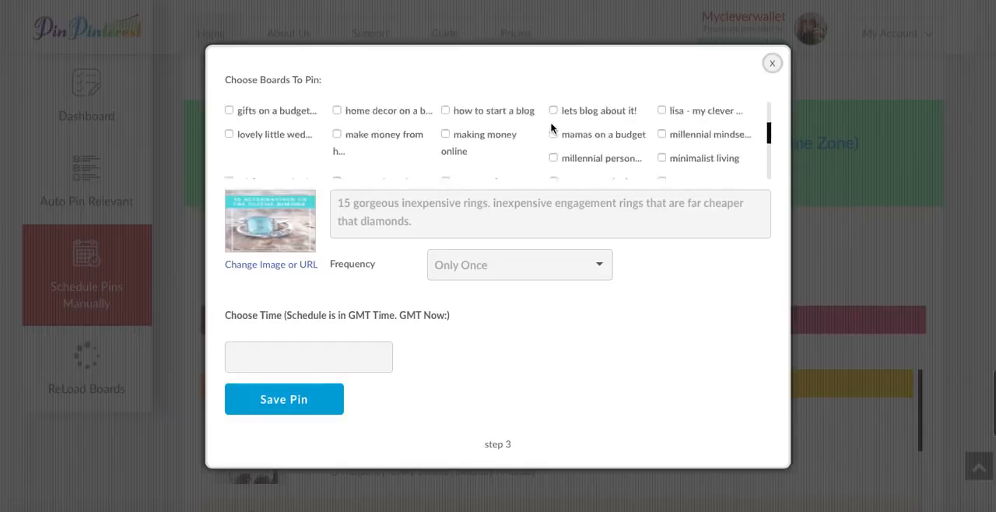
scroll("down", 3)
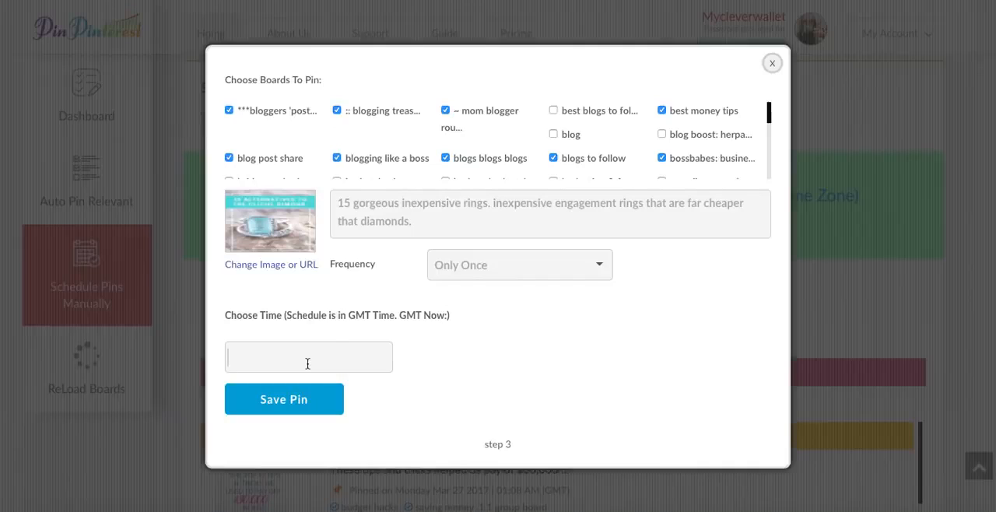
Step: Dismiss the past-date warning, correct the pin time to 11:45 PM GMT, and save
double_click(360, 315)
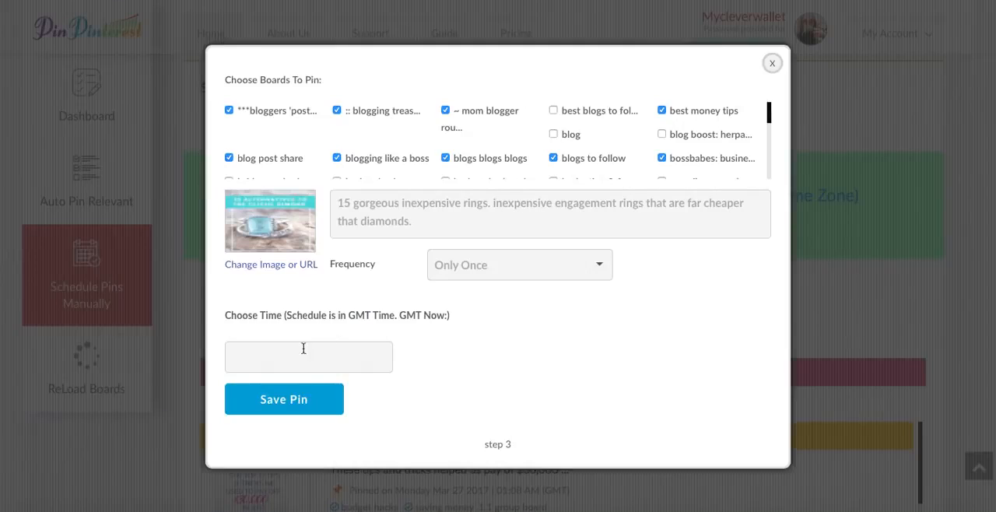
type("6")
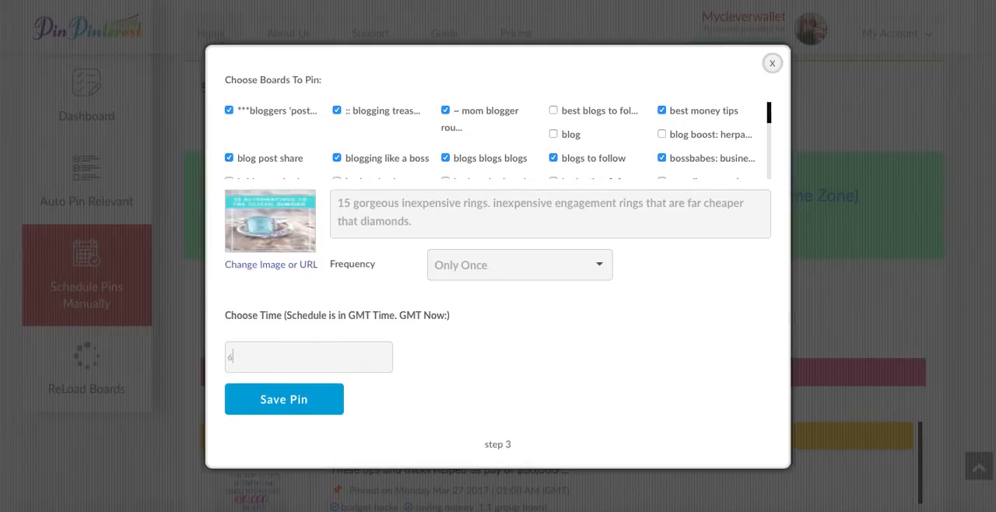
left_click(283, 398)
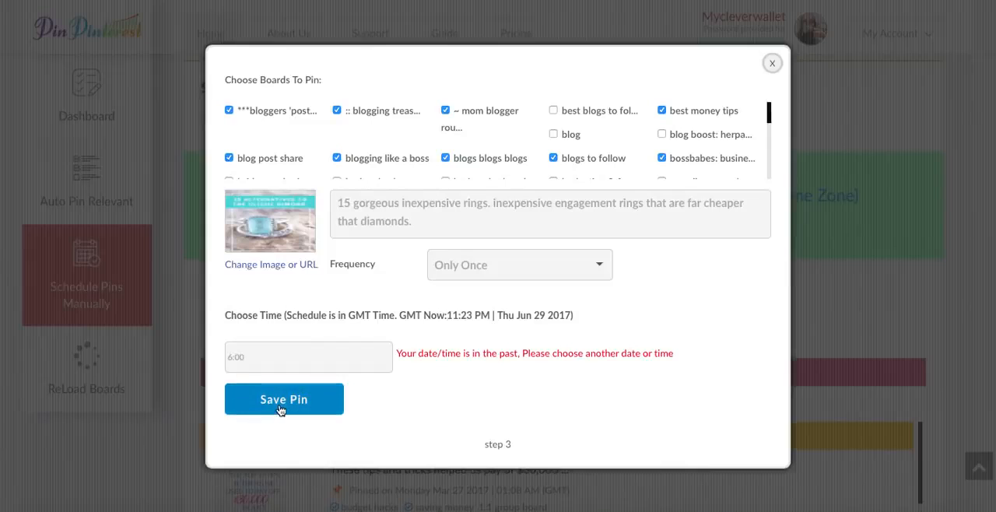
left_click(284, 399)
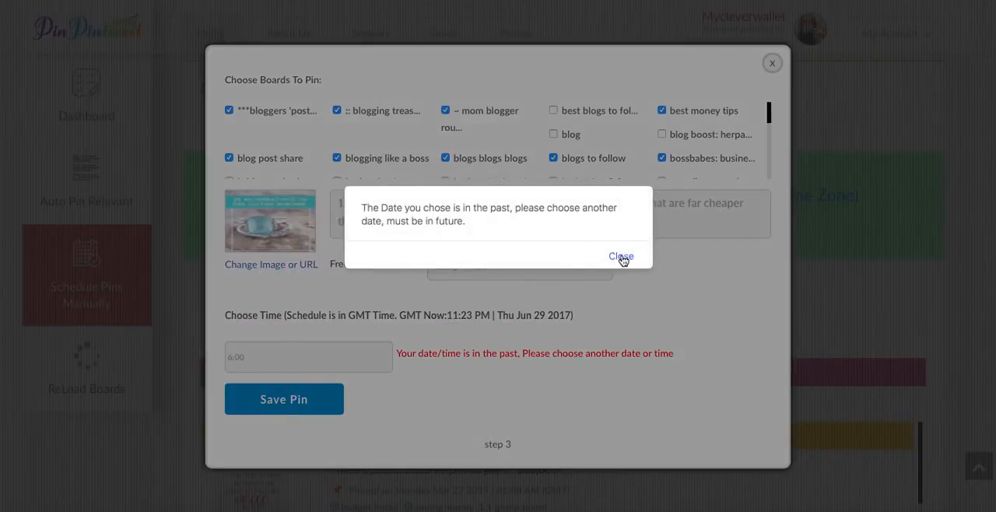
left_click(620, 256)
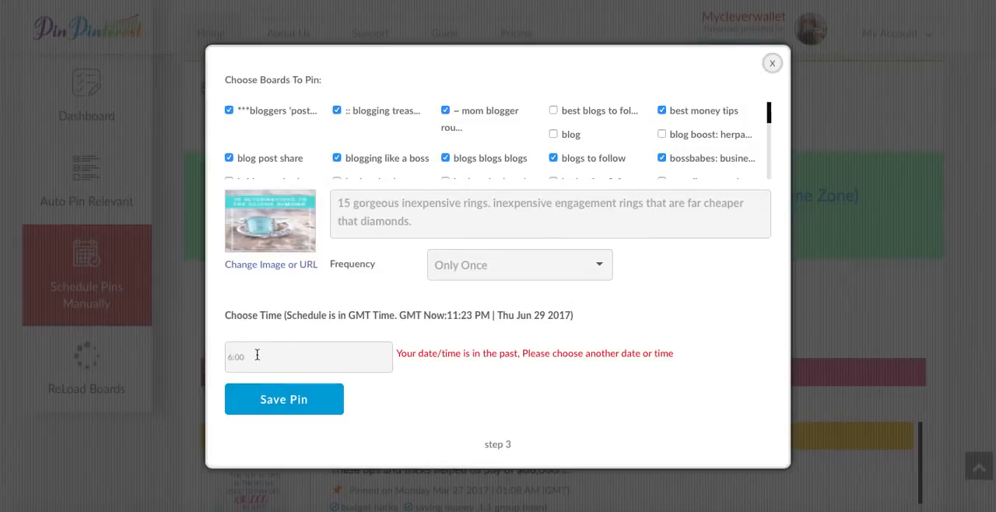
type("p.")
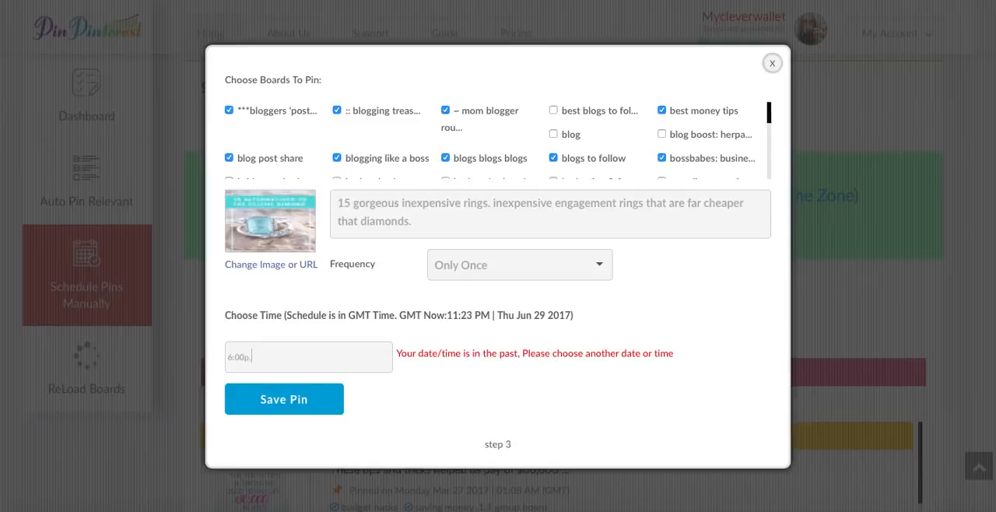
key("BackSpace")
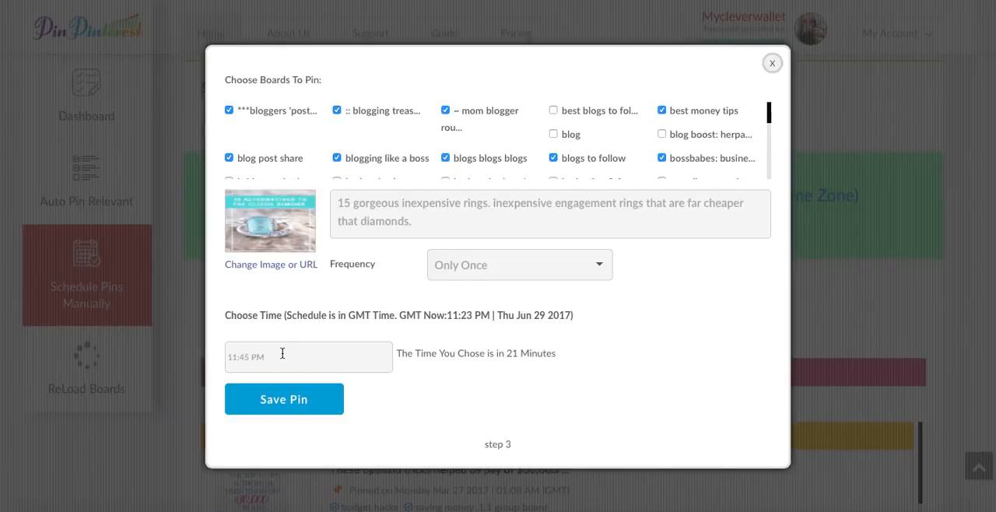
left_click(284, 398)
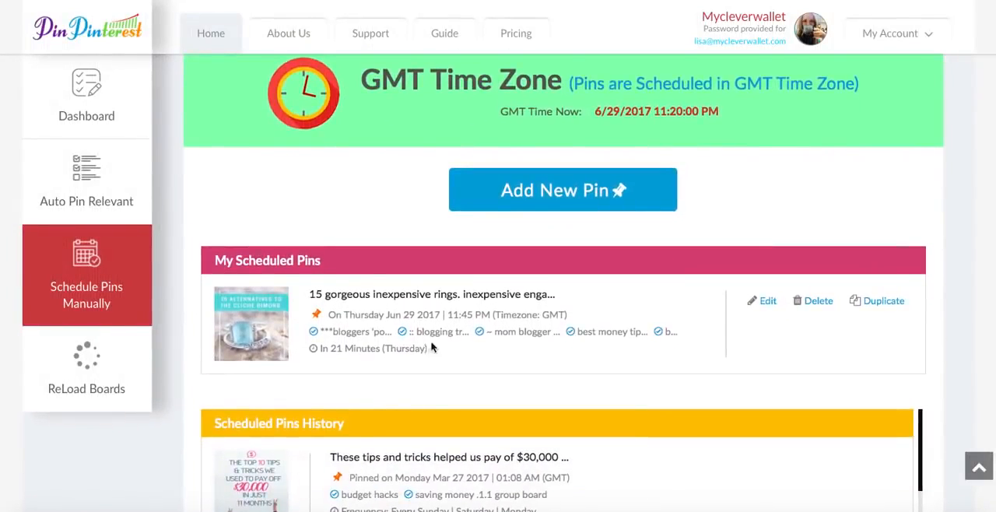
mouse_move(314, 343)
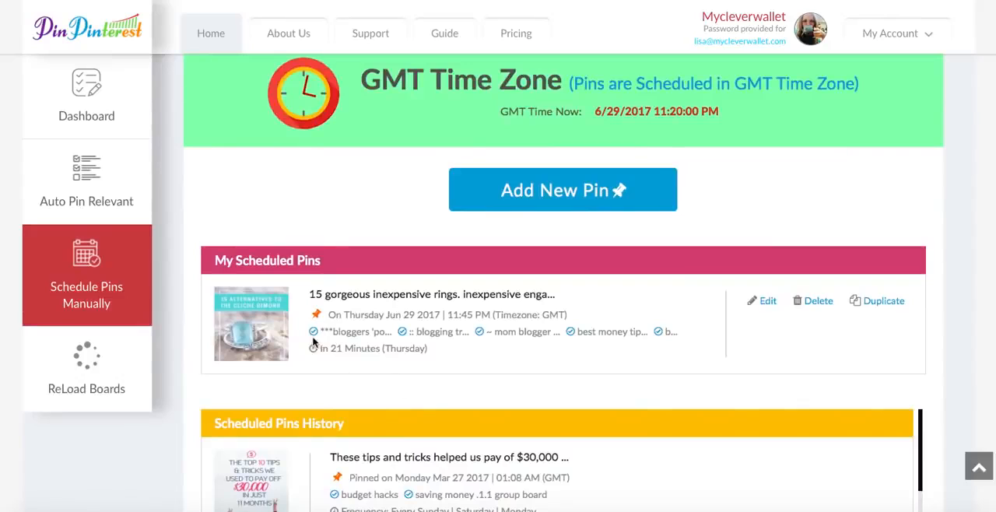
mouse_move(859, 303)
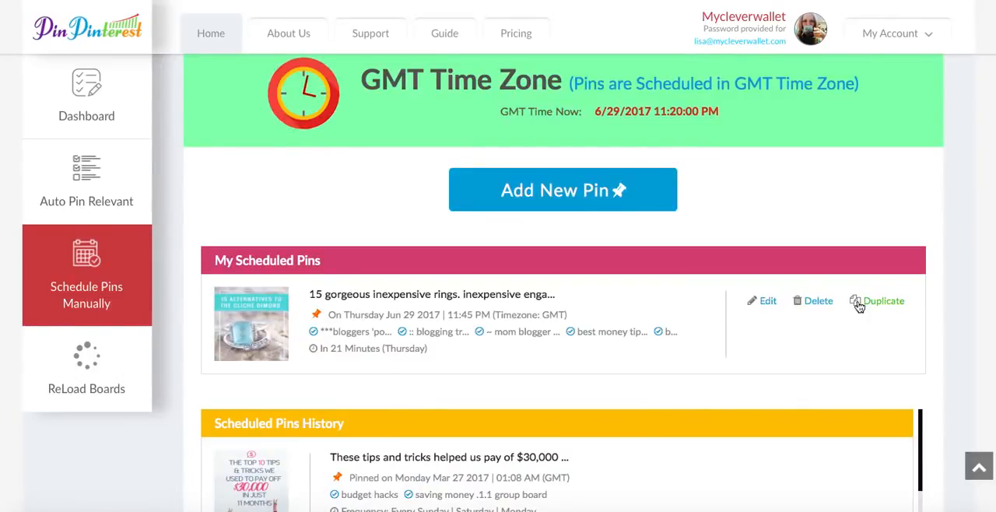
mouse_move(514, 345)
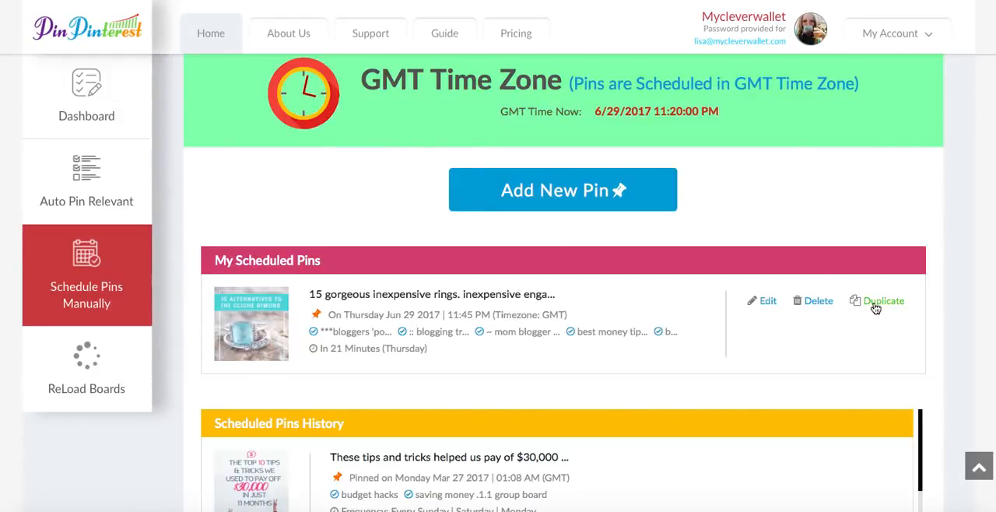
left_click(877, 300)
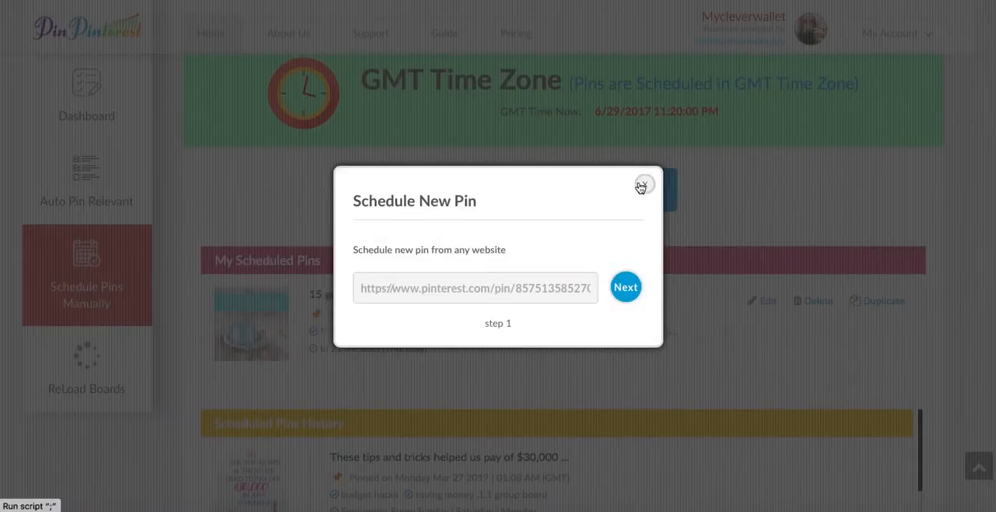
left_click(641, 185)
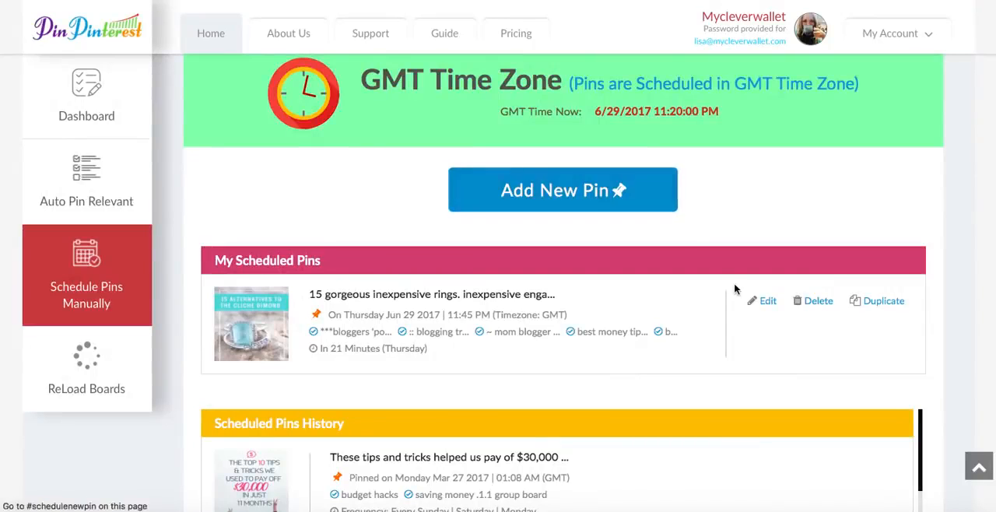
scroll("down", 3)
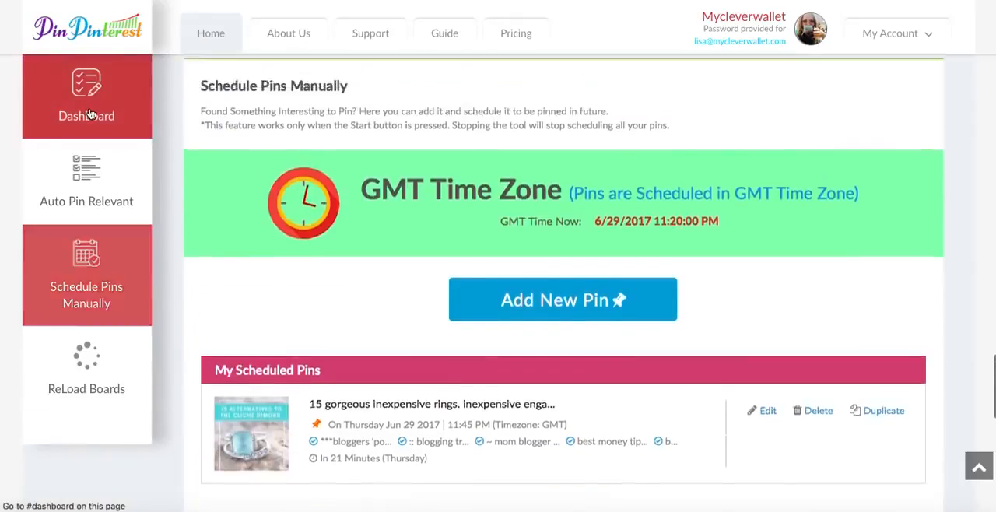
Step: Return to the dashboard and switch the Follow toggle On
left_click(86, 96)
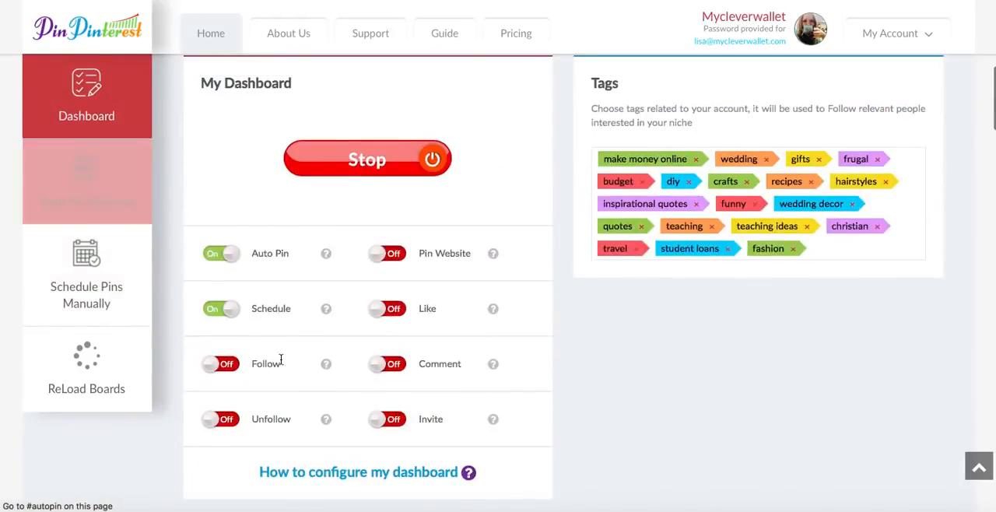
scroll("down", 3)
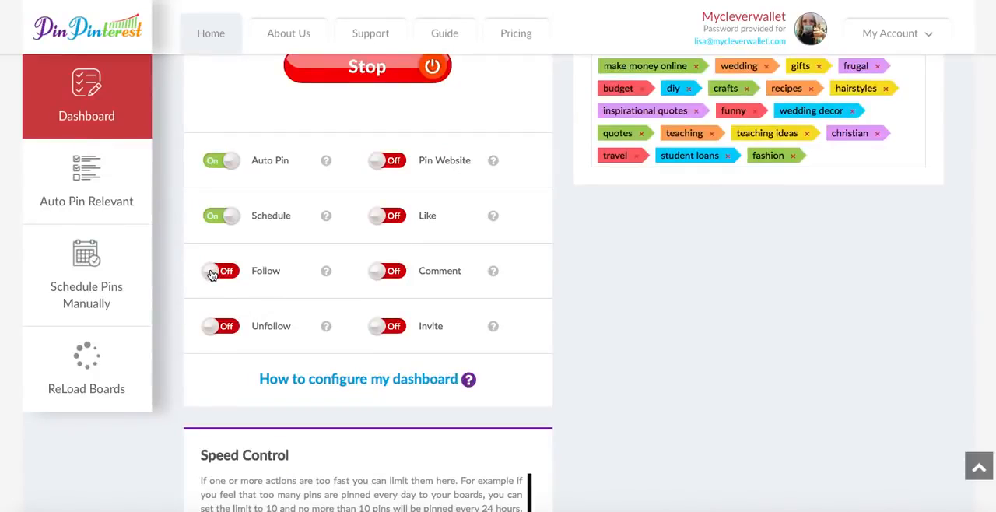
left_click(220, 271)
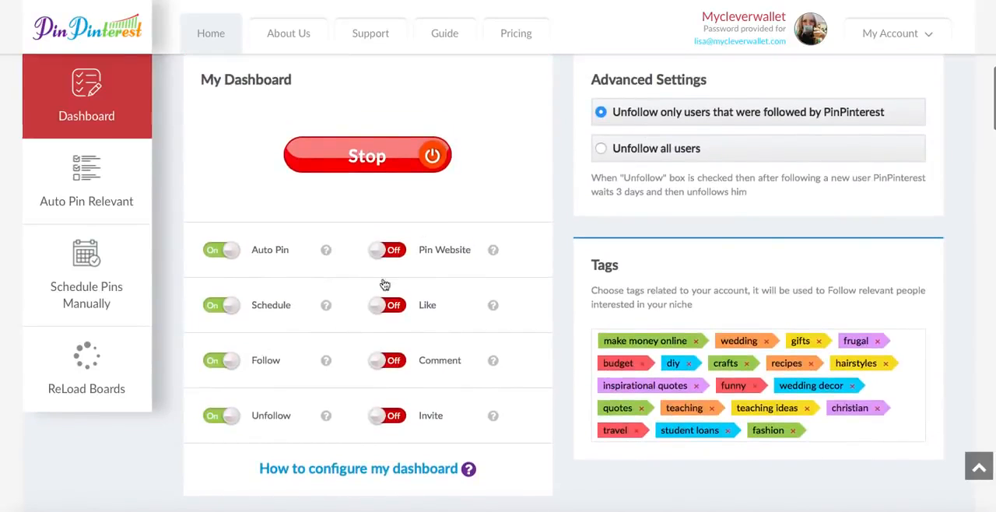
mouse_move(609, 101)
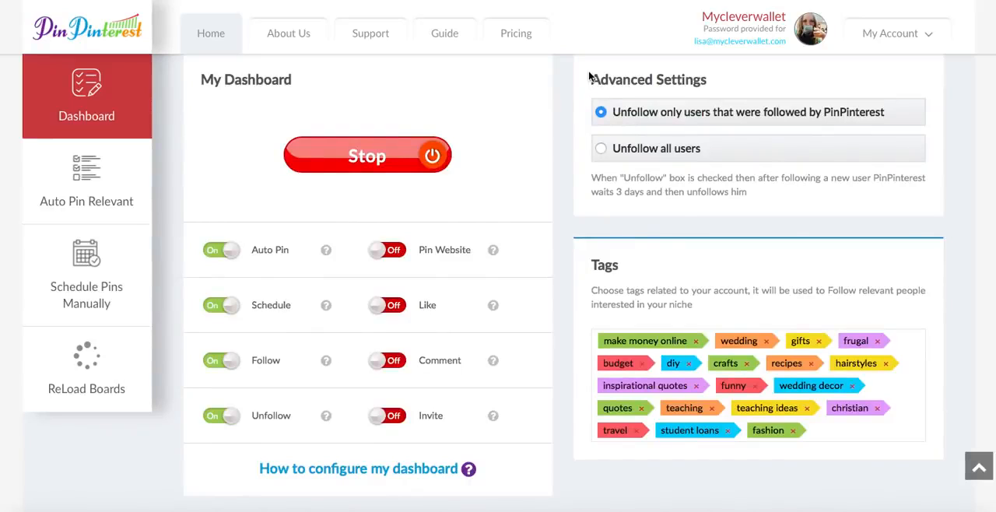
mouse_move(360, 391)
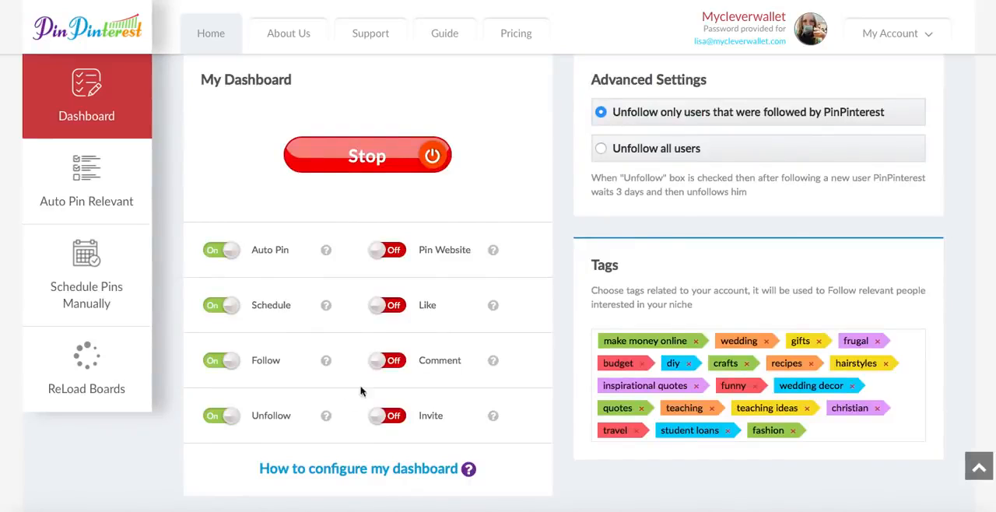
mouse_move(311, 394)
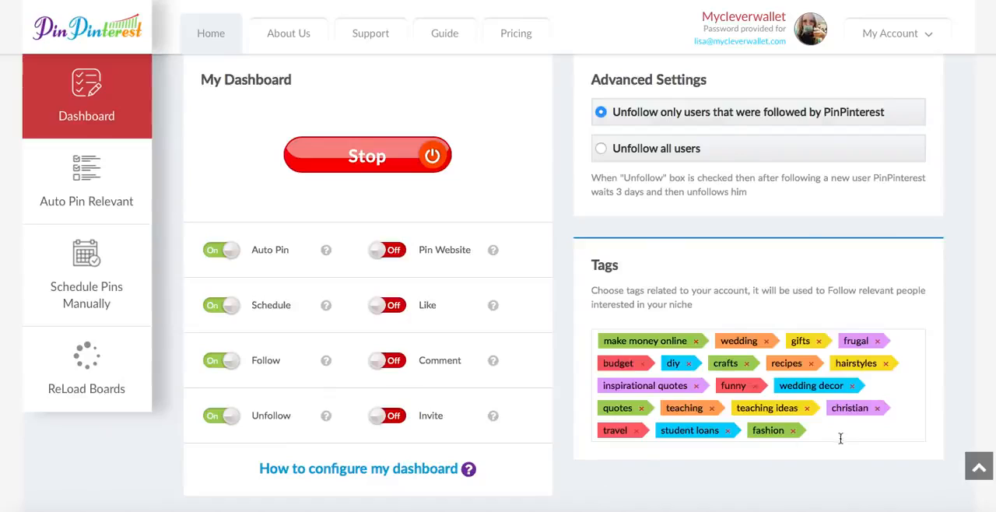
mouse_move(603, 317)
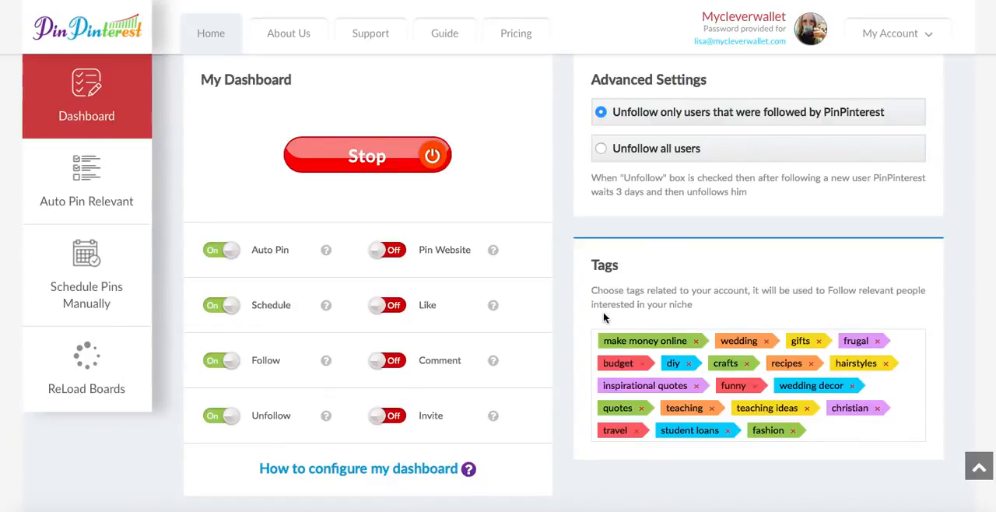
mouse_move(273, 374)
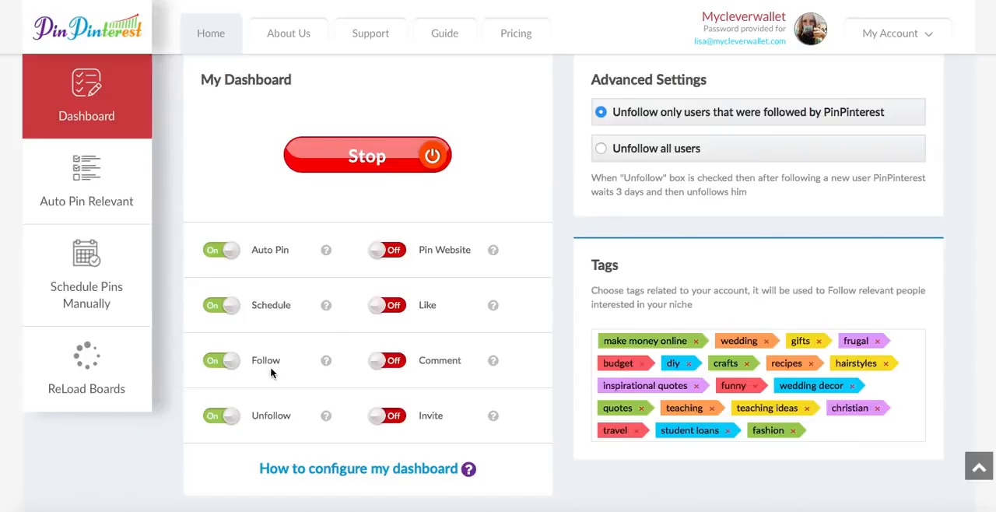
mouse_move(310, 335)
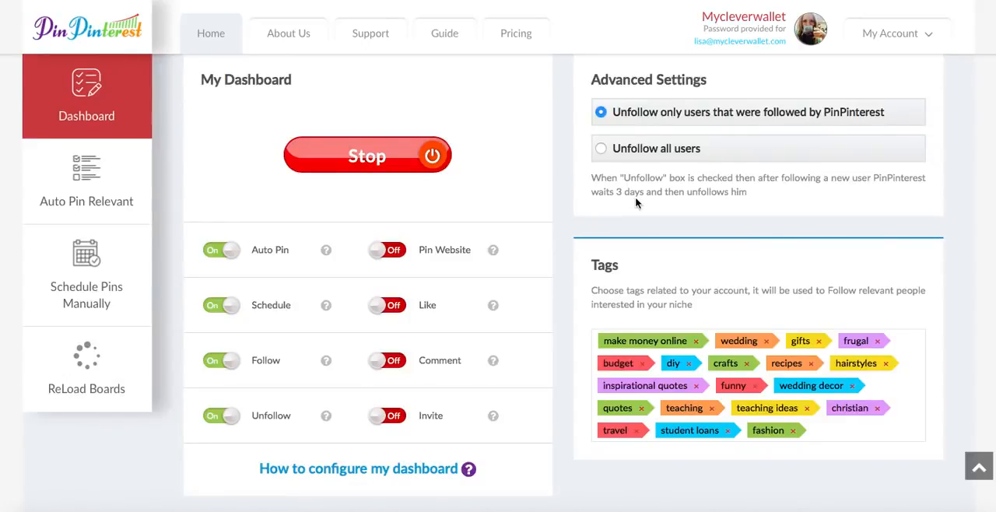
mouse_move(649, 173)
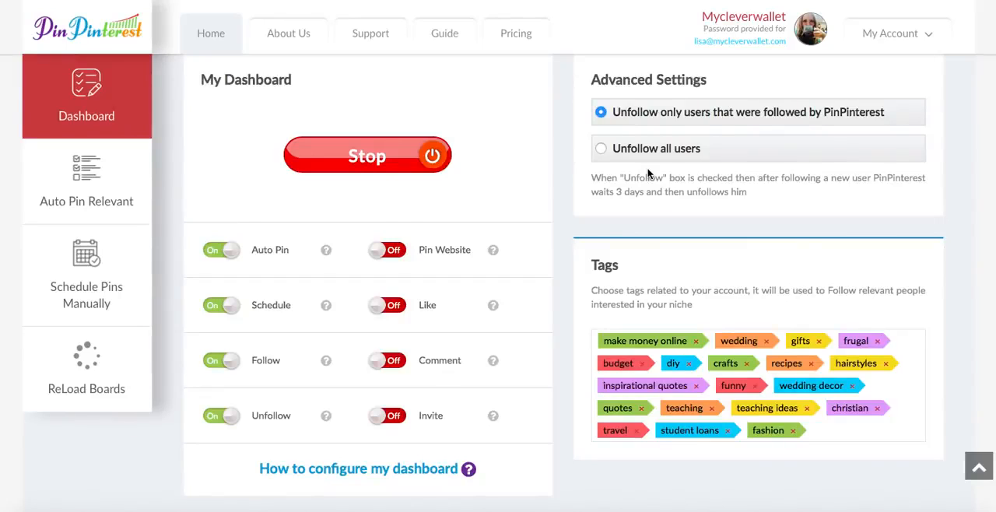
mouse_move(610, 132)
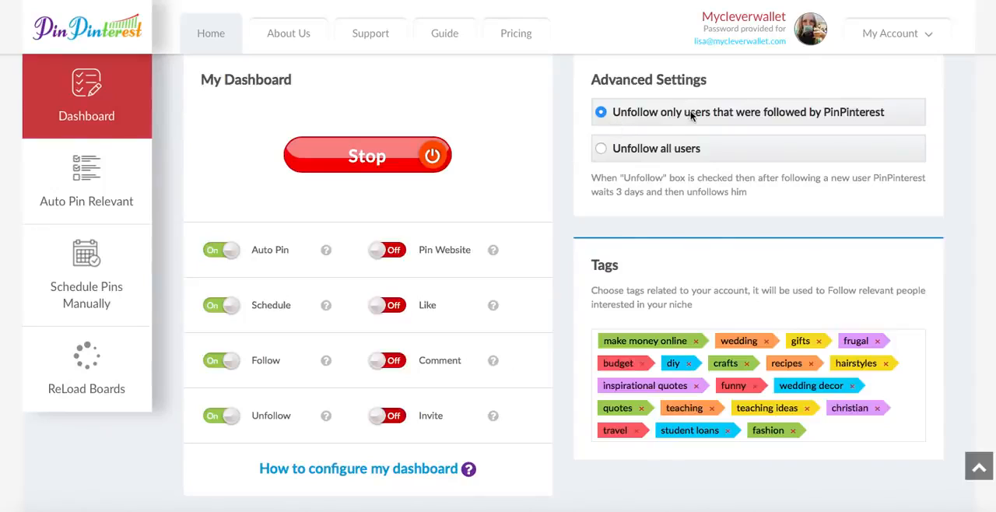
mouse_move(822, 126)
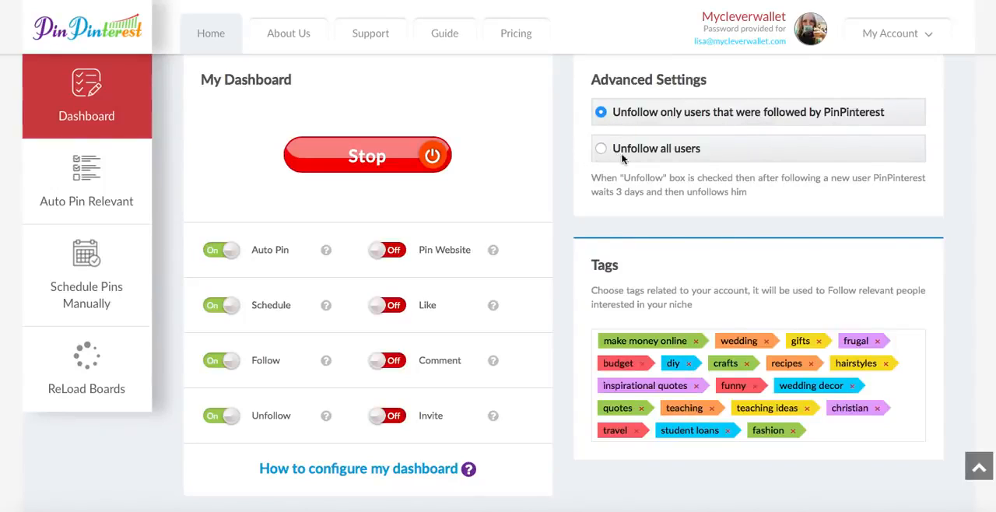
mouse_move(611, 102)
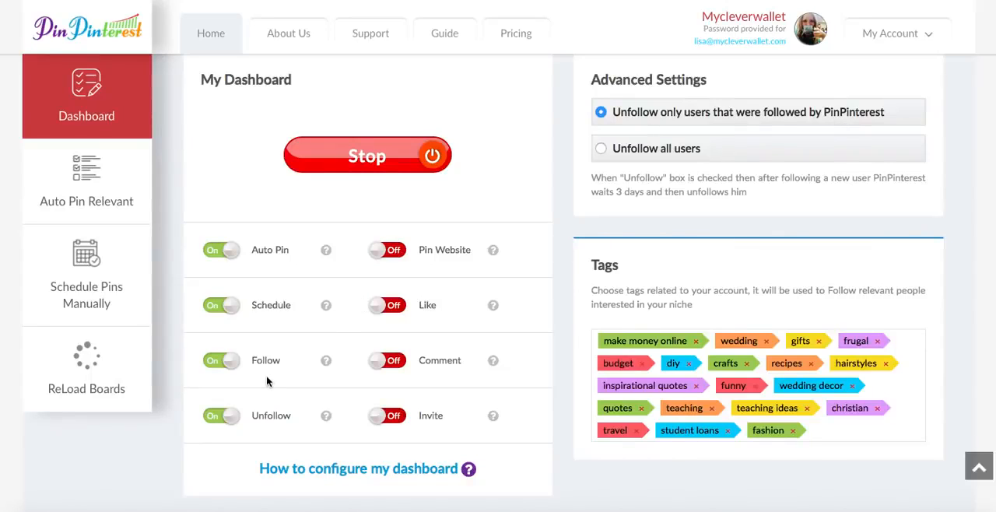
Step: Scroll down the dashboard to view the Speed Control daily limits
scroll("down", 3)
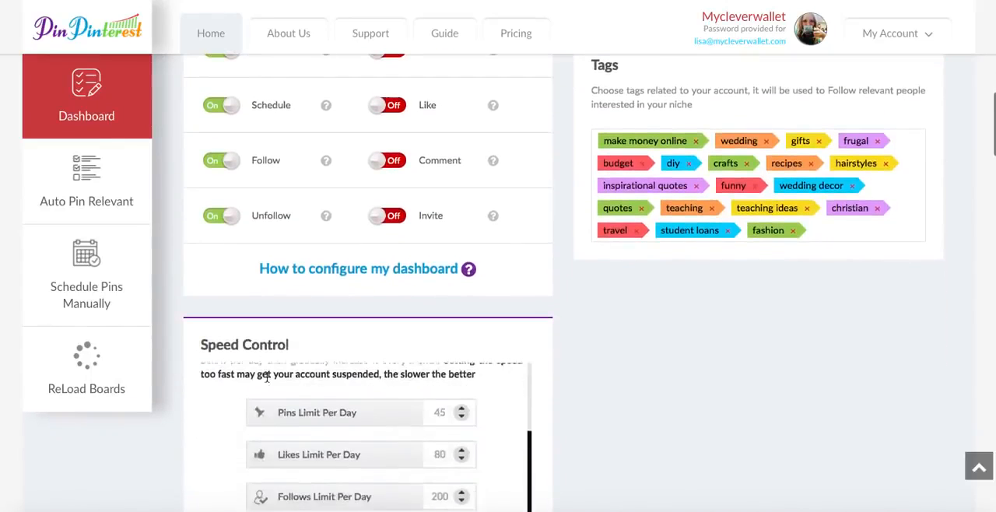
scroll("down", 3)
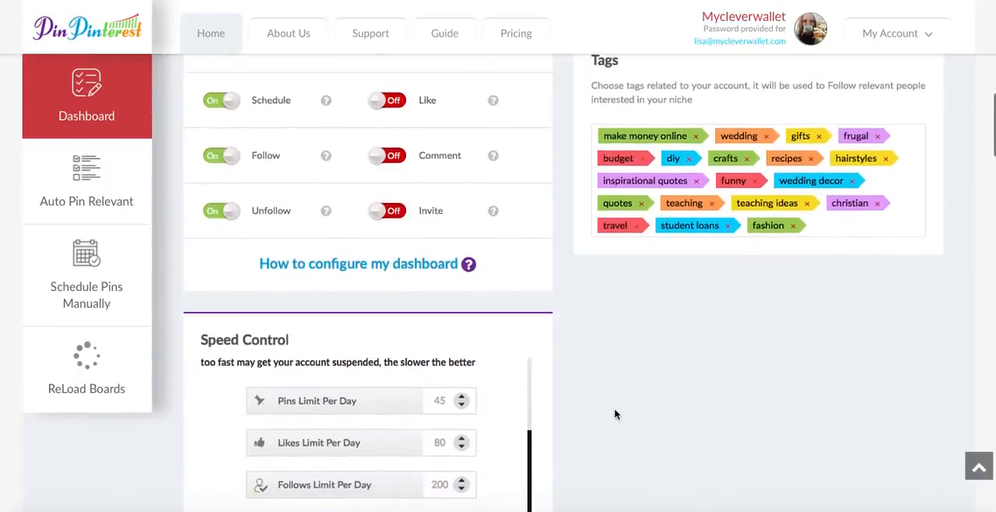
scroll("down", 3)
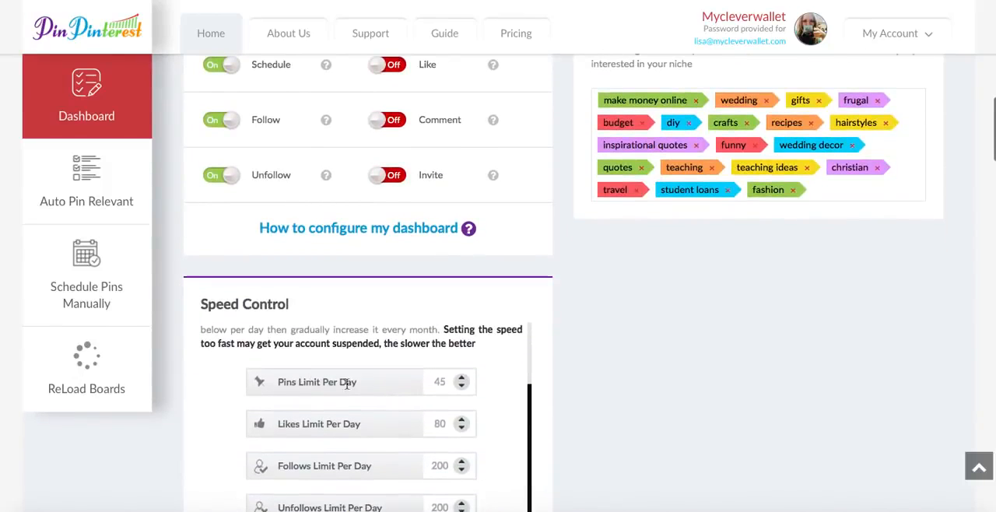
mouse_move(361, 382)
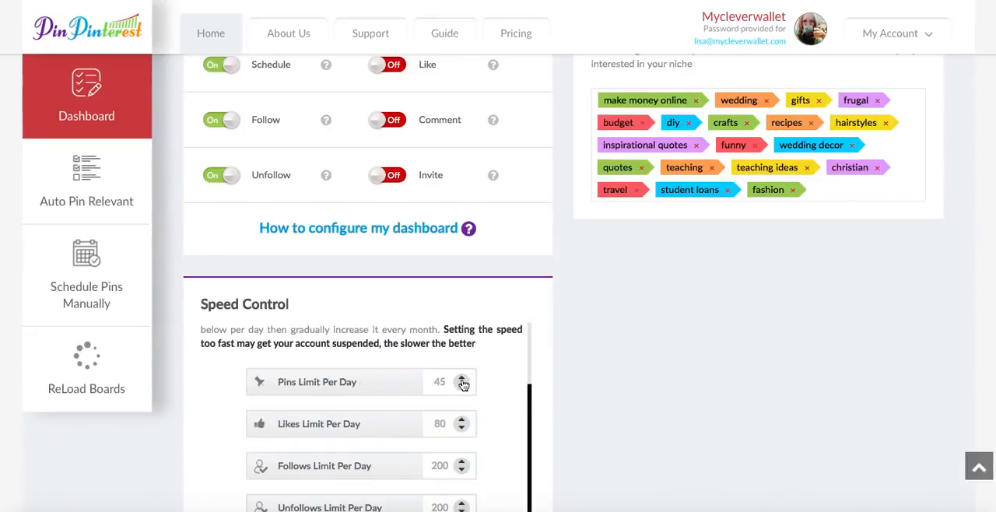
mouse_move(482, 389)
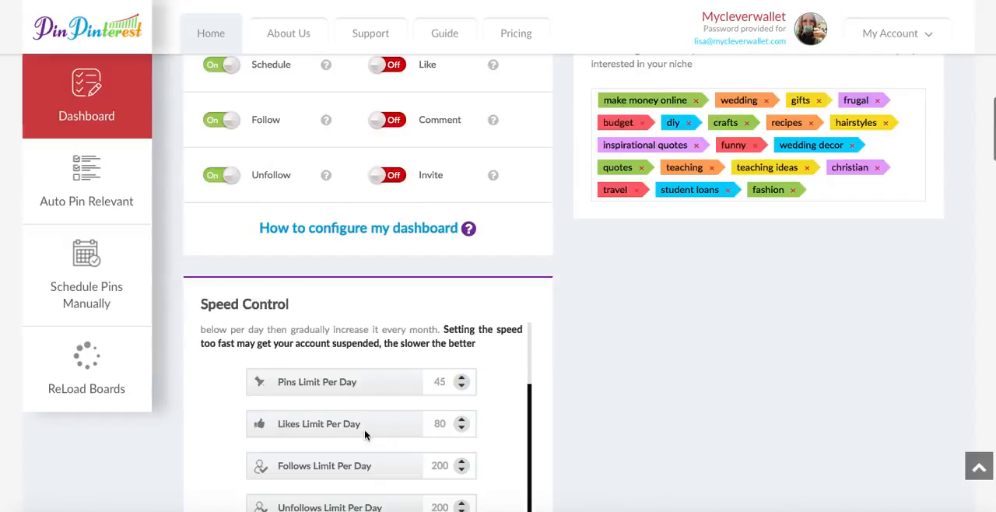
mouse_move(293, 435)
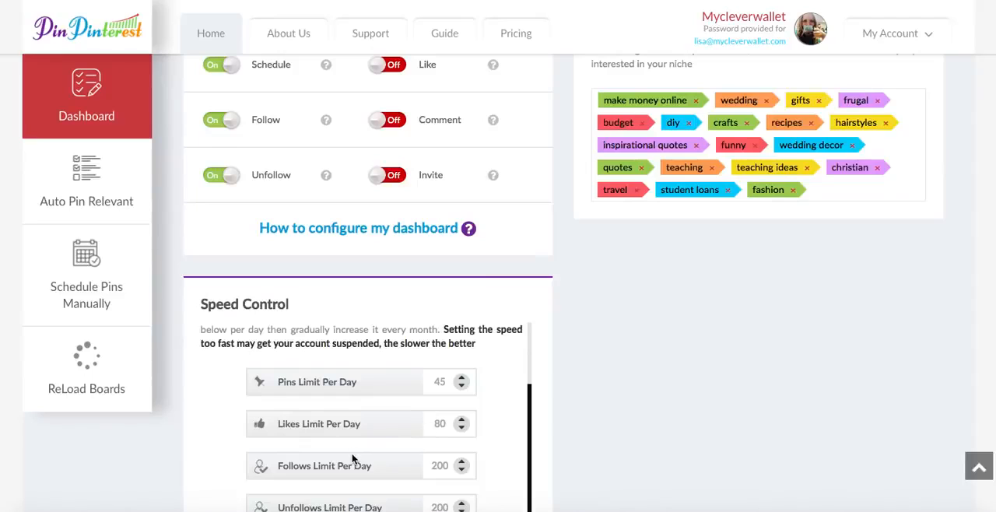
mouse_move(377, 429)
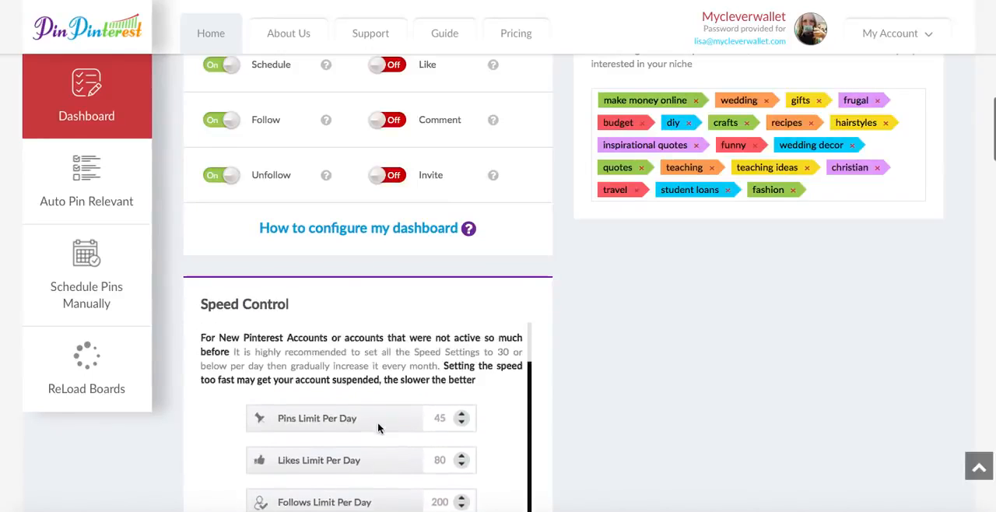
scroll("down", 3)
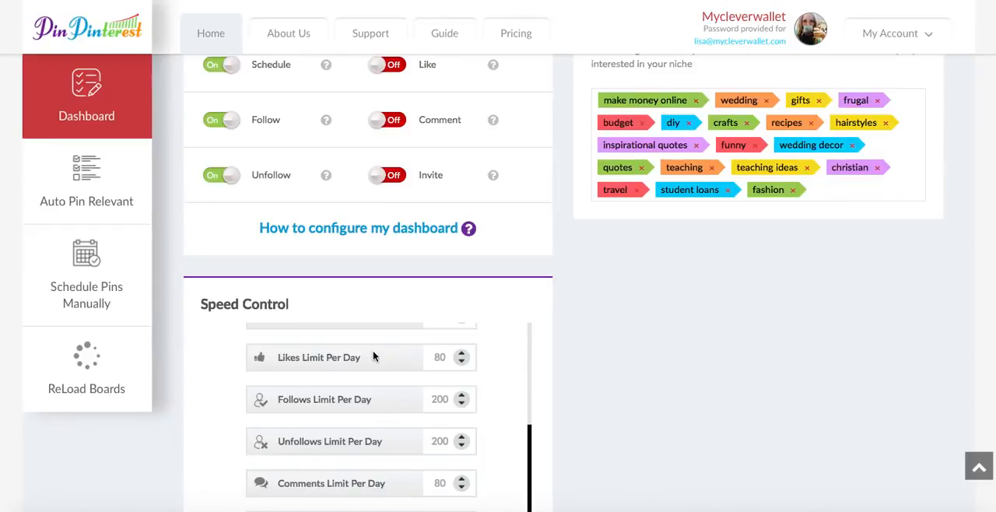
mouse_move(349, 489)
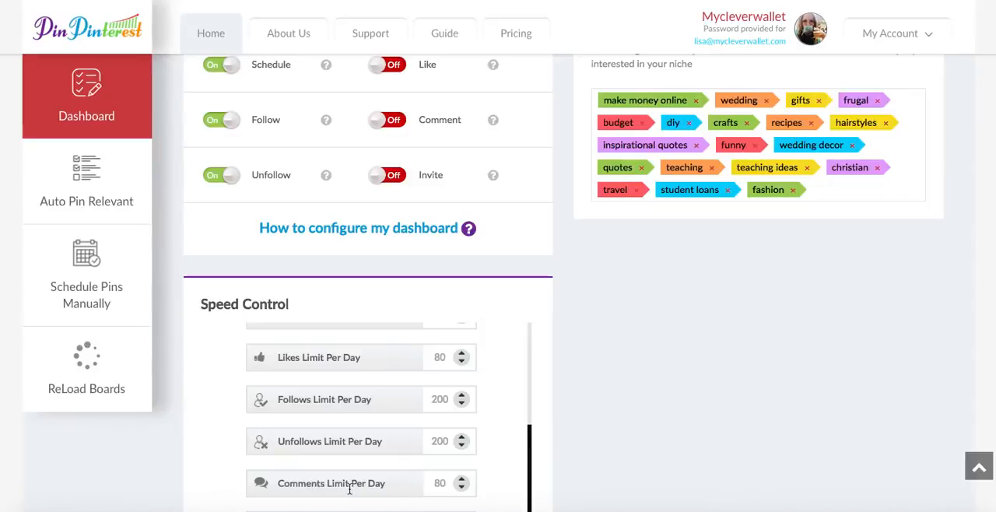
mouse_move(423, 422)
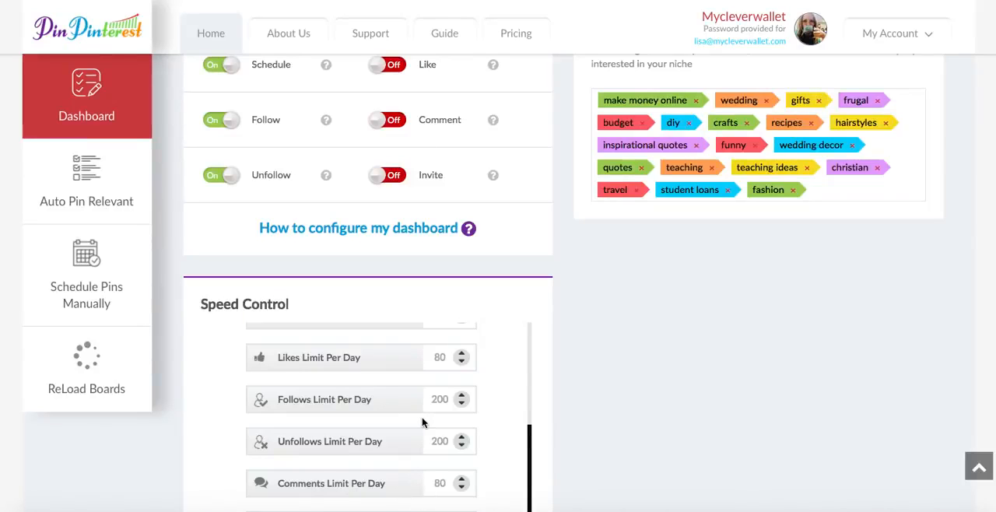
scroll("down", 3)
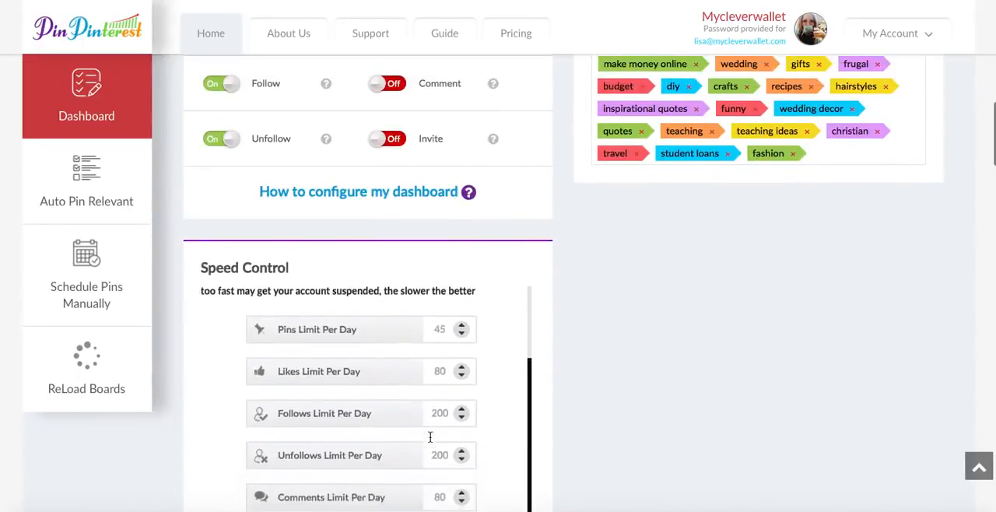
scroll("down", 3)
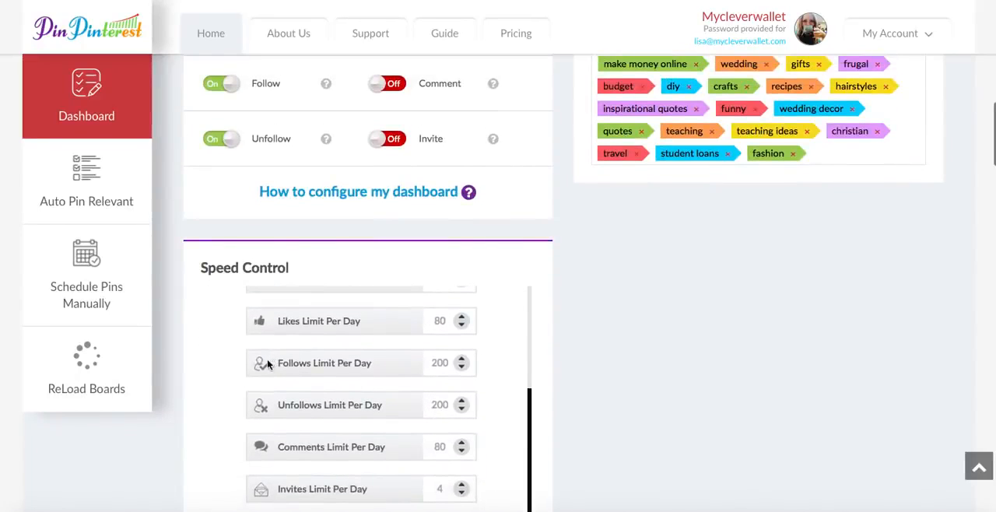
mouse_move(597, 382)
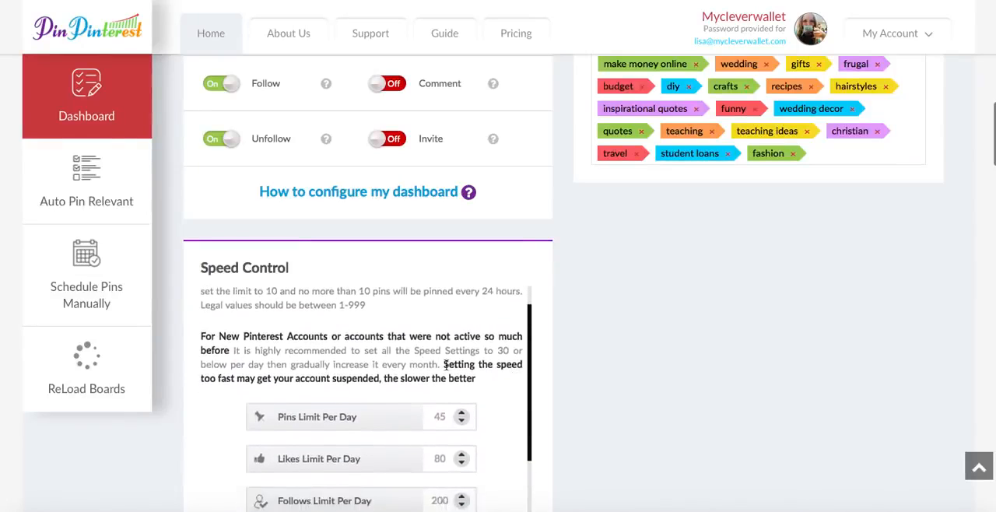
scroll("down", 3)
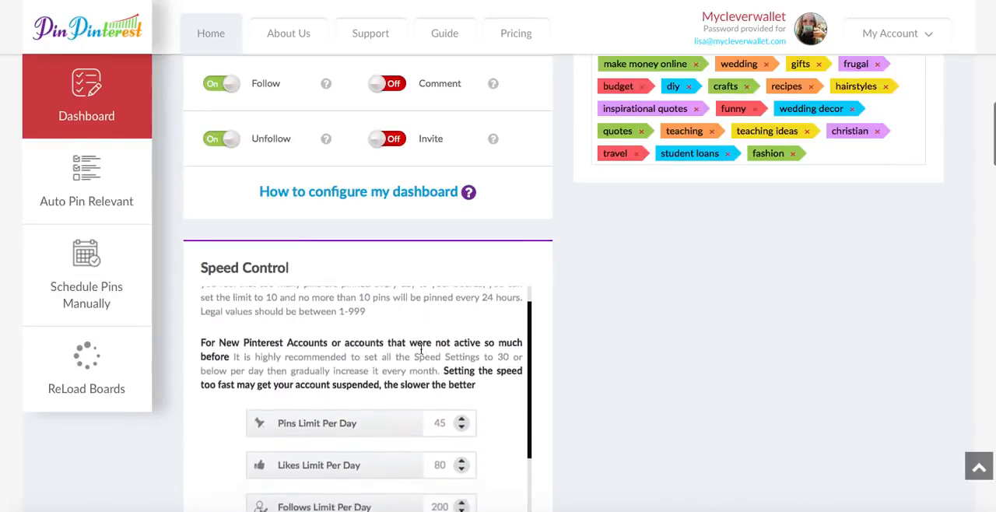
scroll("down", 3)
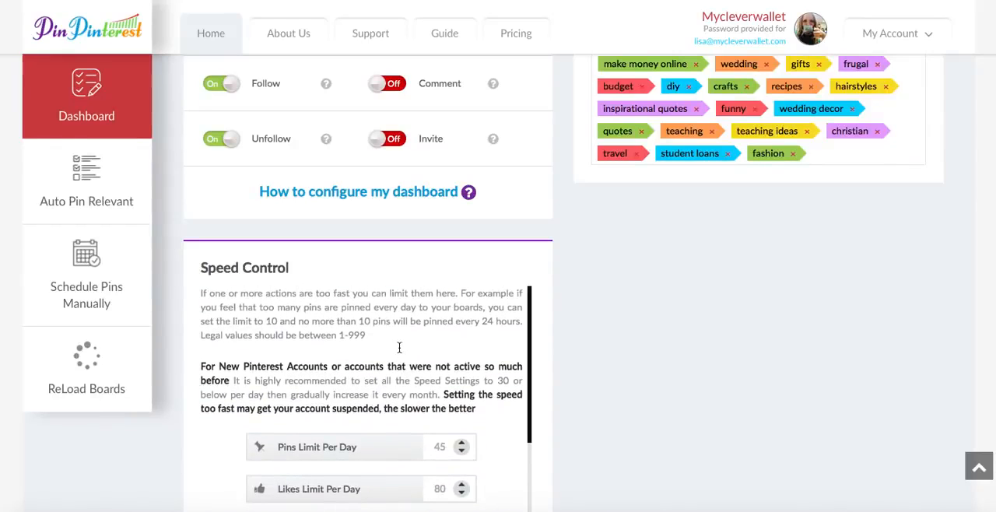
mouse_move(547, 326)
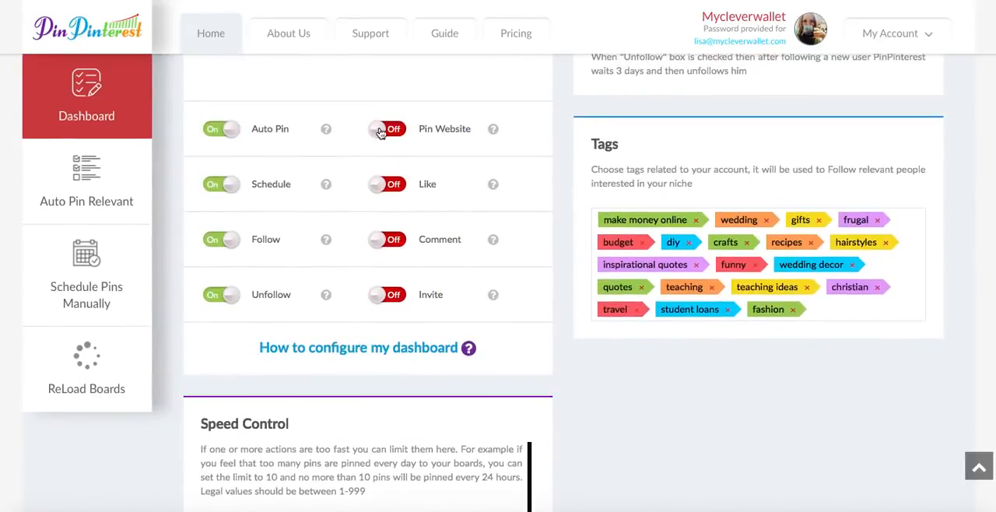
Step: Turn on Pin Website and open sitemap settings for the clever wallet featured content board
left_click(386, 128)
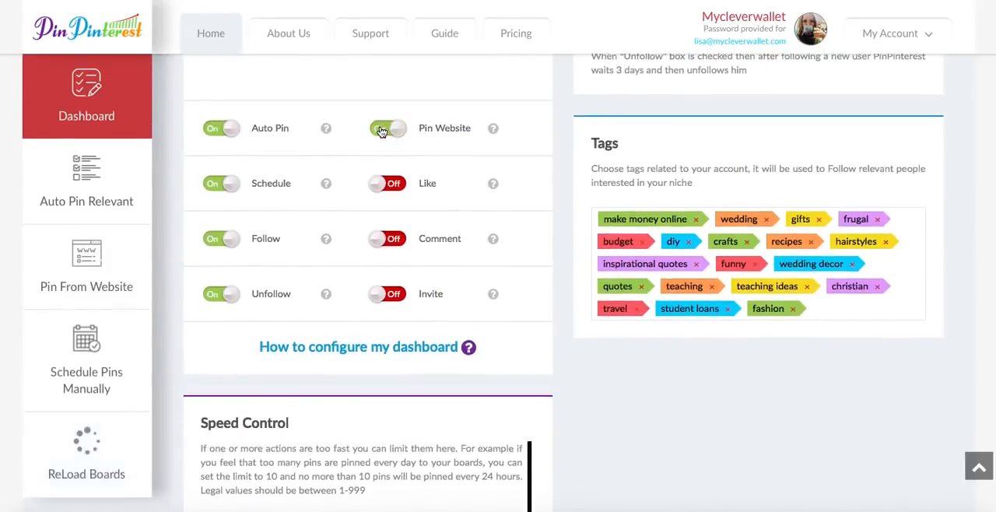
left_click(86, 267)
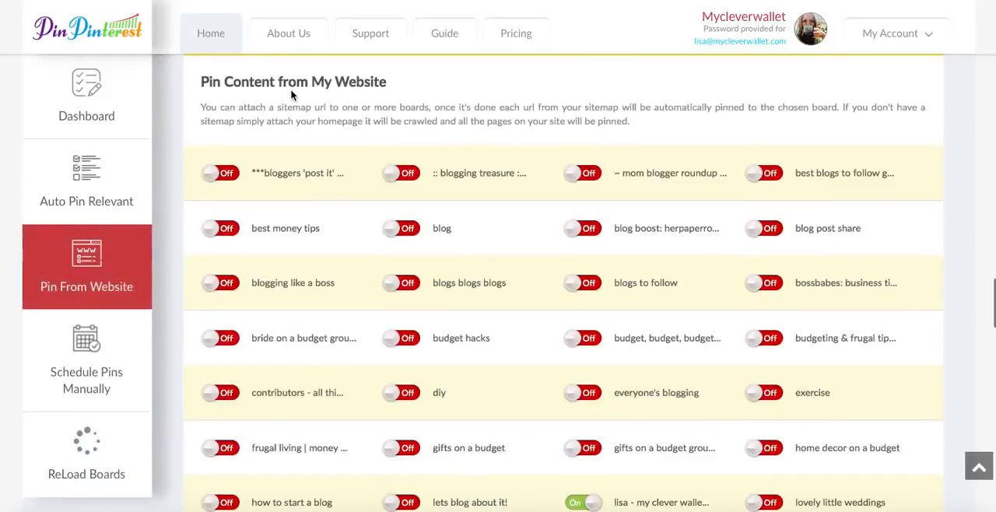
mouse_move(221, 105)
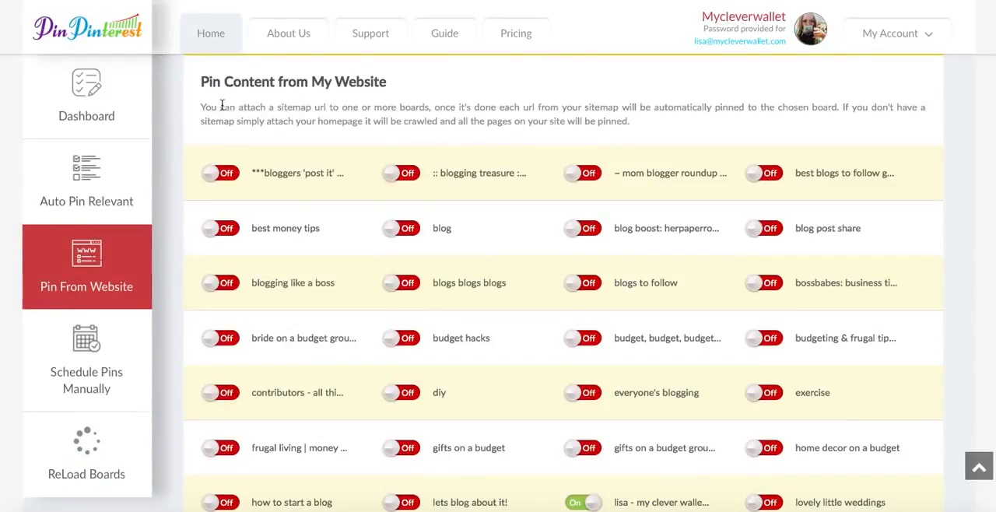
mouse_move(344, 107)
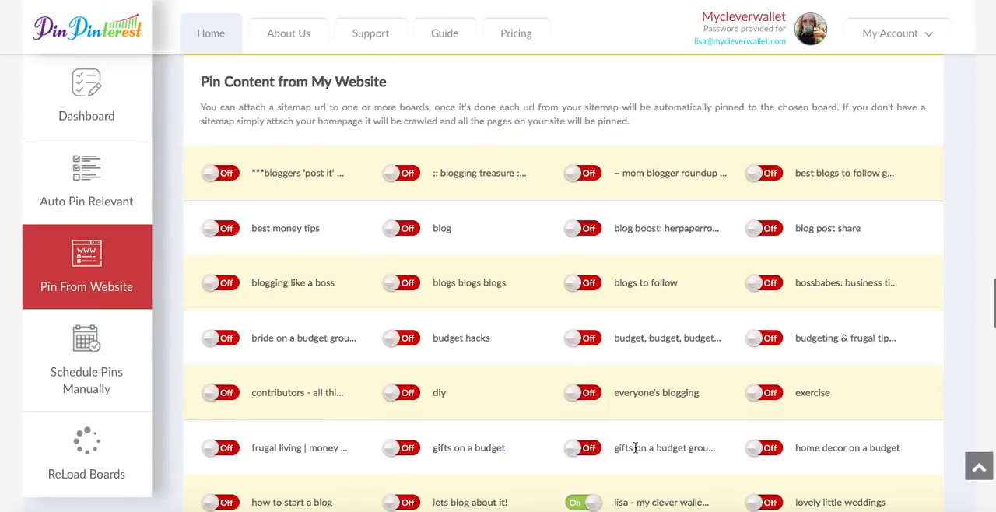
scroll("down", 3)
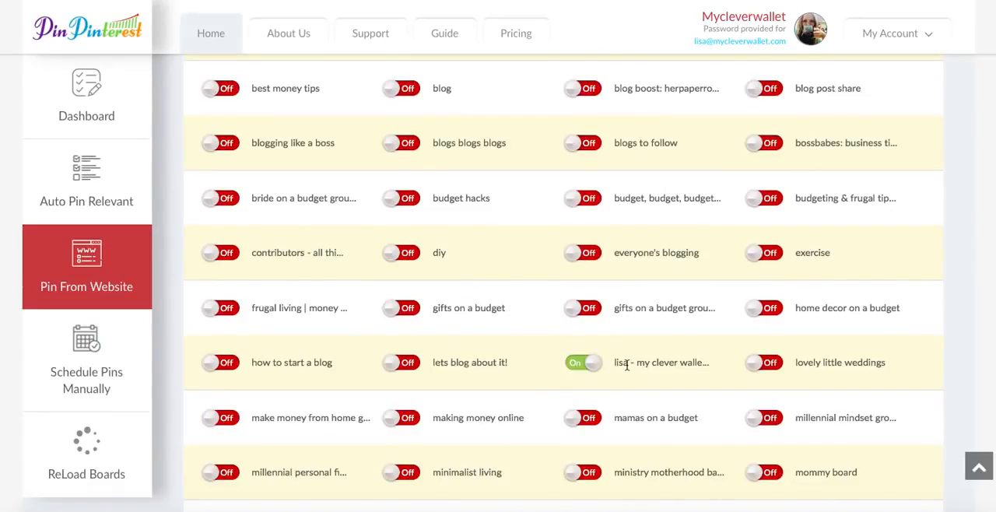
mouse_move(645, 394)
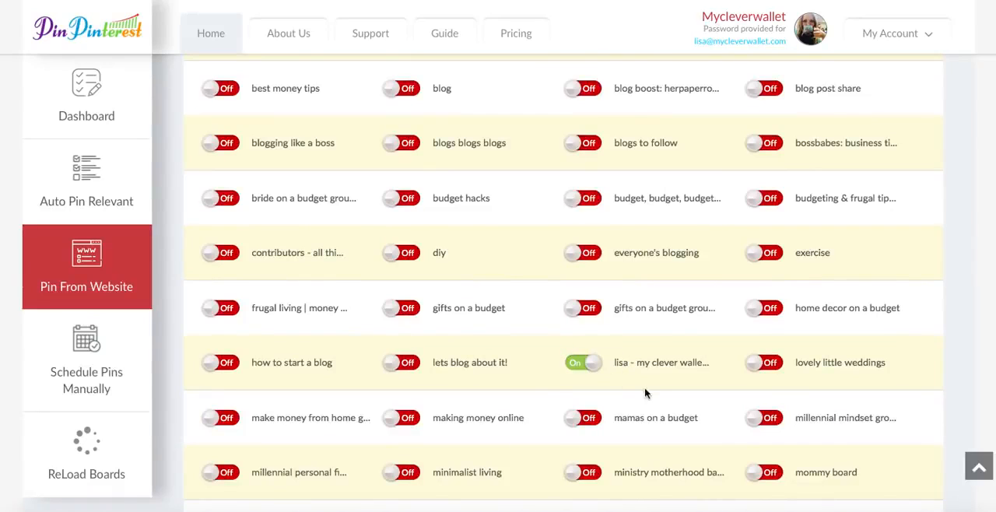
mouse_move(607, 368)
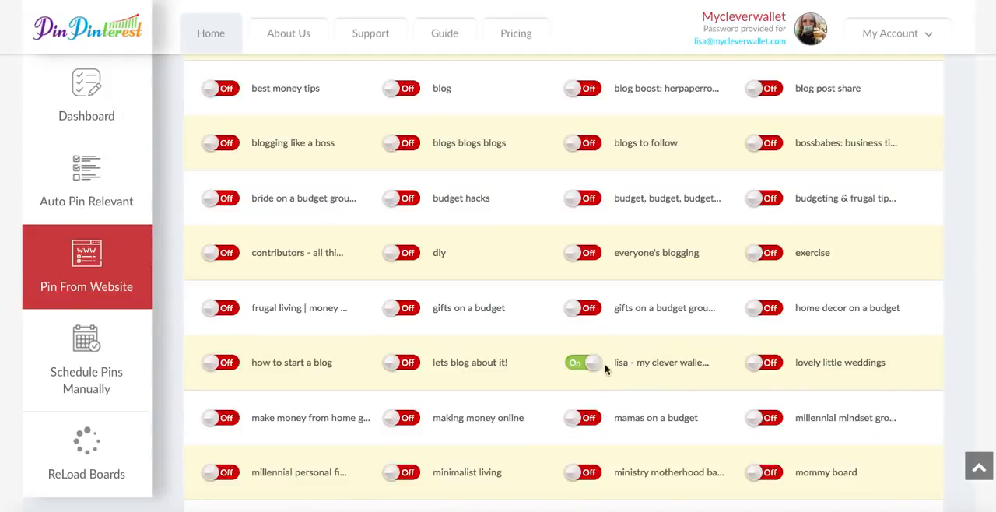
mouse_move(550, 336)
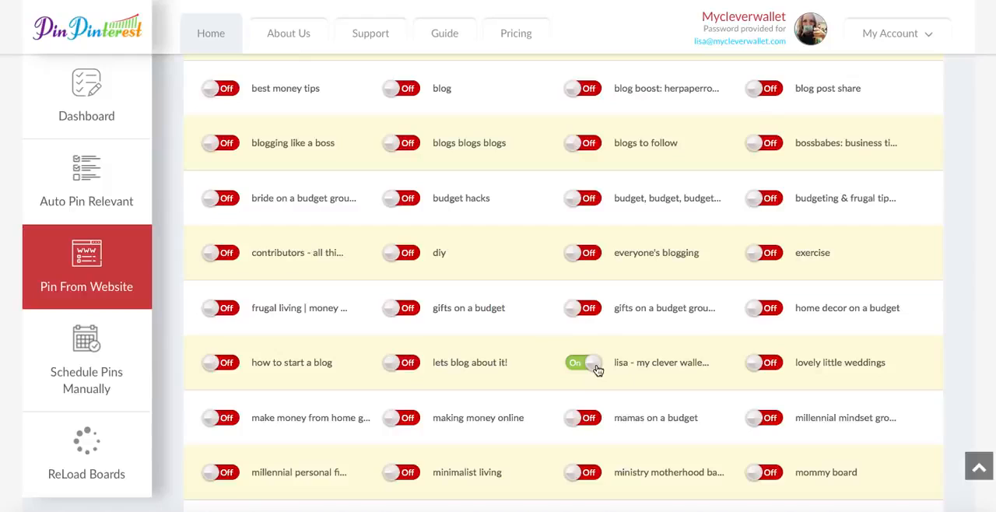
left_click(575, 363)
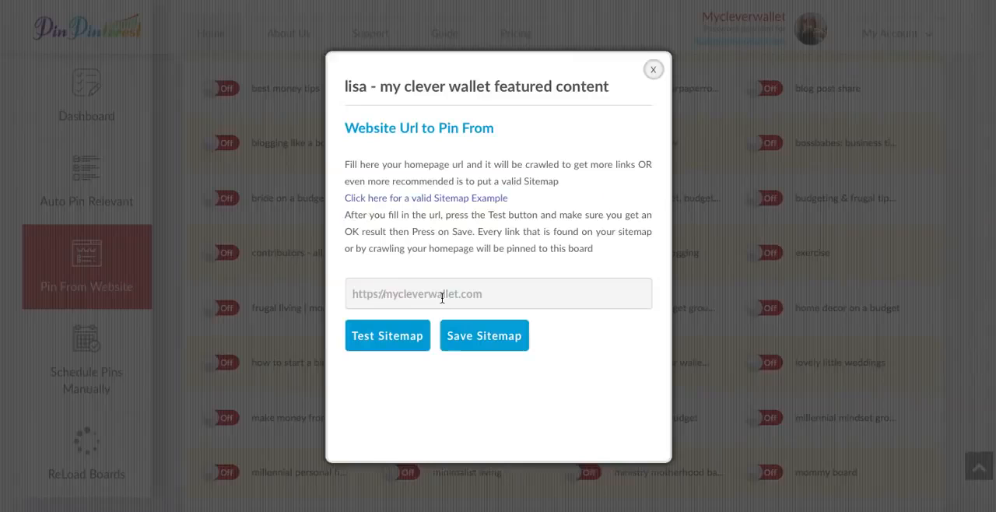
Step: Close the Website Url dialog, leaving the clever wallet board's website pinning off
left_click(498, 294)
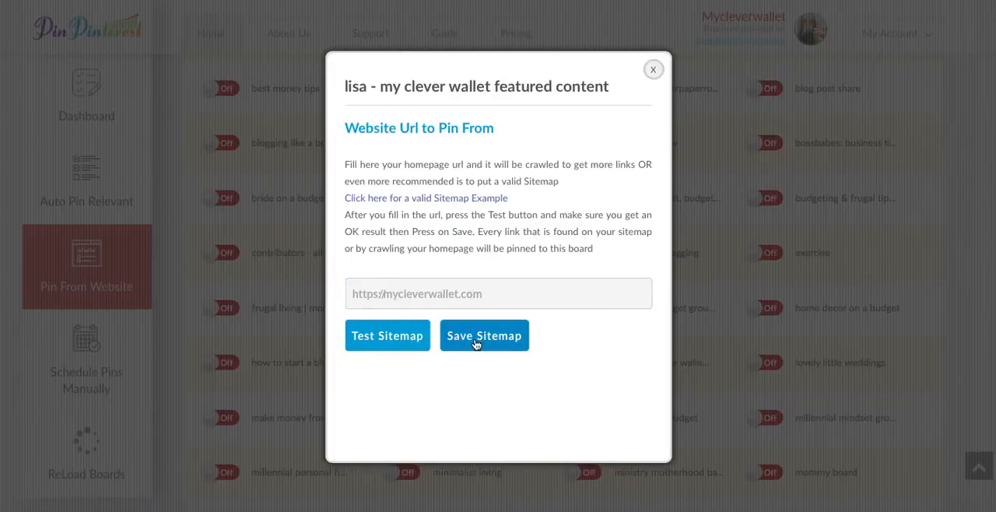
mouse_move(495, 352)
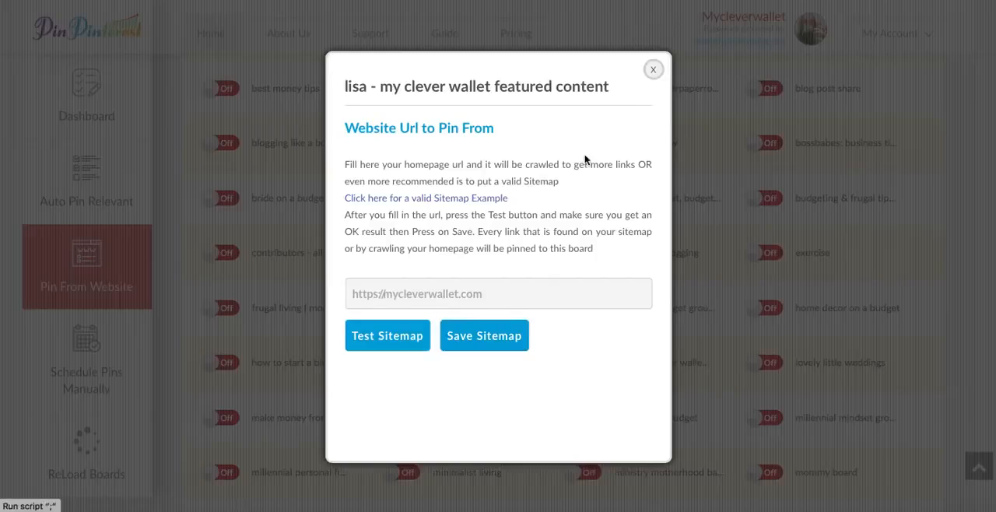
left_click(653, 69)
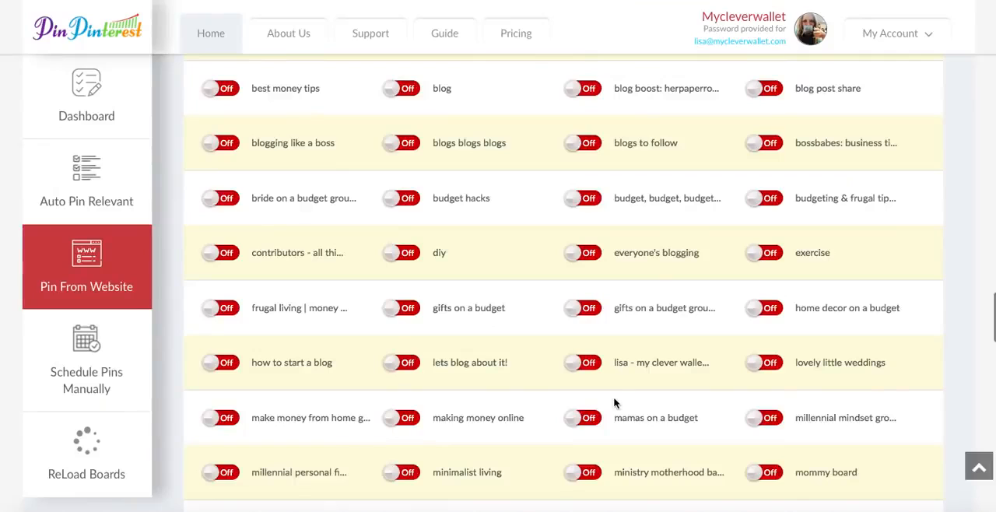
Step: Return to the Dashboard showing Auto Pin, Pin Website, Schedule, Follow and Unfollow on
scroll("up", 3)
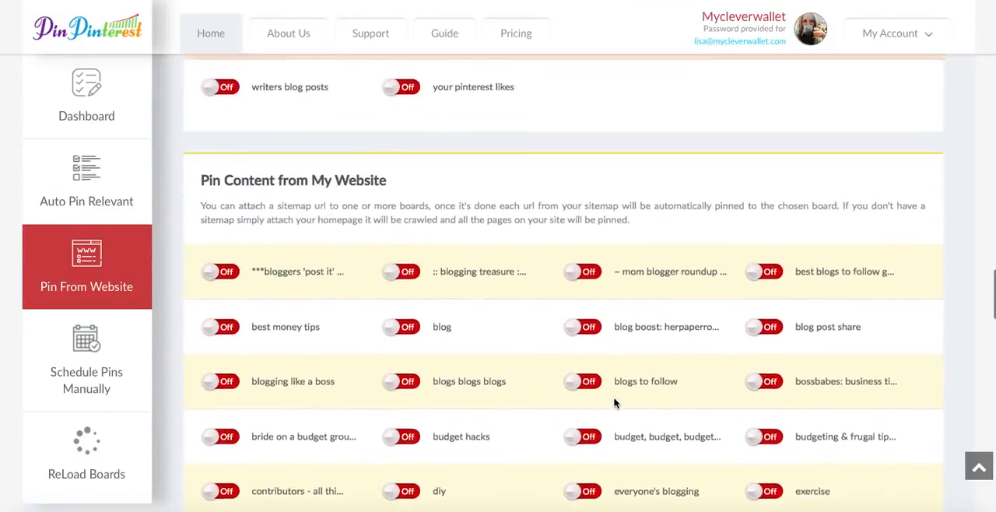
scroll("down", 3)
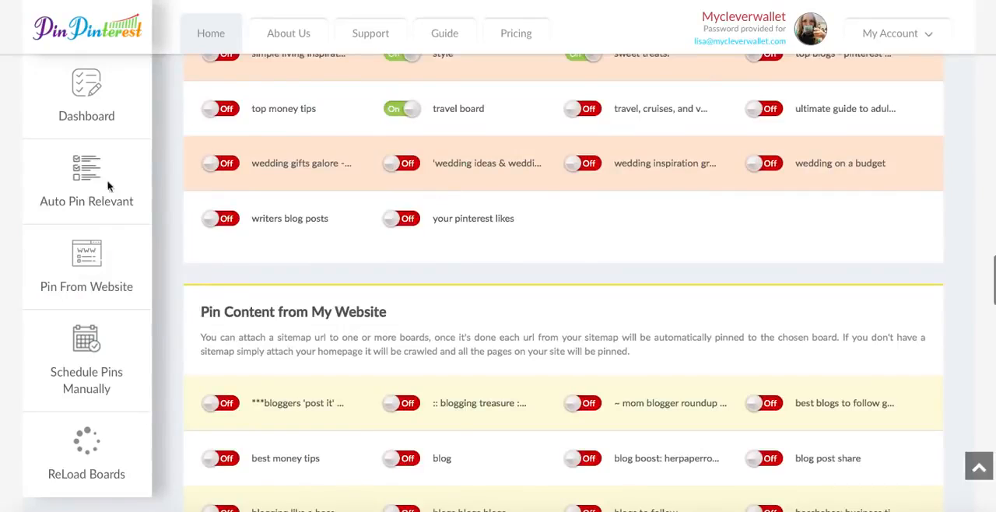
left_click(87, 94)
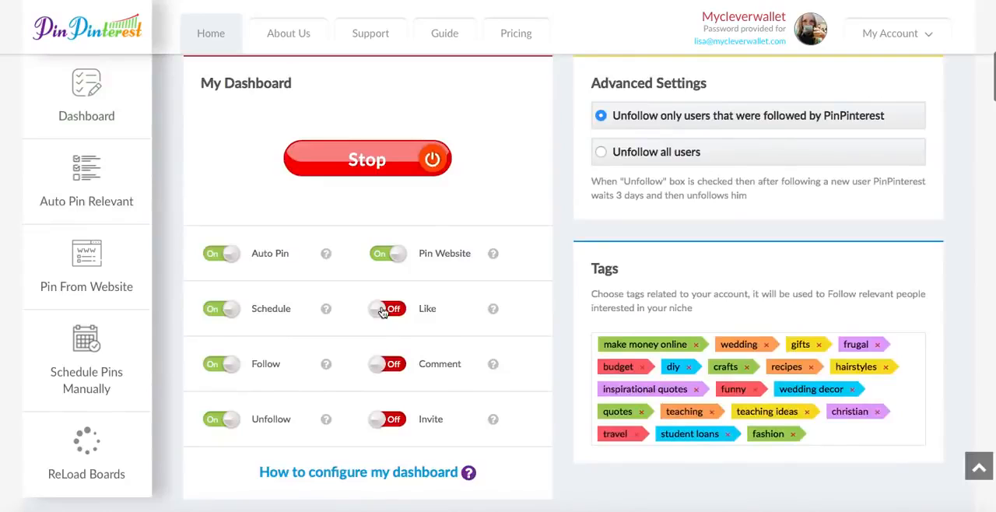
Step: Switch Like on and review the Speed Control limits and Comments list
left_click(387, 308)
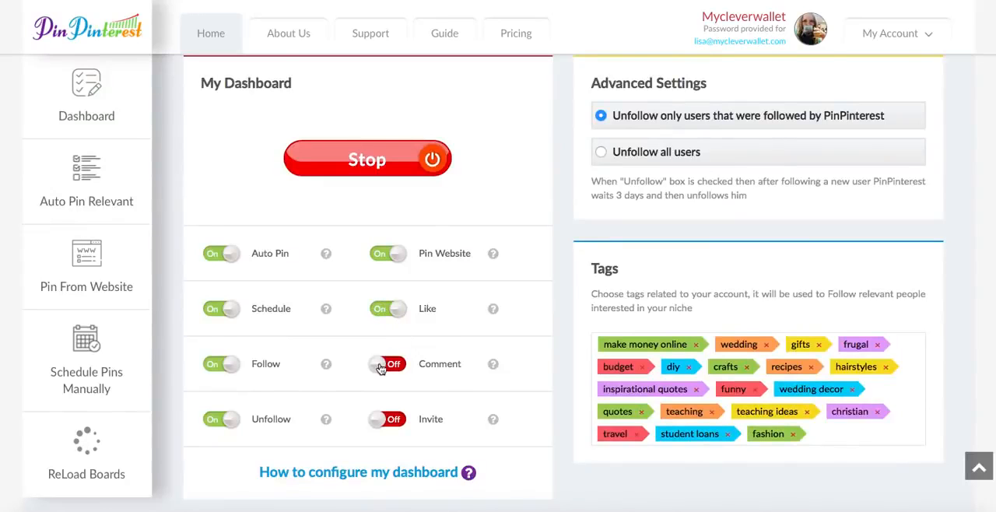
scroll("down", 3)
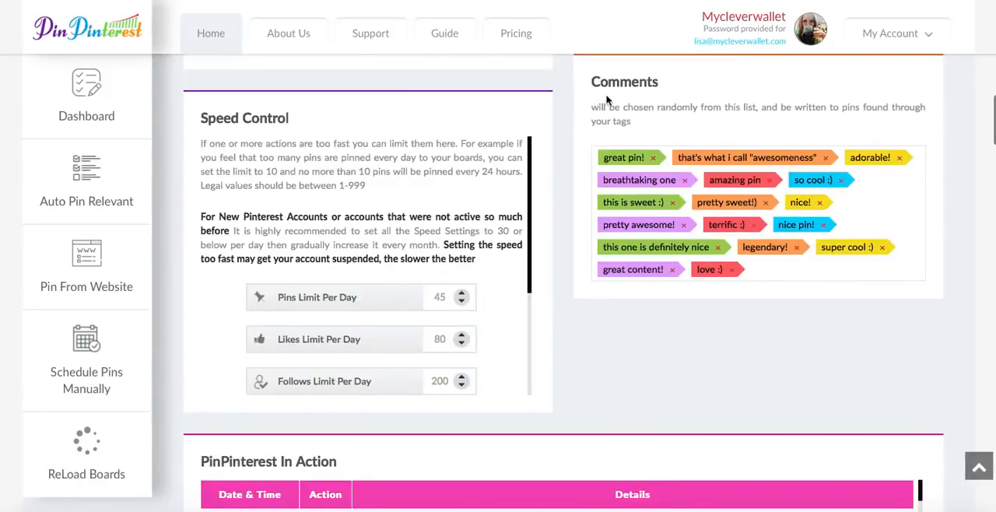
mouse_move(610, 165)
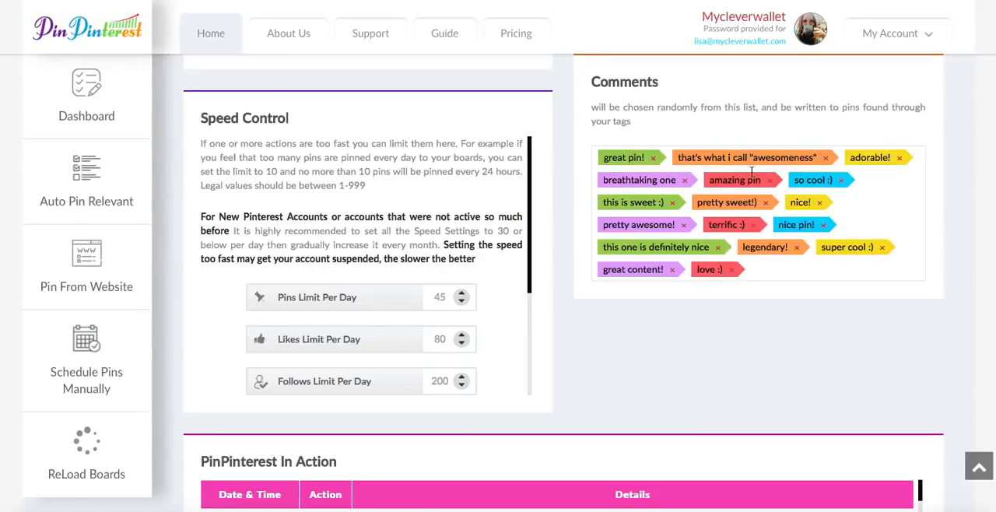
mouse_move(788, 212)
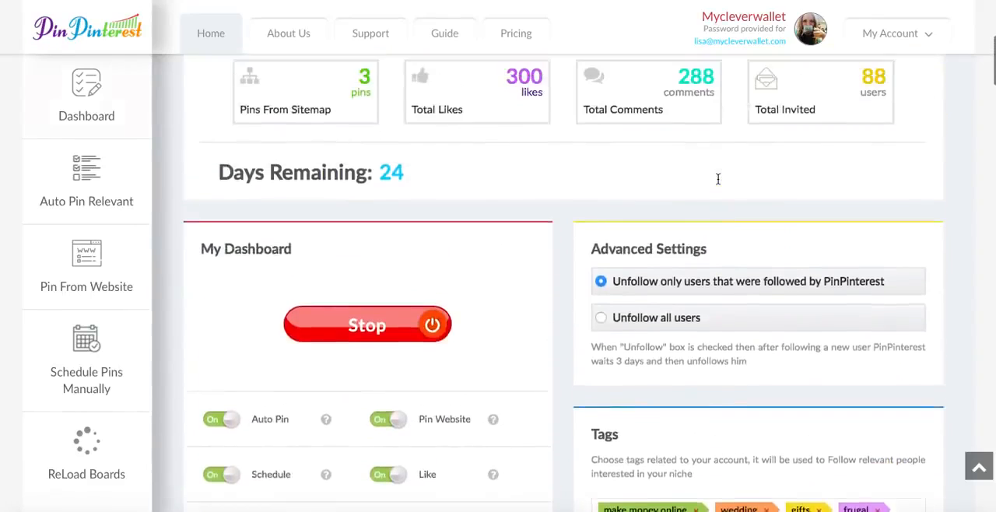
Step: Switch the Invite feature on in the dashboard
scroll("down", 3)
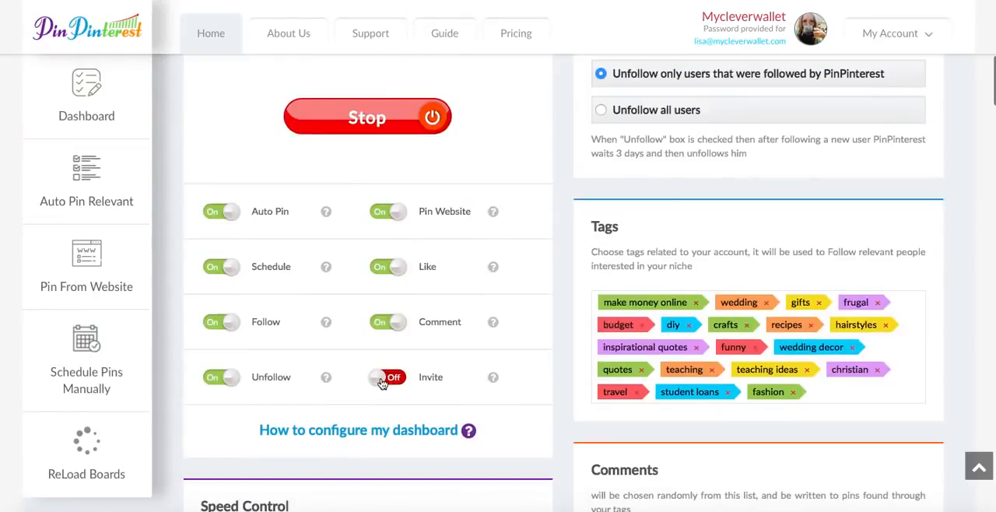
left_click(387, 377)
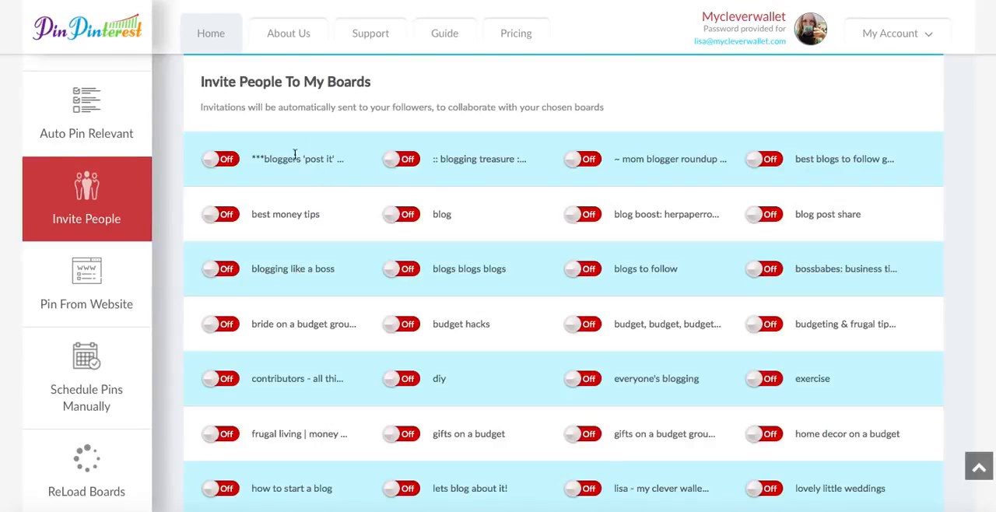
Step: Enable invitations for the best blogs to follow board, then go back to Dashboard
scroll("down", 3)
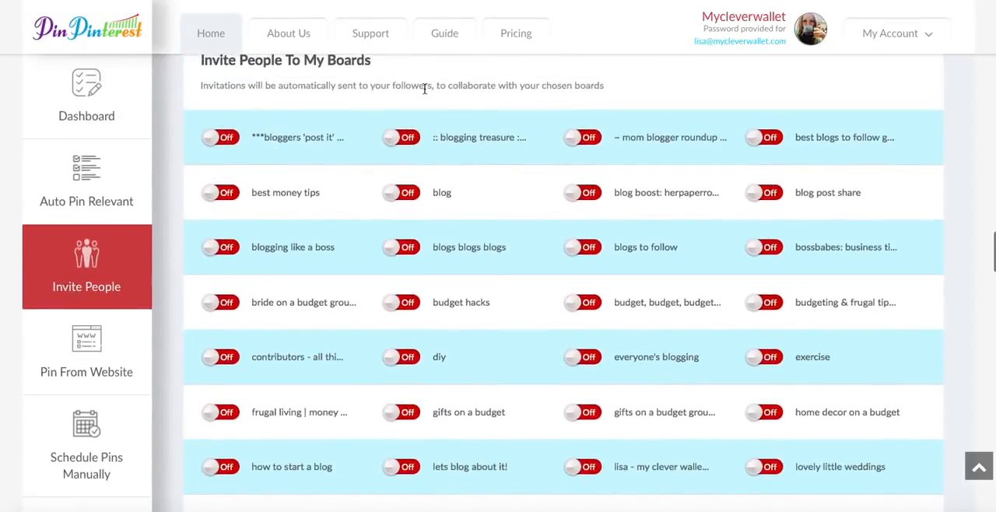
scroll("down", 3)
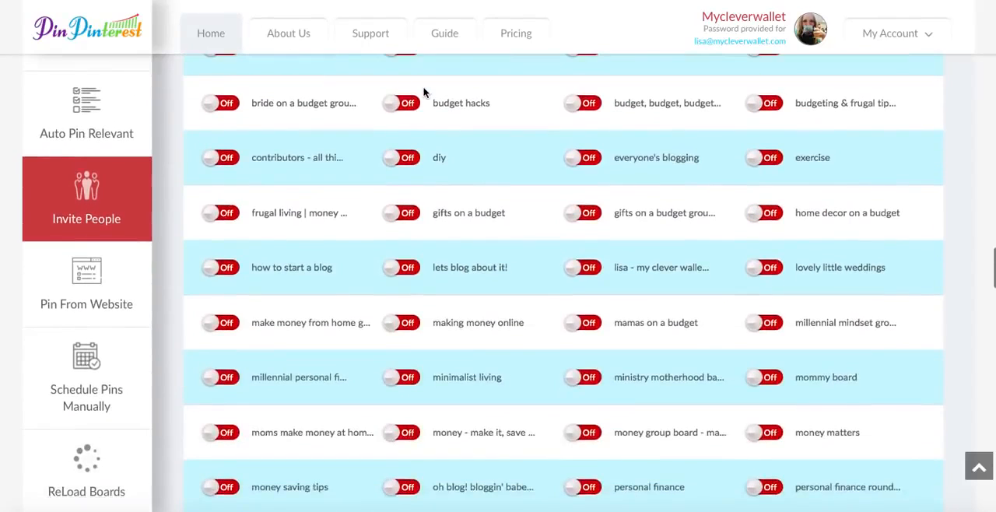
scroll("down", 3)
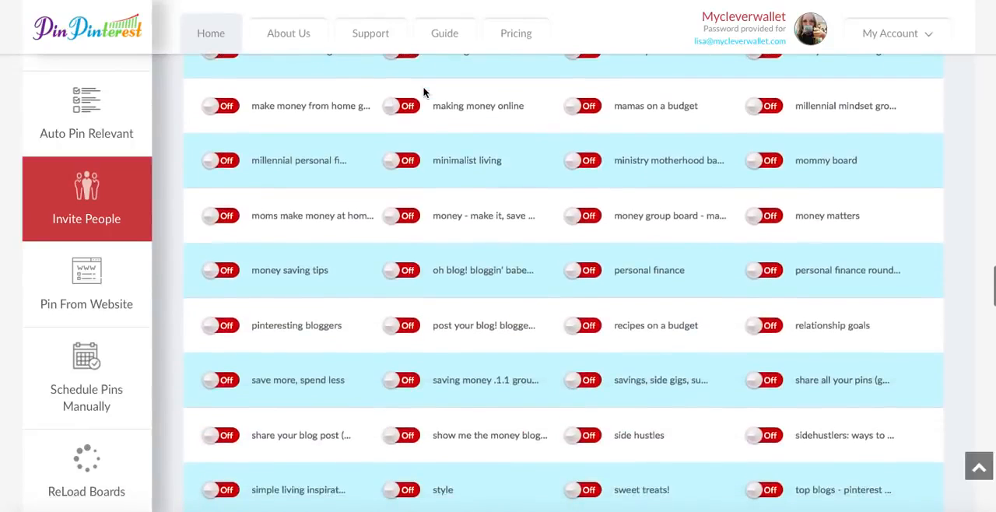
scroll("down", 3)
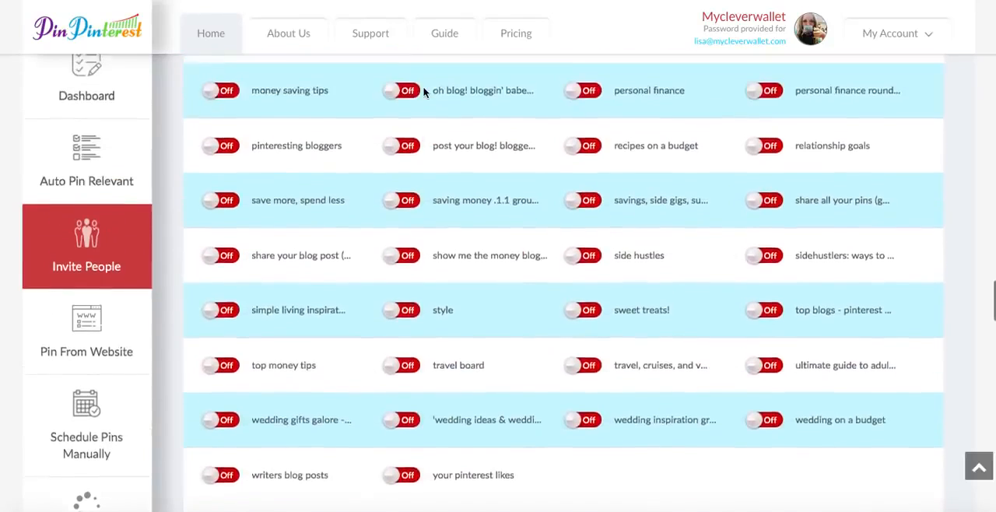
scroll("down", 3)
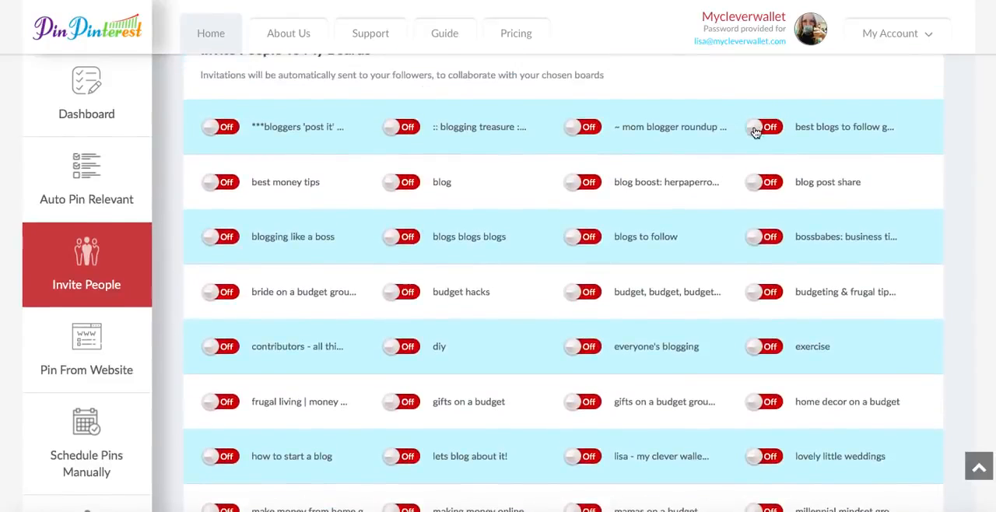
left_click(763, 126)
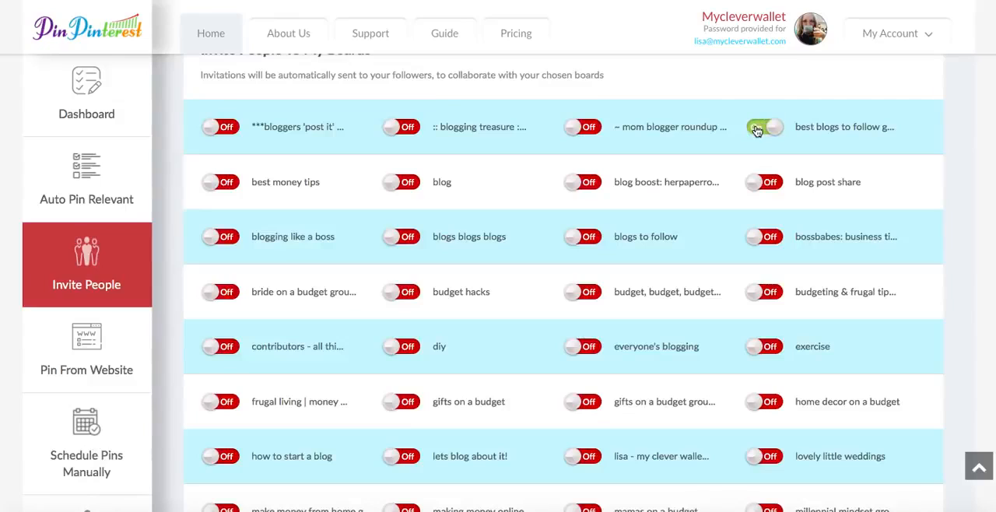
left_click(764, 126)
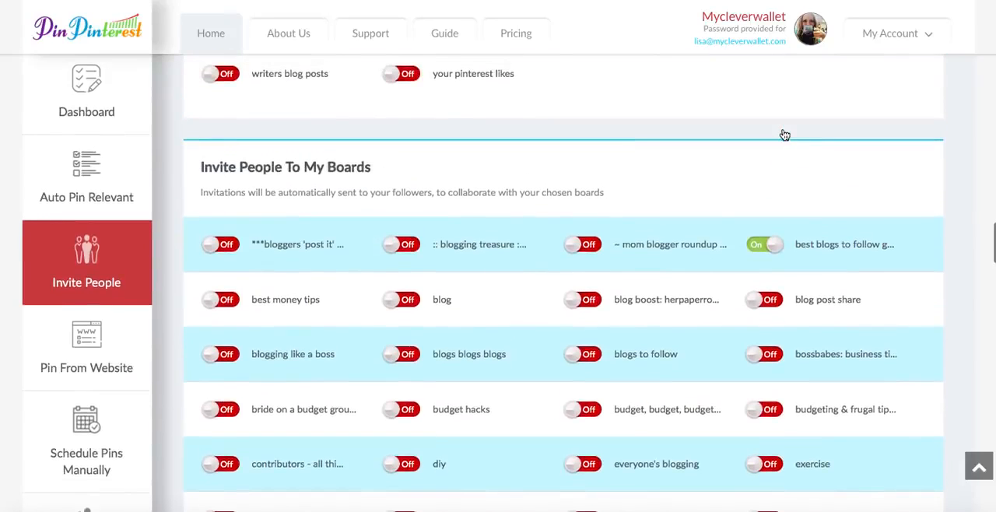
left_click(87, 93)
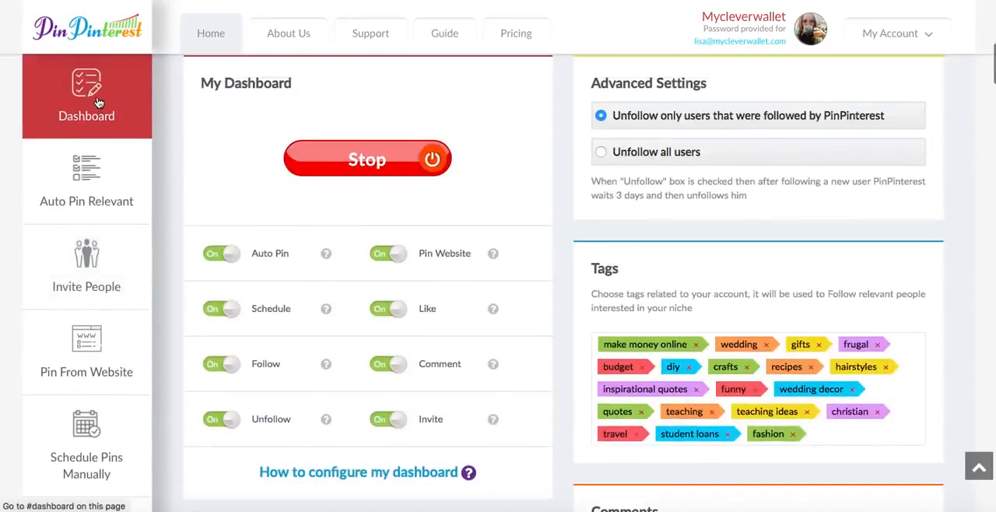
Step: Review the Speed Control limits, with invites at 4 and sitemap links at 1 per day
scroll("down", 3)
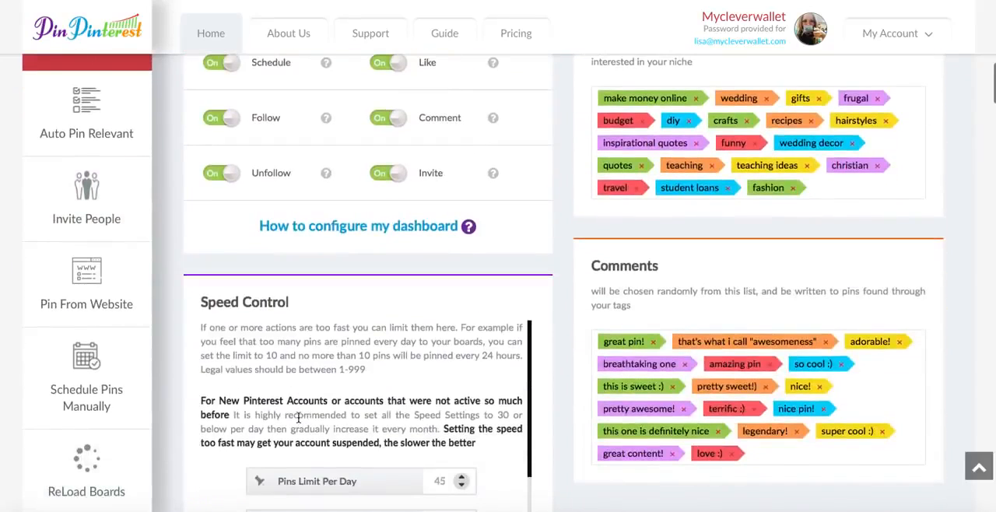
scroll("down", 3)
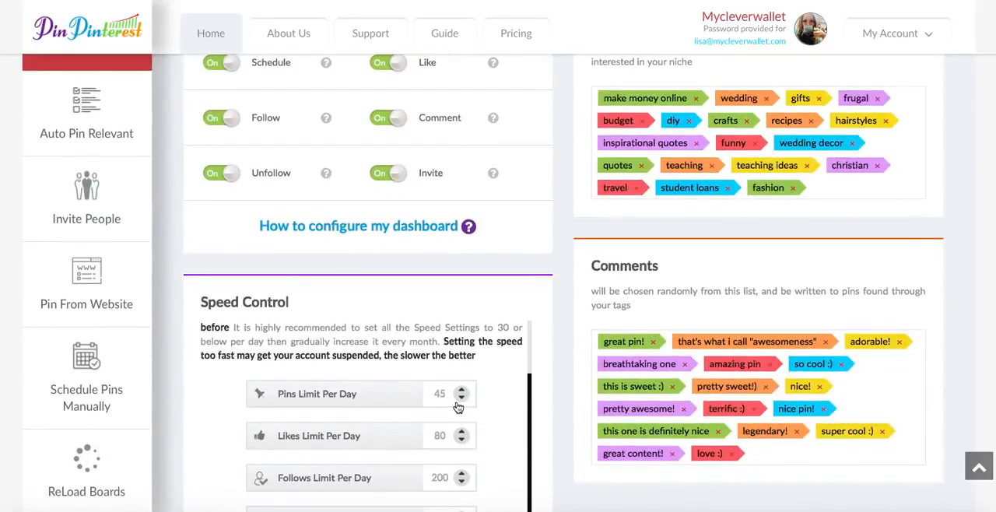
scroll("down", 3)
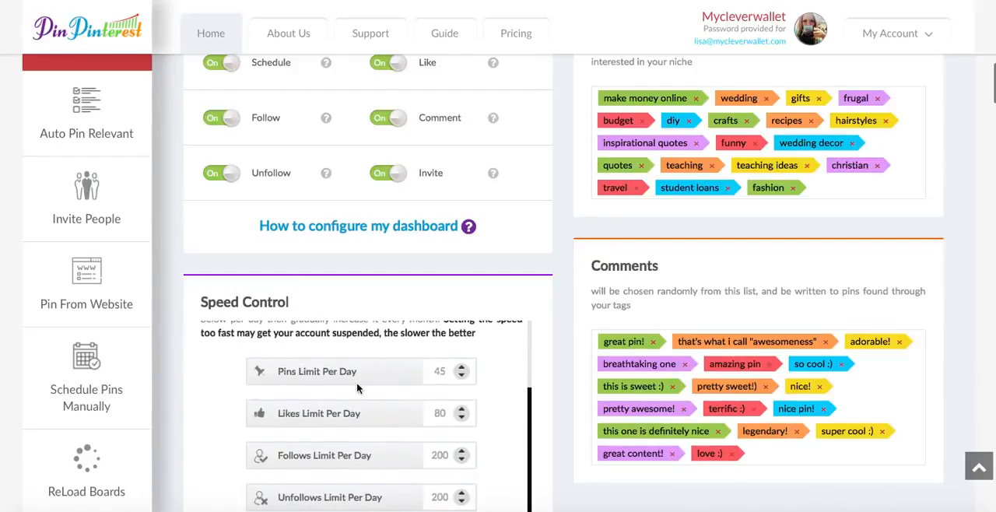
scroll("down", 3)
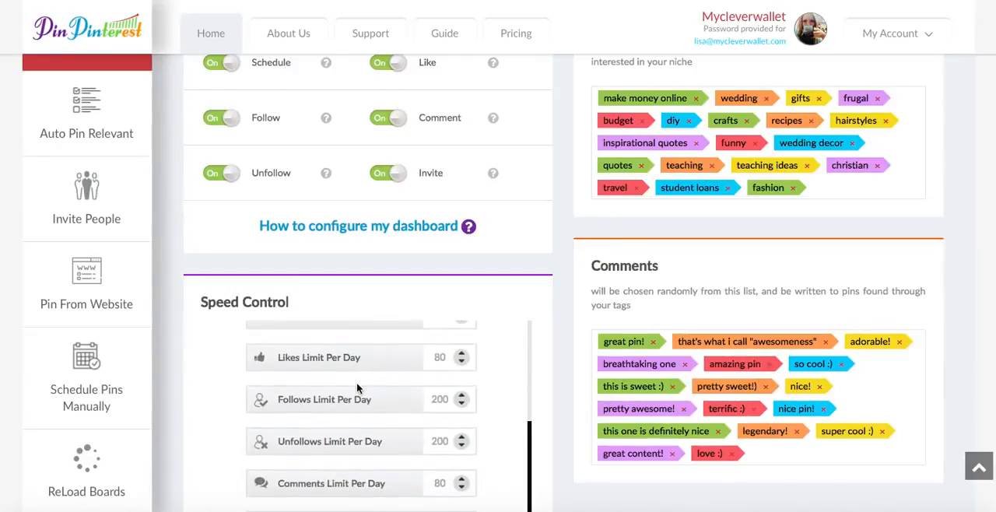
scroll("down", 3)
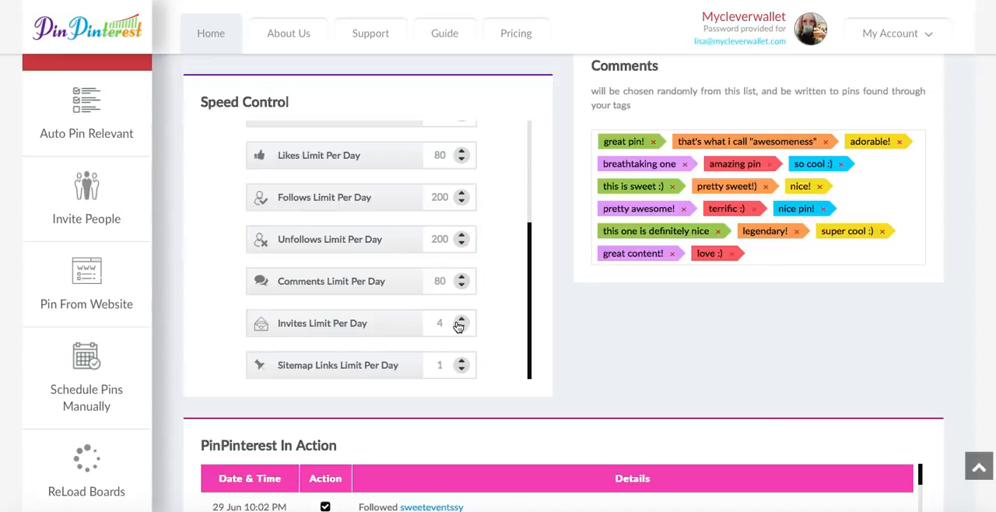
mouse_move(516, 337)
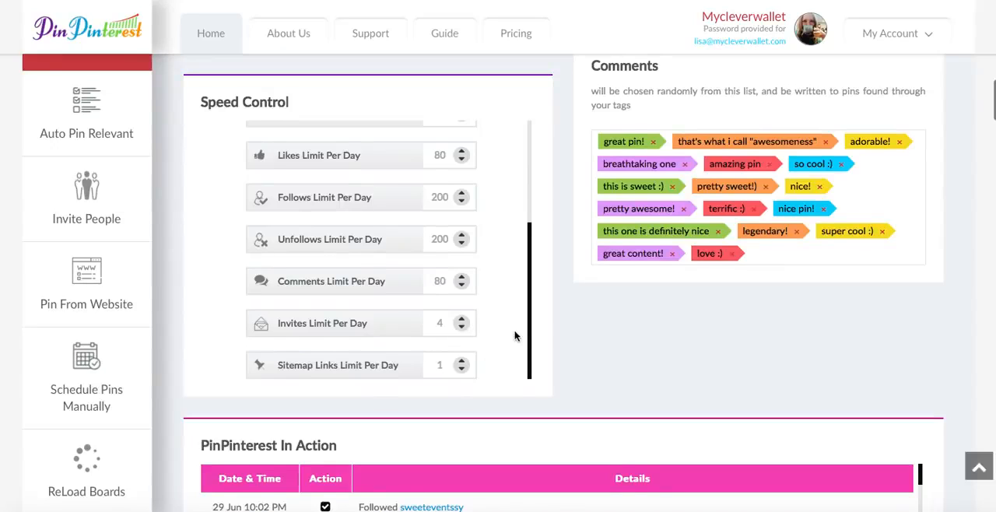
Step: Scroll through the PinPinterest In Action log of pins, follows, comments and unfollows to 28 June
scroll("down", 3)
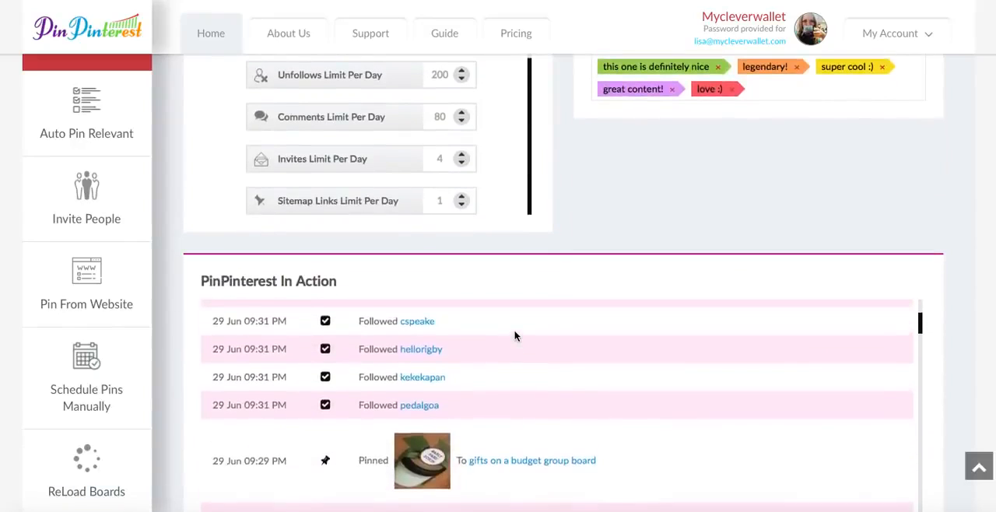
scroll("down", 3)
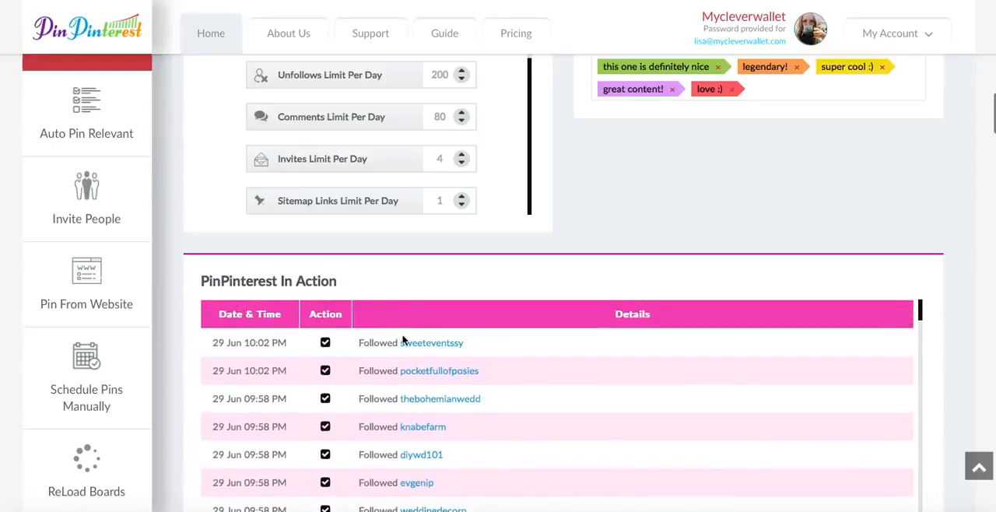
scroll("down", 3)
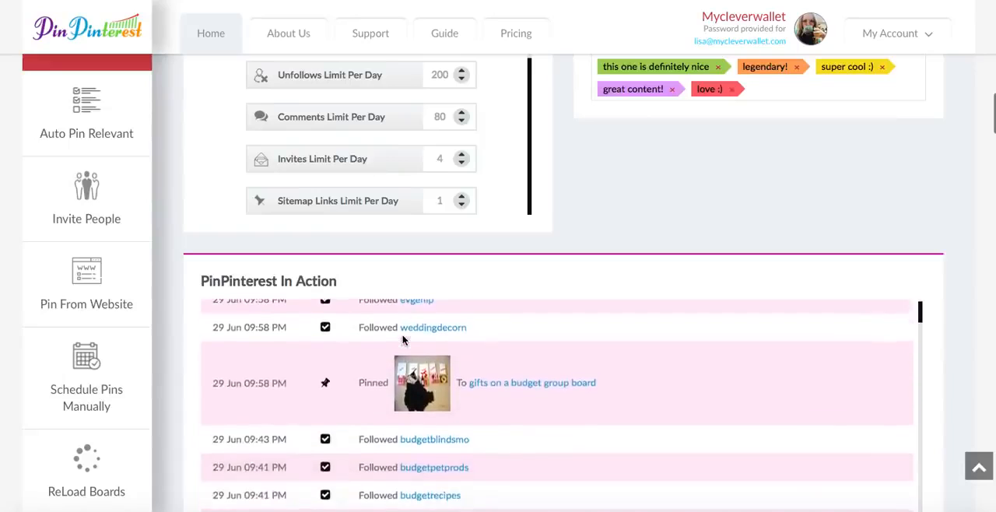
scroll("down", 3)
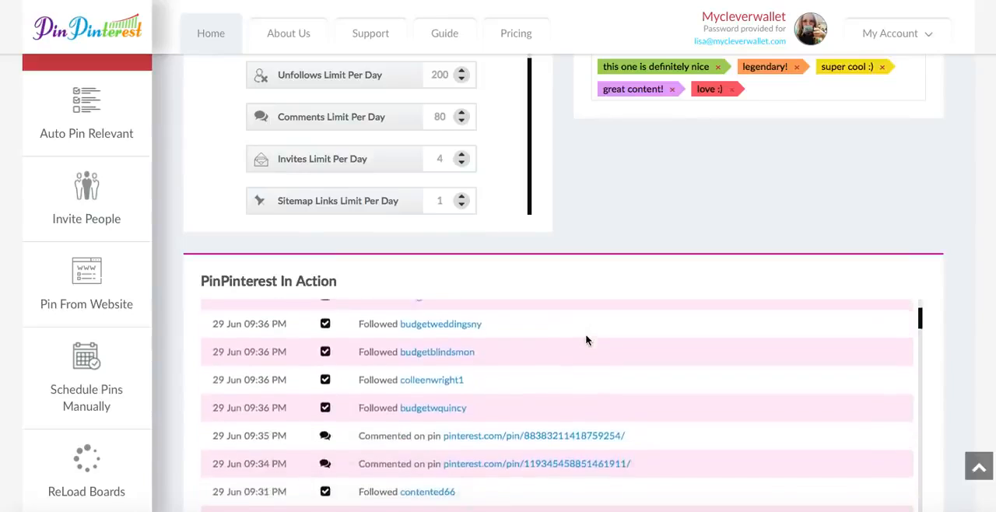
scroll("down", 3)
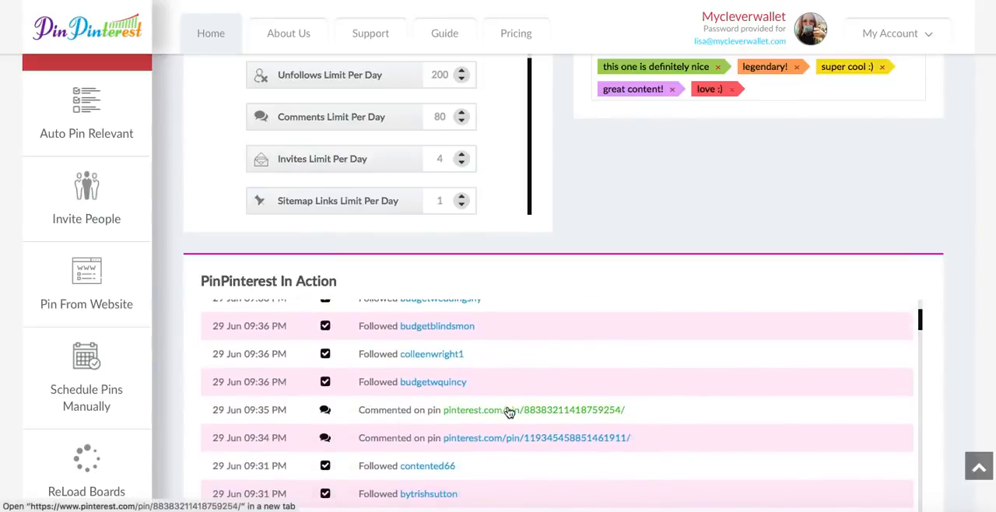
scroll("down", 3)
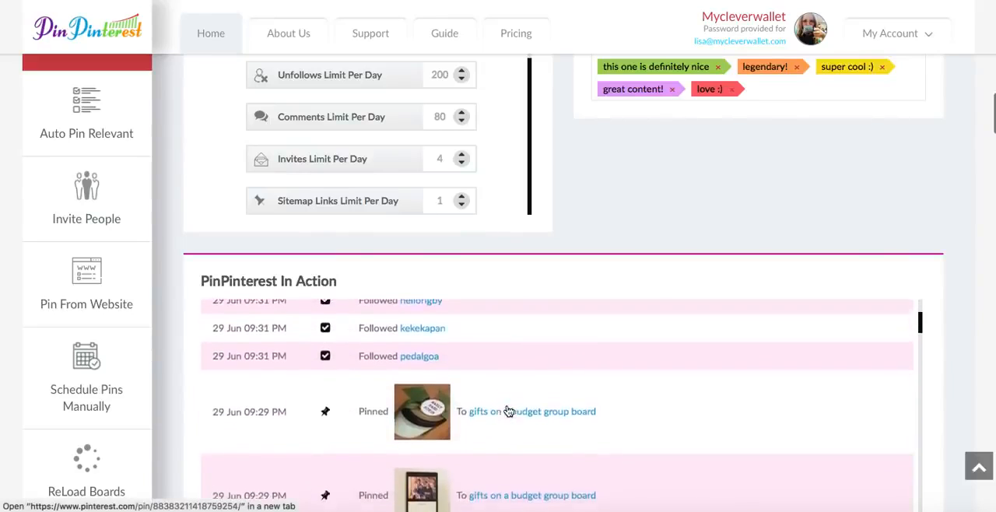
scroll("down", 3)
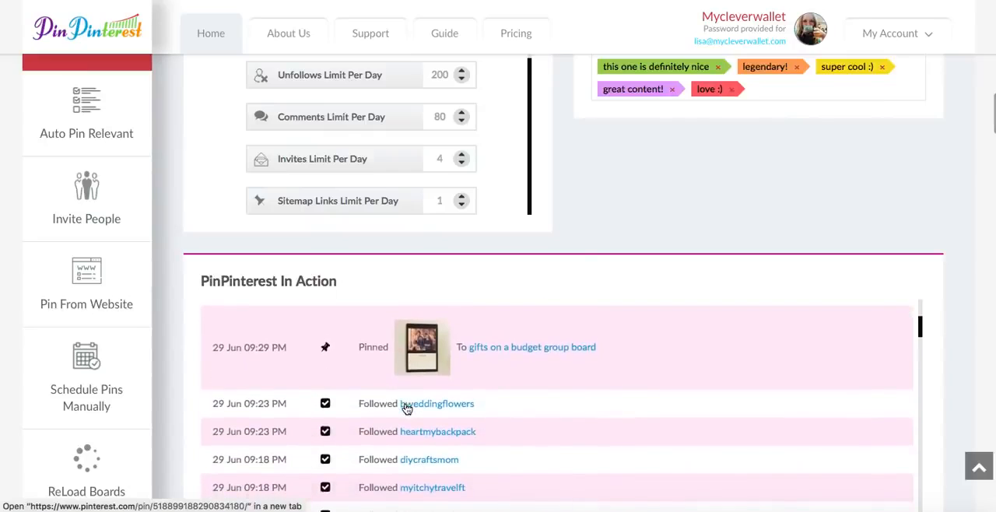
scroll("down", 3)
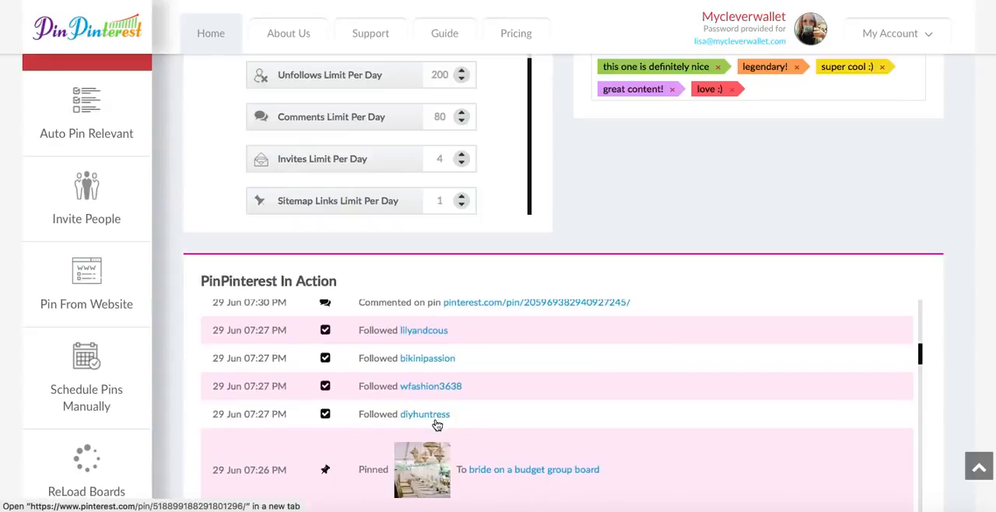
scroll("down", 3)
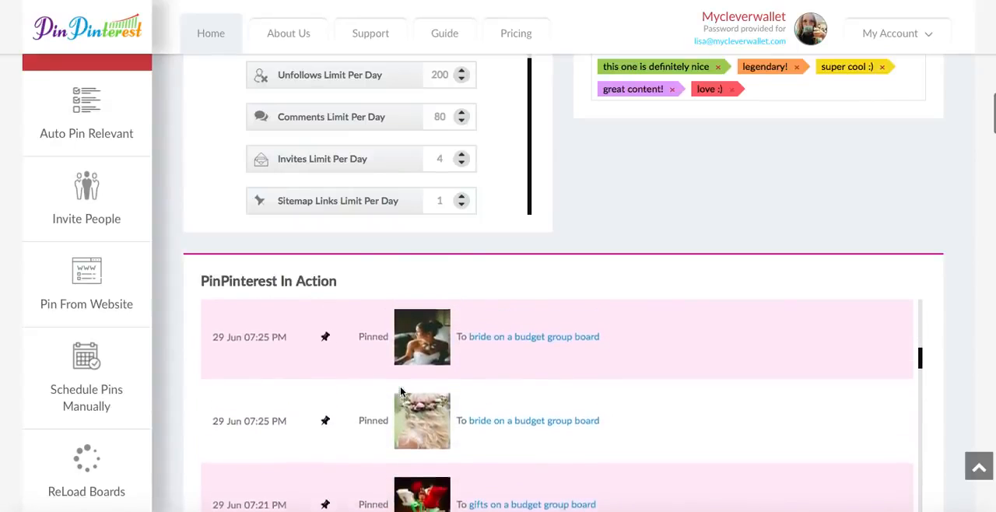
scroll("down", 3)
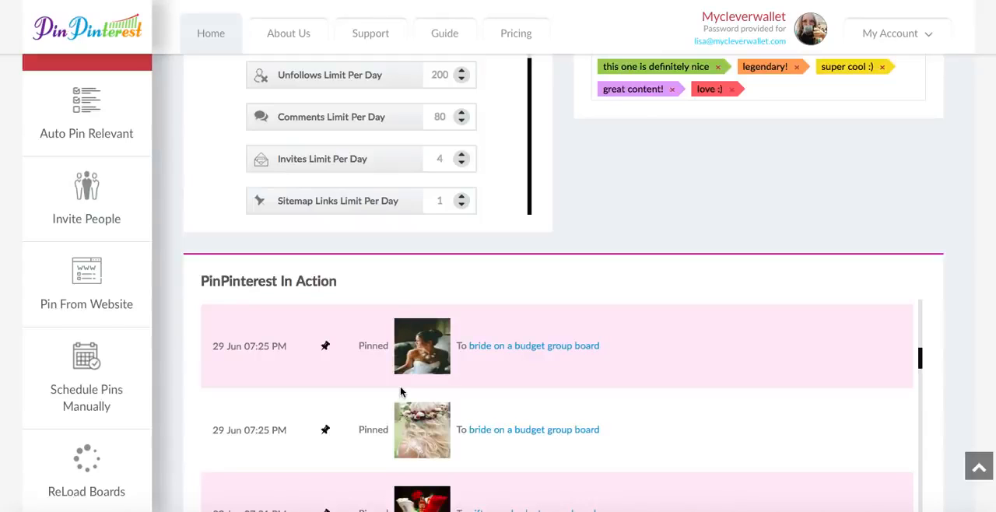
scroll("down", 3)
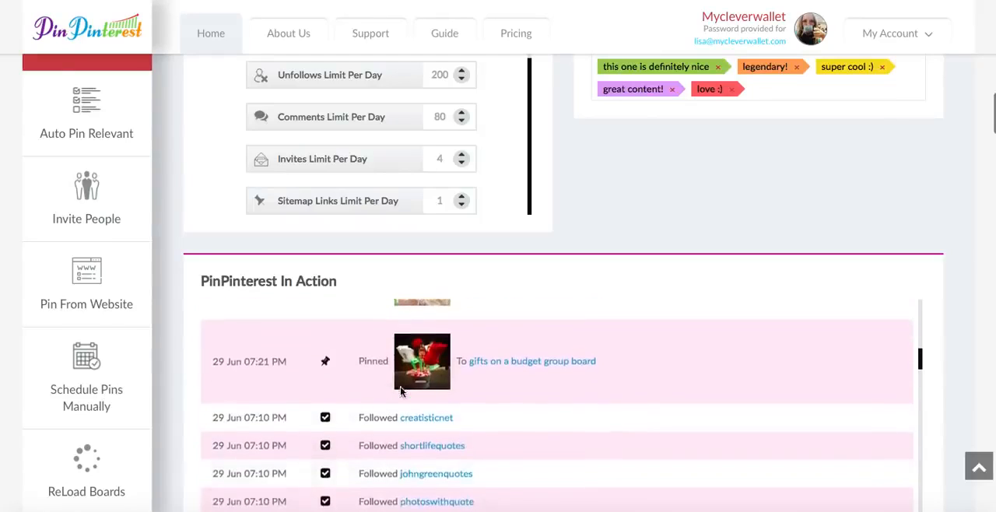
scroll("down", 3)
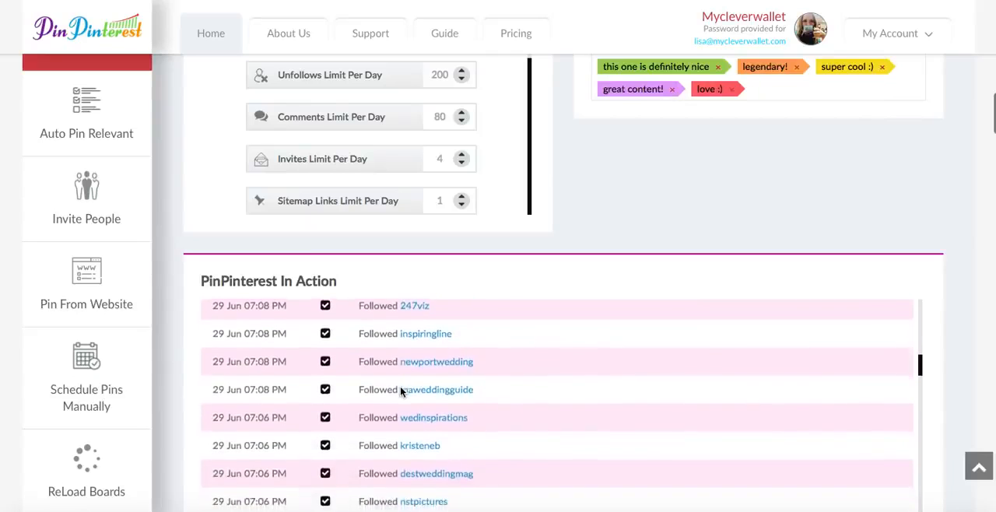
scroll("down", 3)
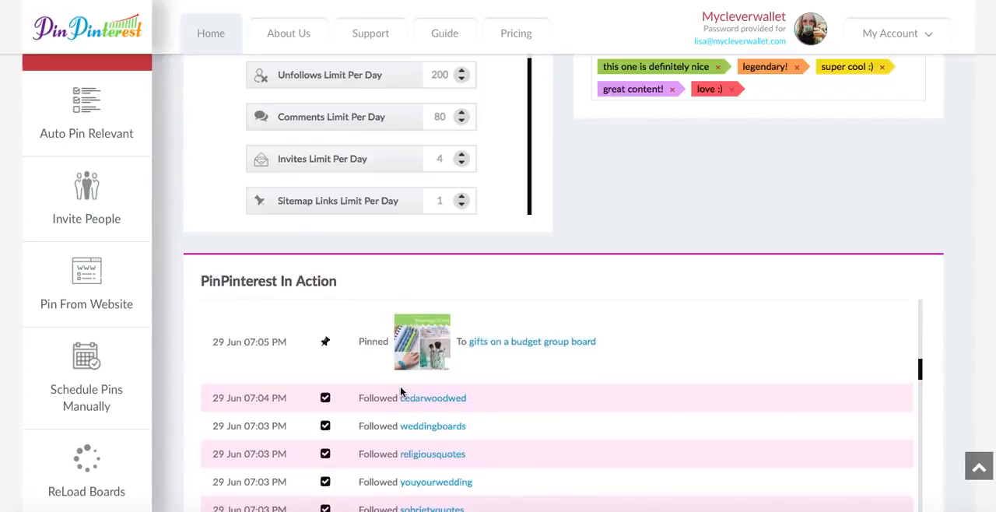
scroll("down", 3)
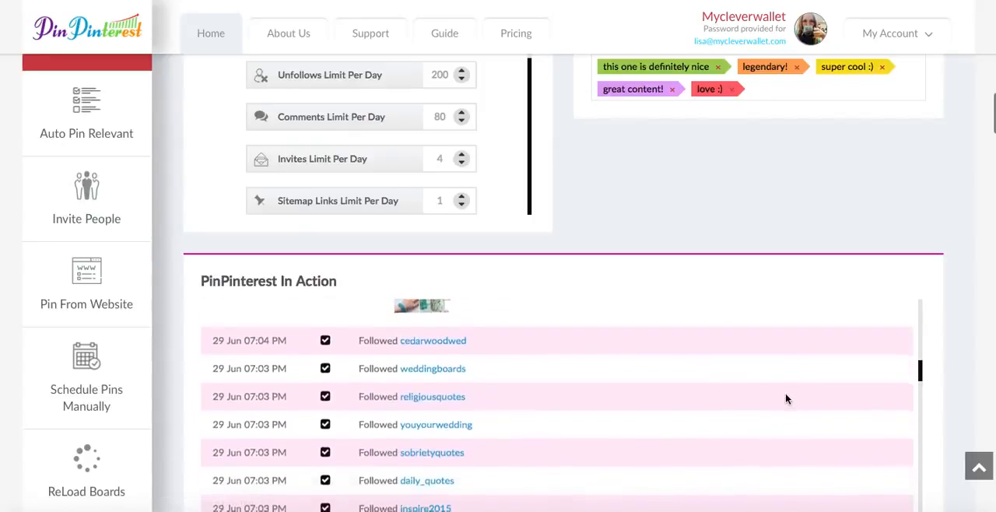
scroll("down", 3)
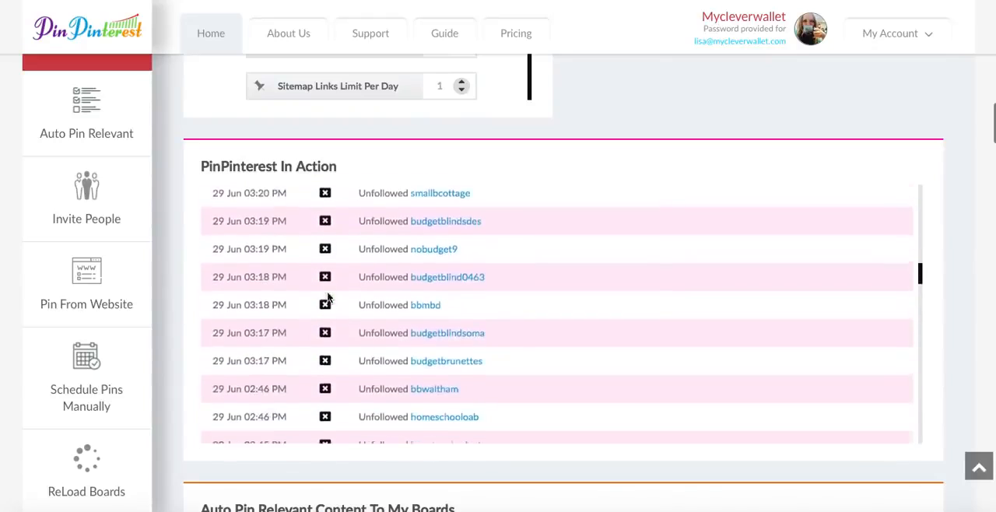
scroll("down", 3)
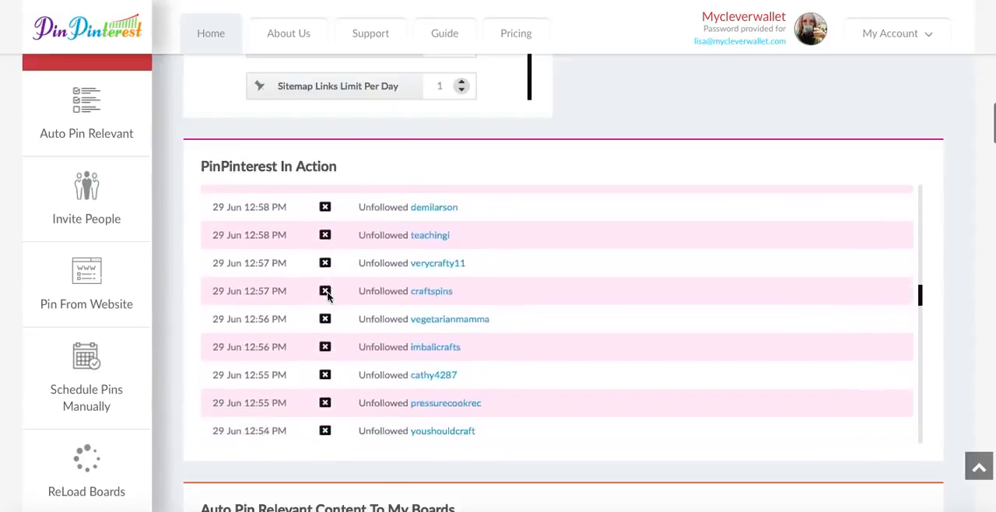
scroll("down", 3)
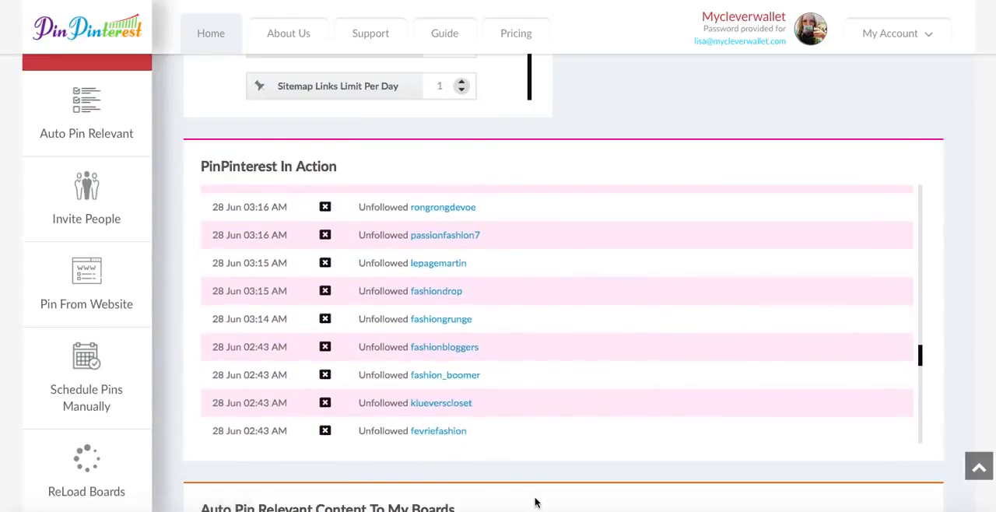
scroll("down", 3)
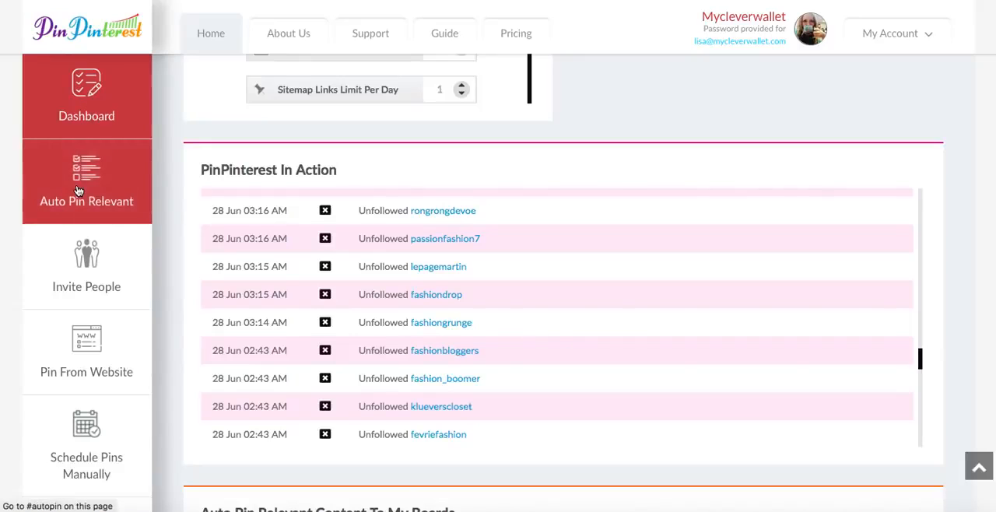
mouse_move(86, 357)
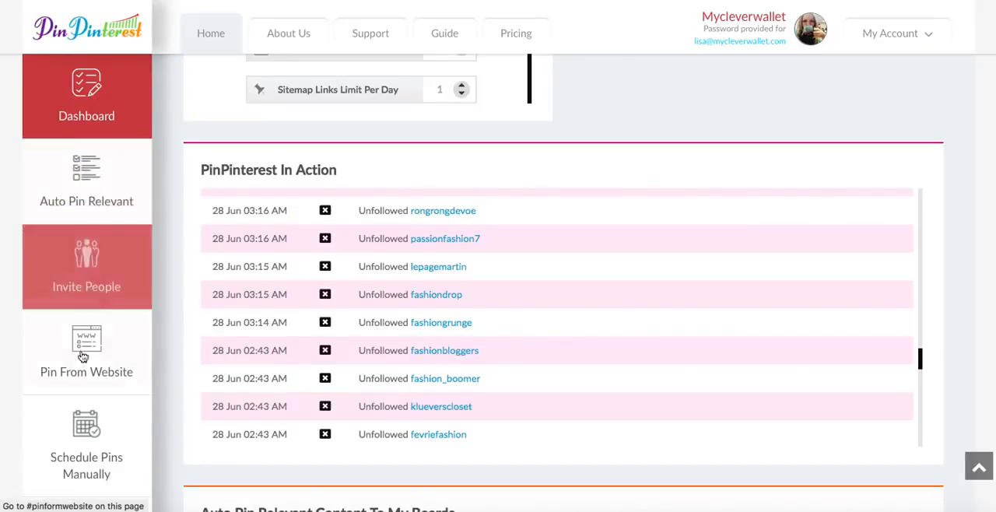
mouse_move(86, 181)
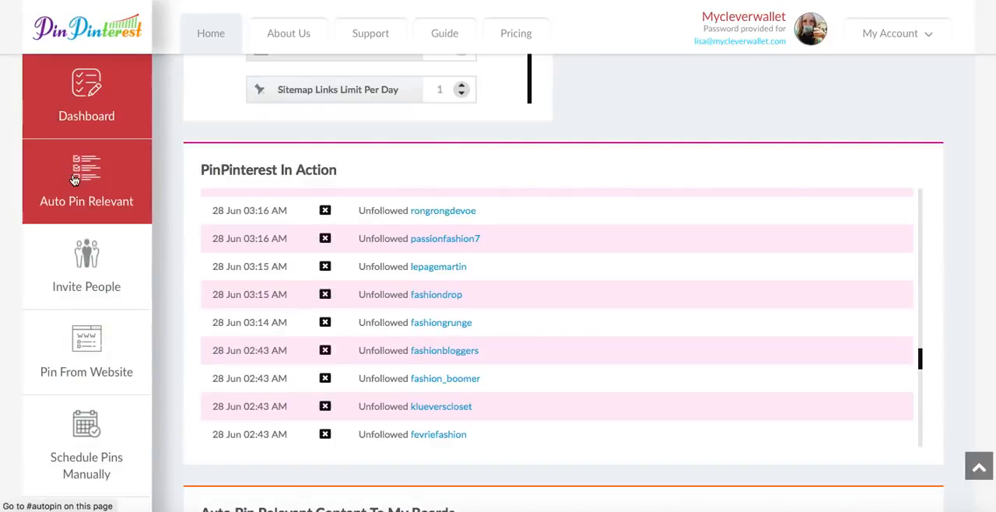
Step: Visit Auto Pin Relevant, Invite People, Pin From Website, Schedule Pins and ReLoad Boards, then Dashboard
left_click(86, 181)
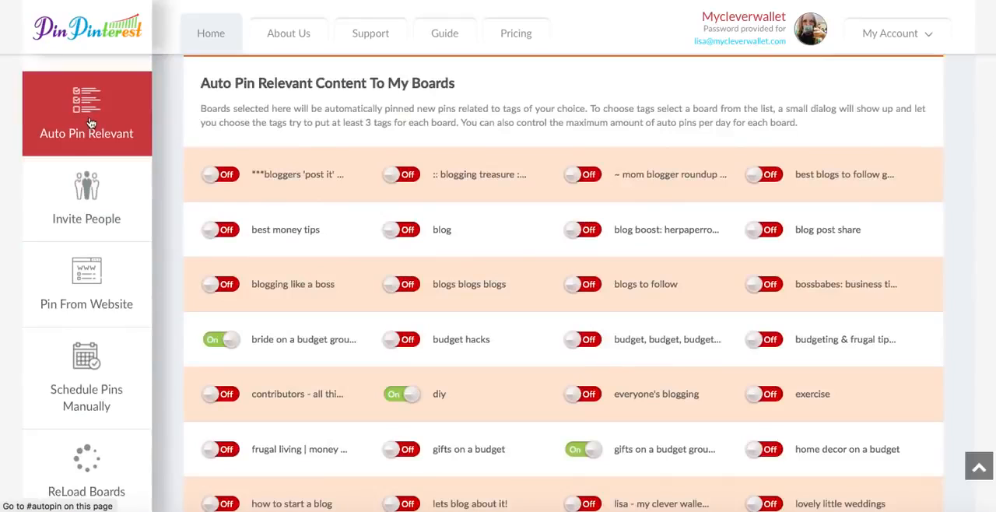
left_click(86, 199)
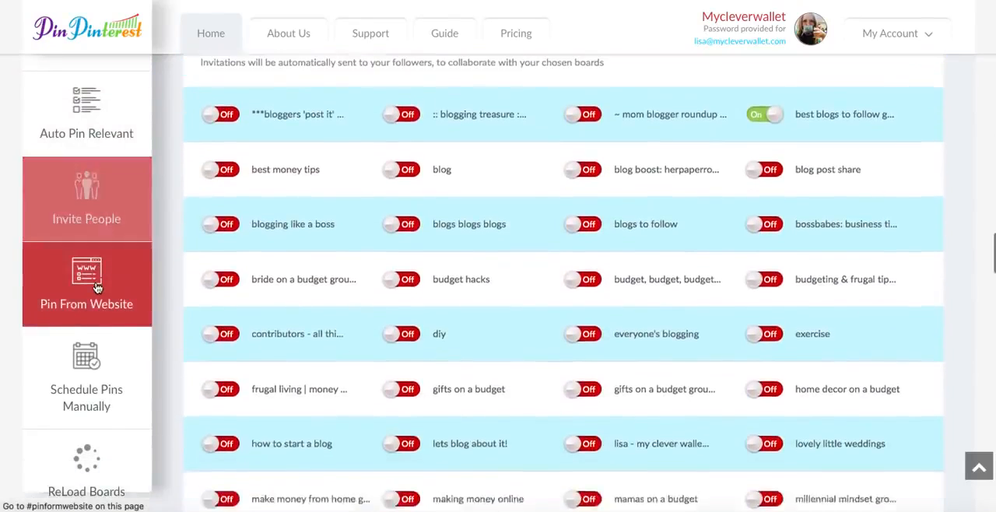
left_click(86, 283)
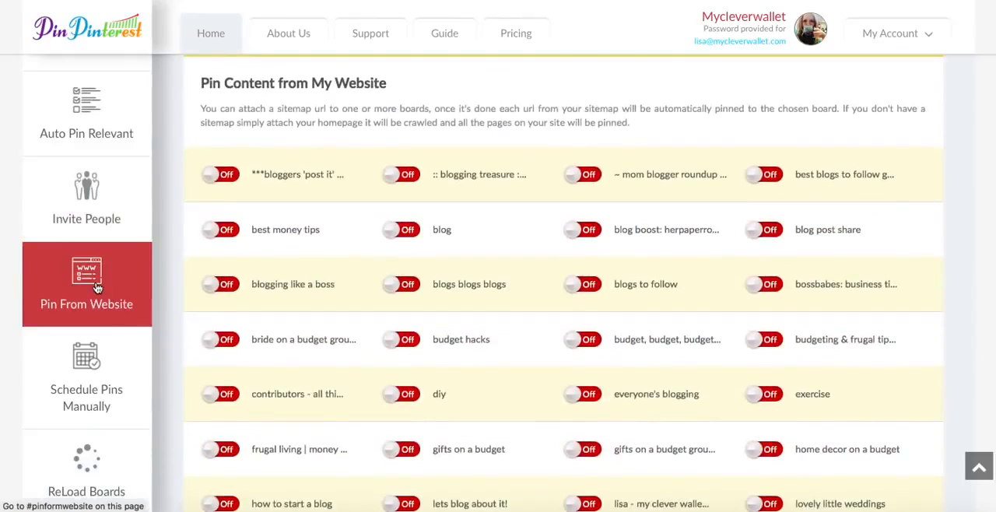
left_click(87, 389)
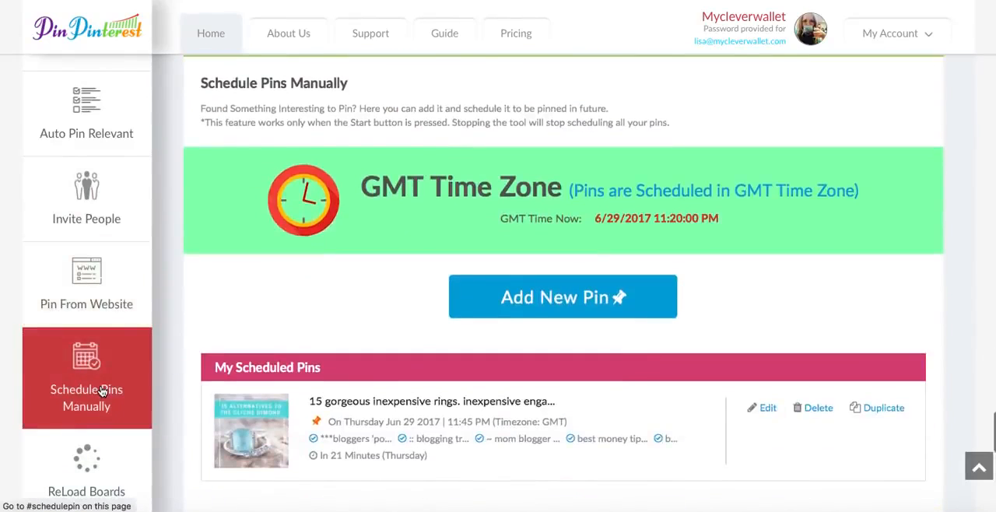
mouse_move(467, 310)
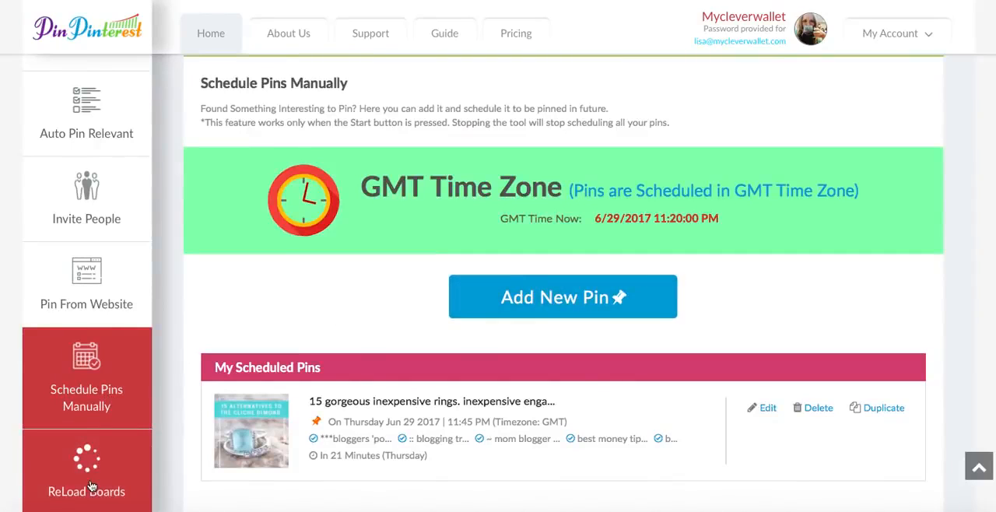
left_click(86, 470)
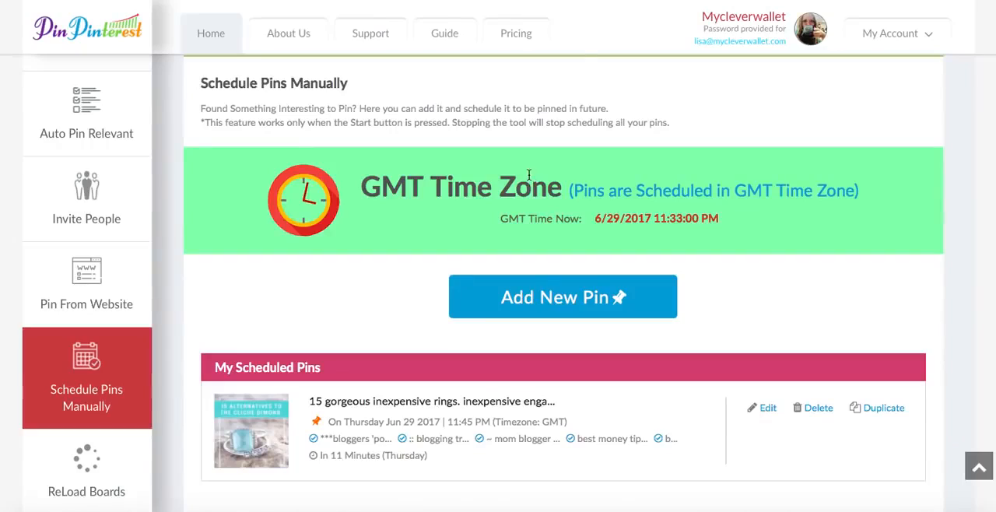
mouse_move(455, 357)
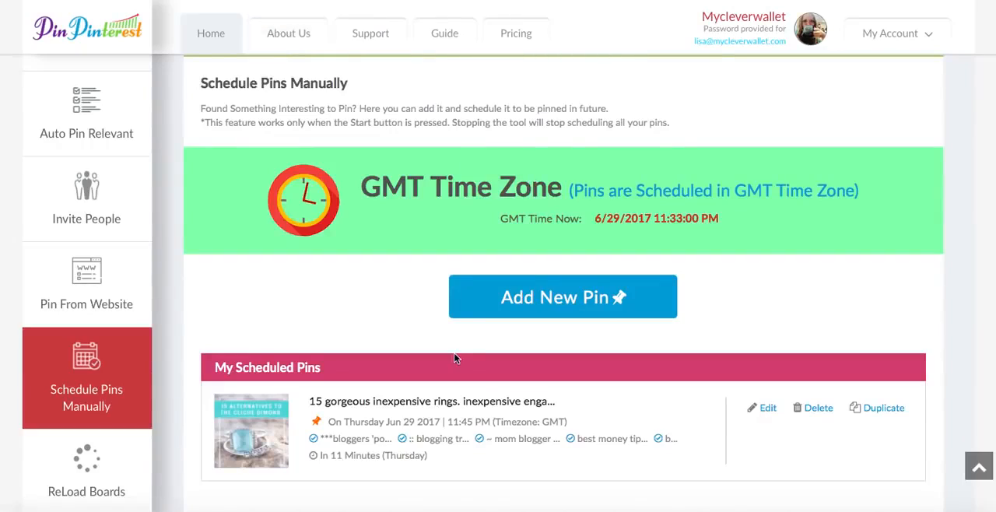
left_click(87, 98)
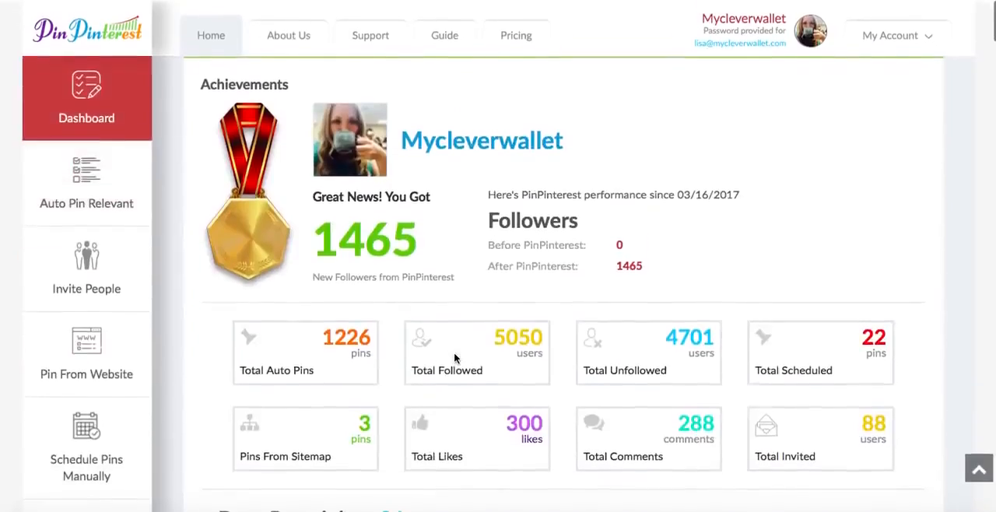